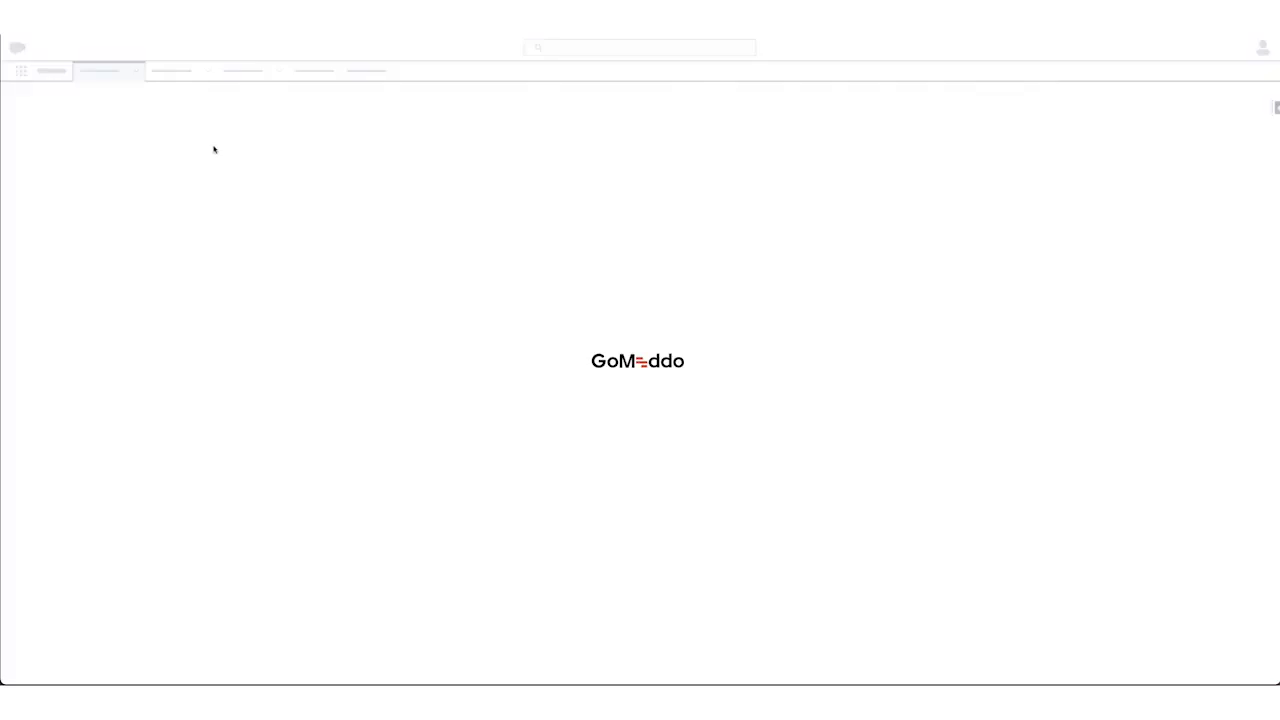
- Create the Monkey custom object, plural Monkeys, with the tab wizard ticked, and save
left_click(1236, 106)
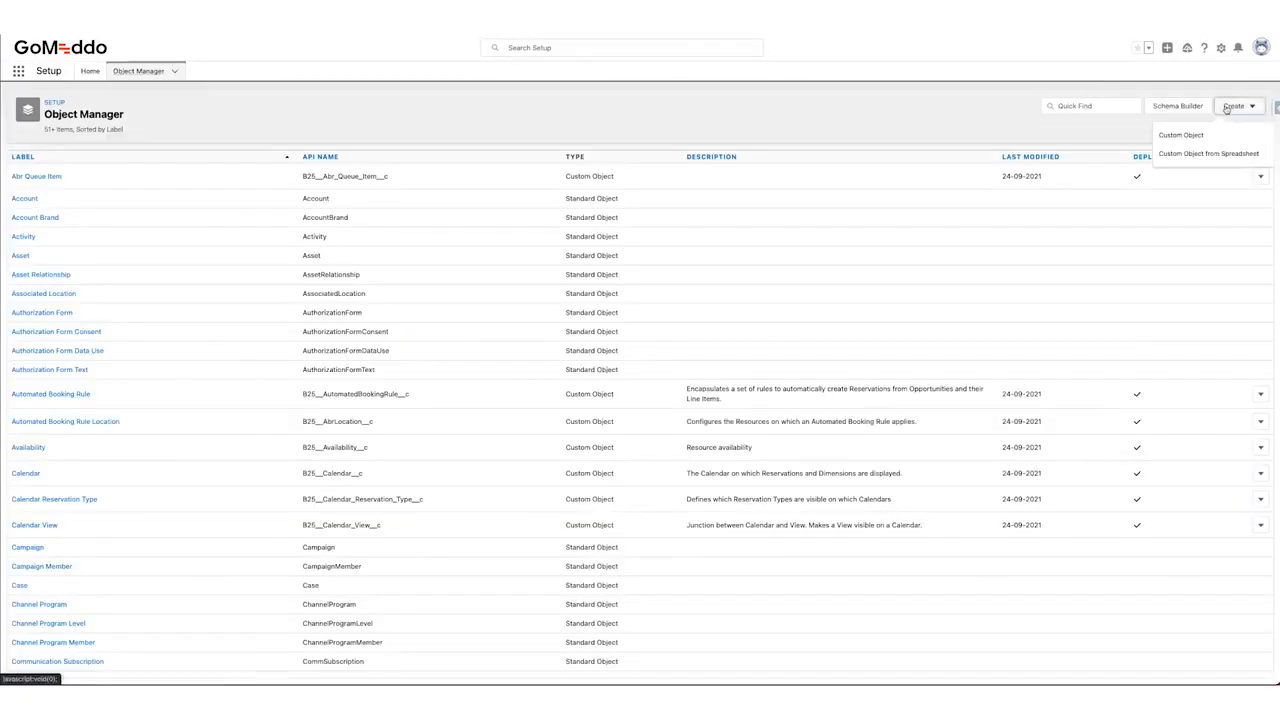
left_click(1181, 135)
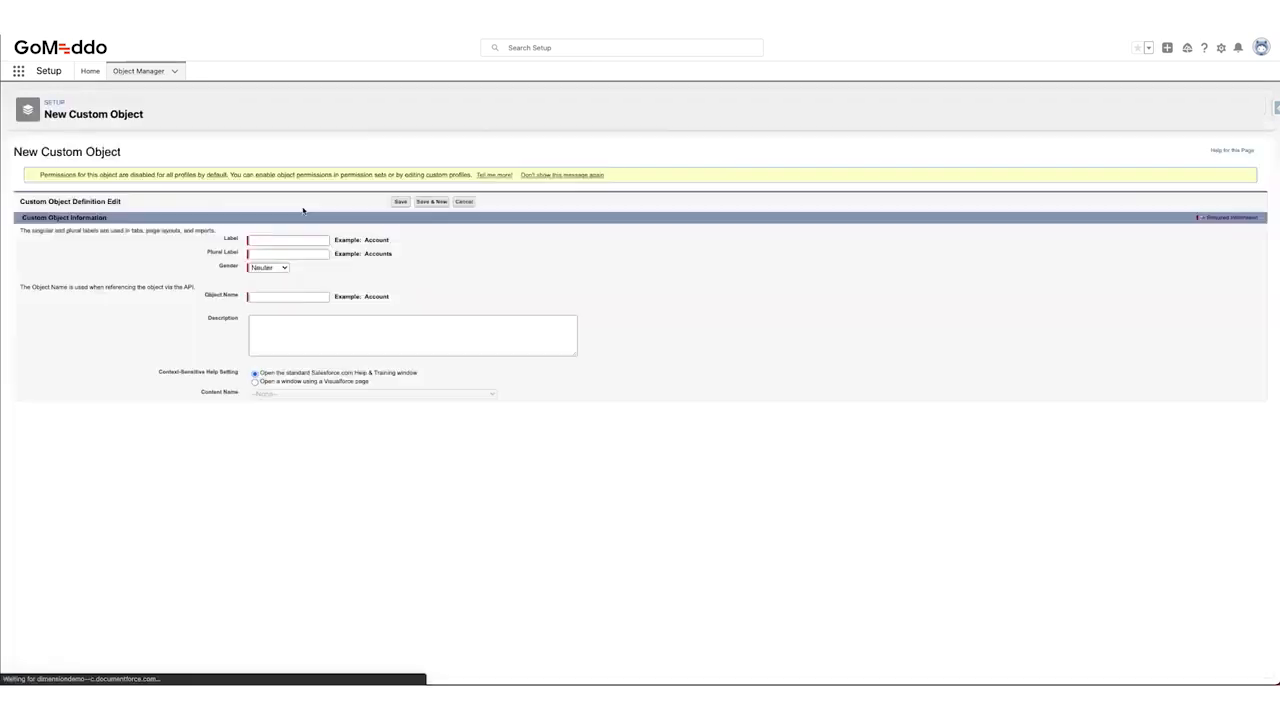
type("Monk")
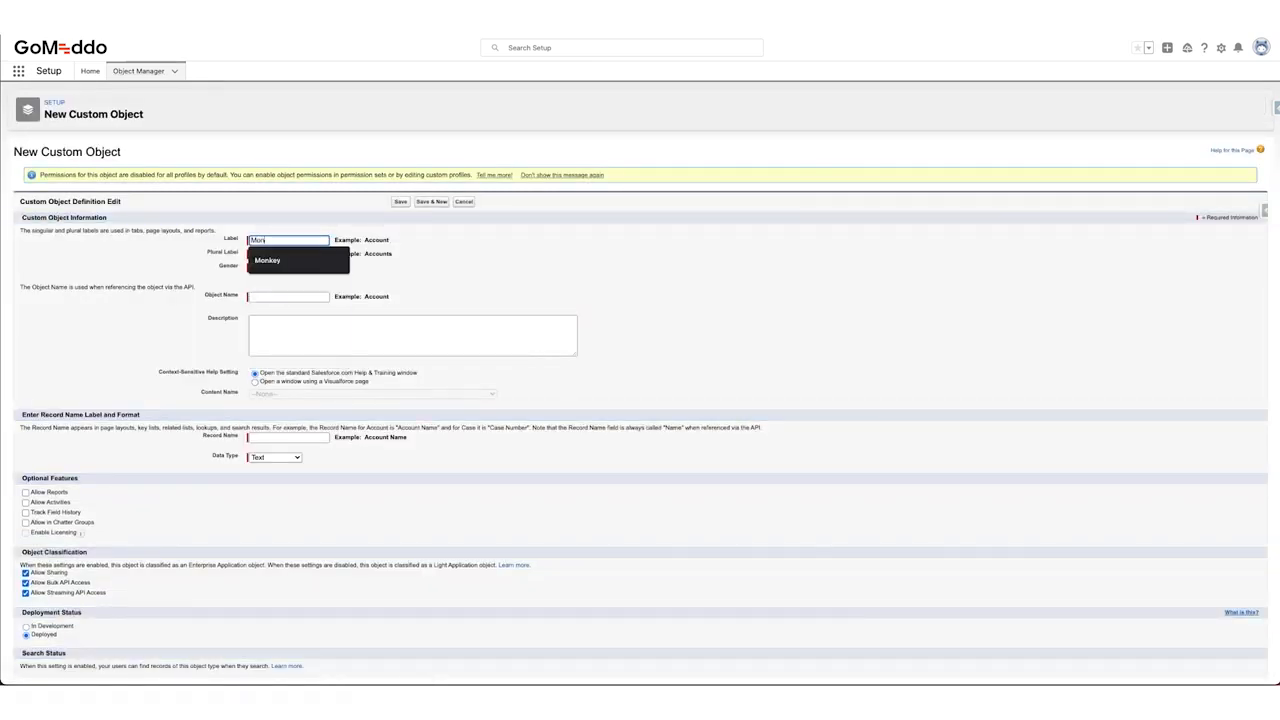
left_click(267, 260)
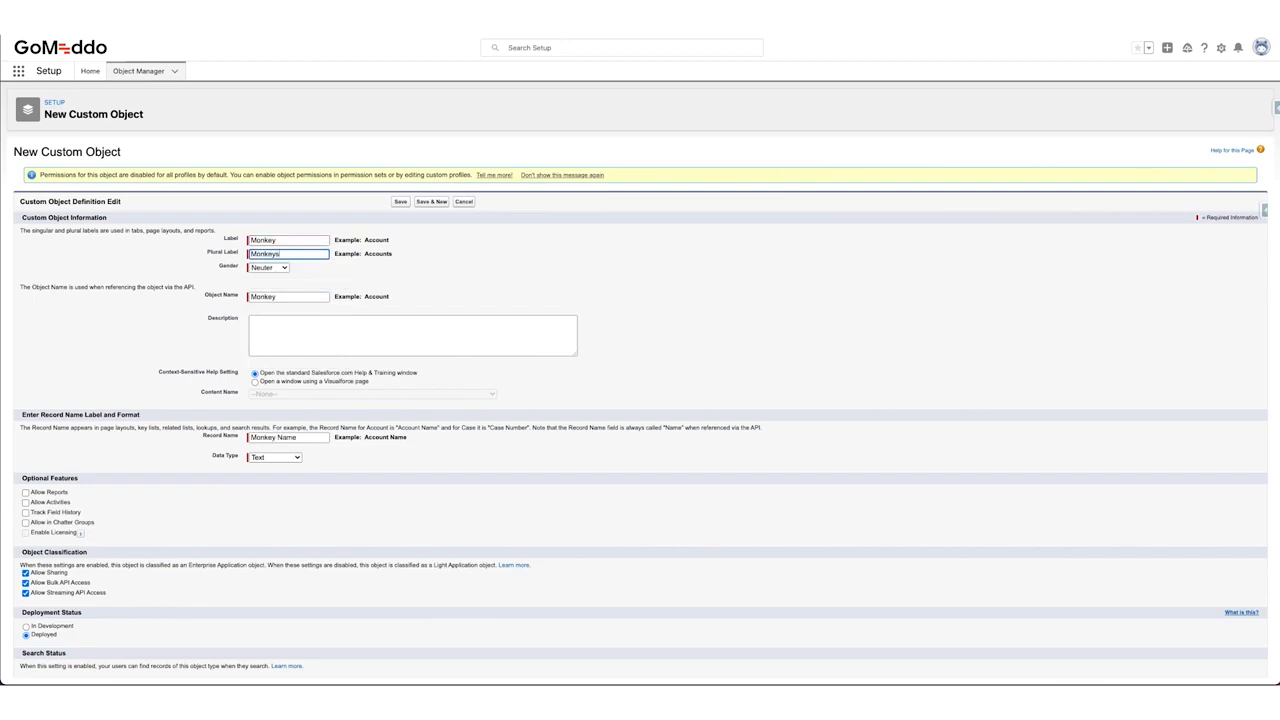
left_click(412, 335)
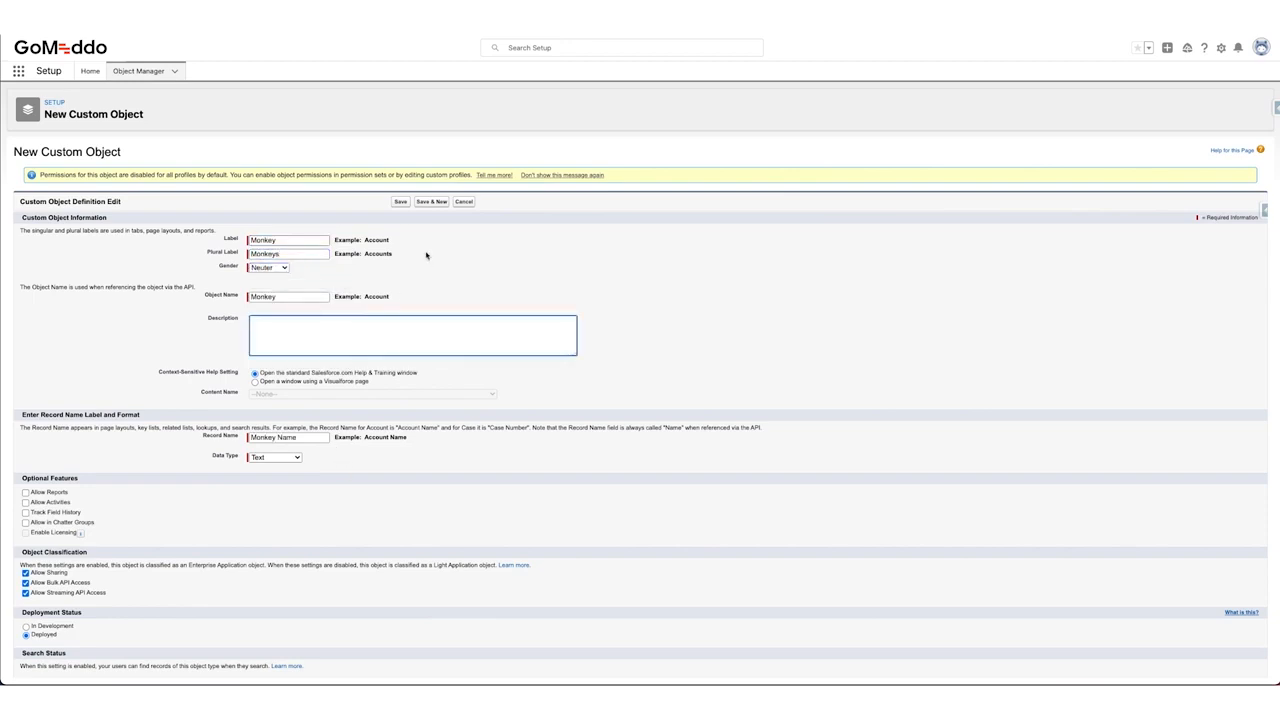
scroll("down", 3)
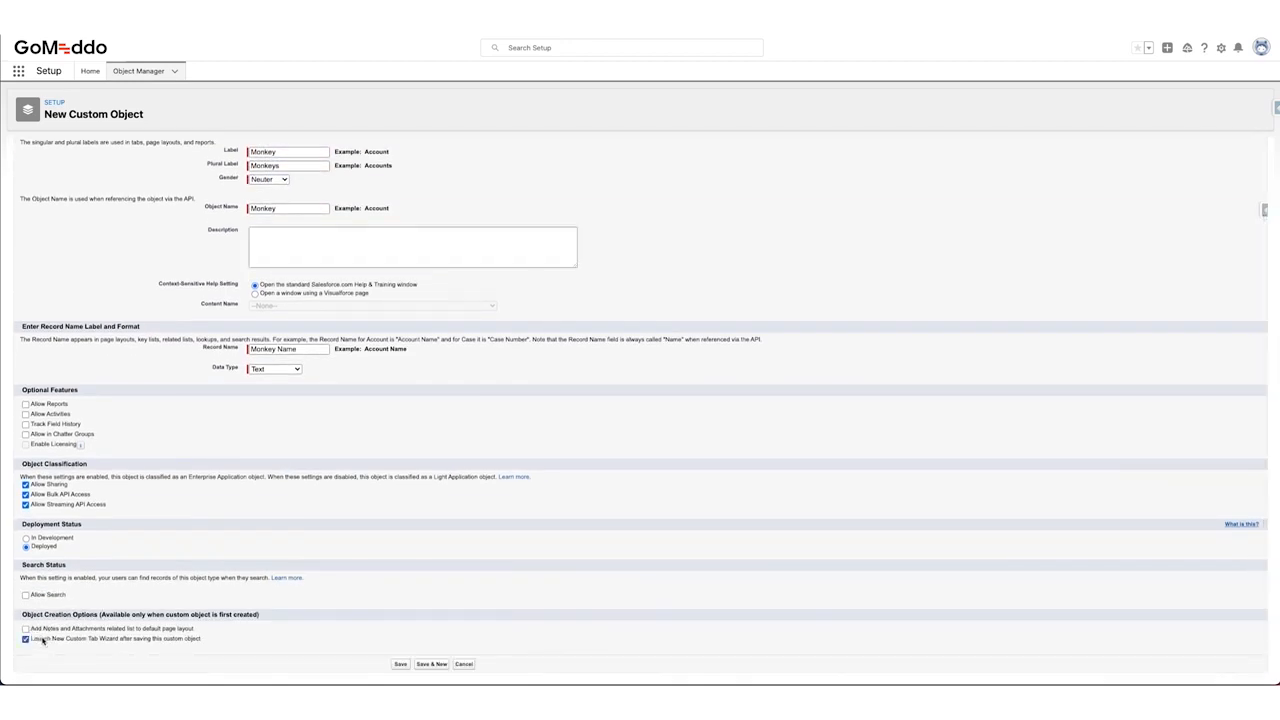
left_click(400, 663)
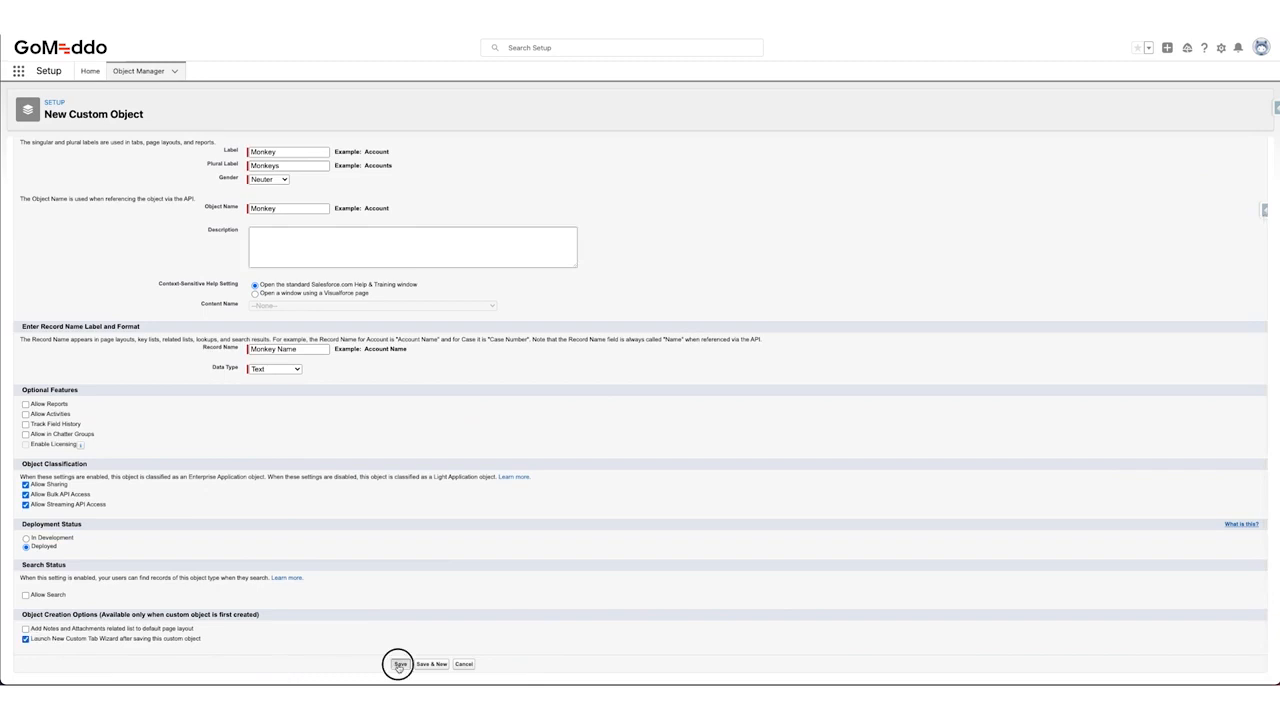
left_click(400, 664)
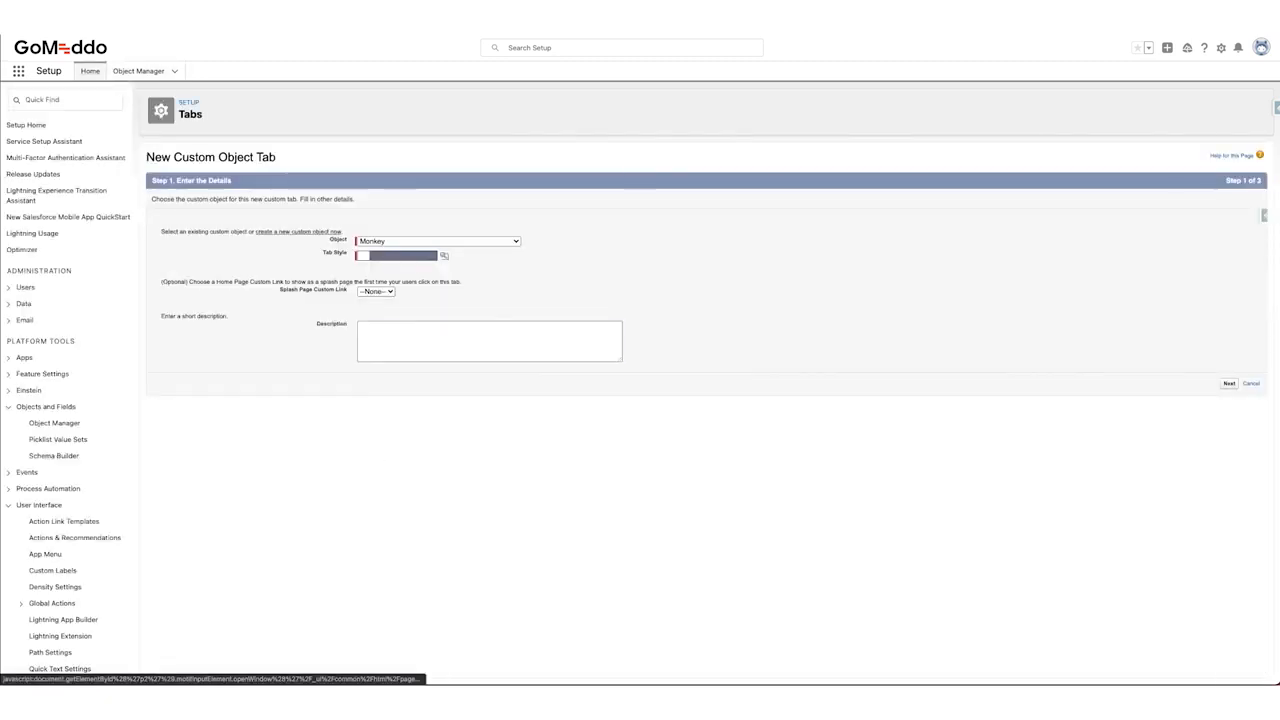
- Give the Monkey tab the Castle style and keep default profile visibility
left_click(444, 255)
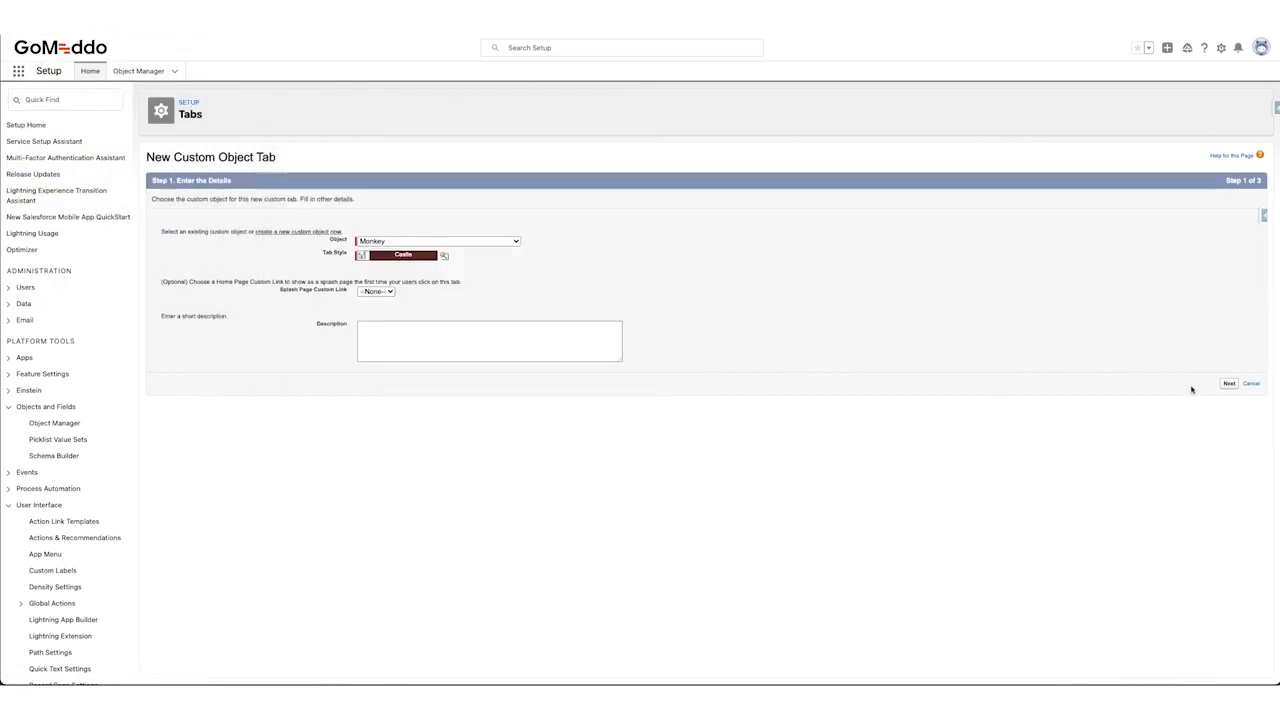
left_click(1229, 383)
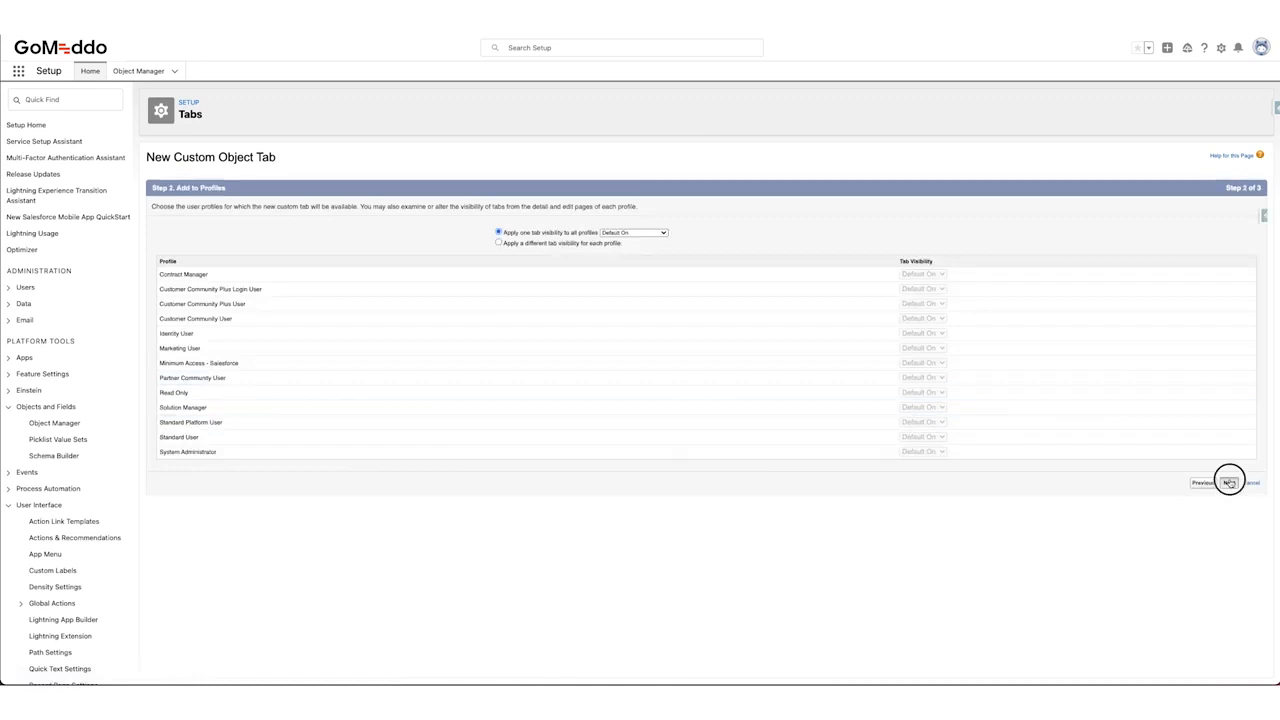
left_click(1228, 483)
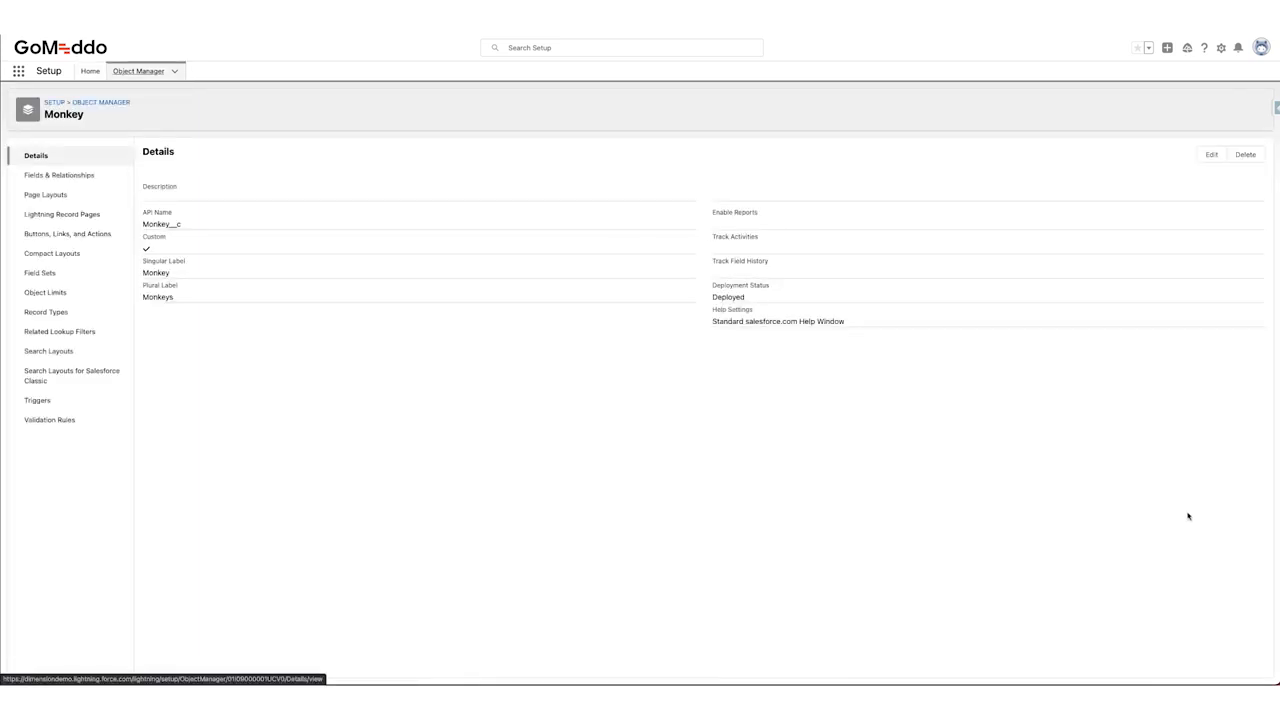
mouse_move(717, 438)
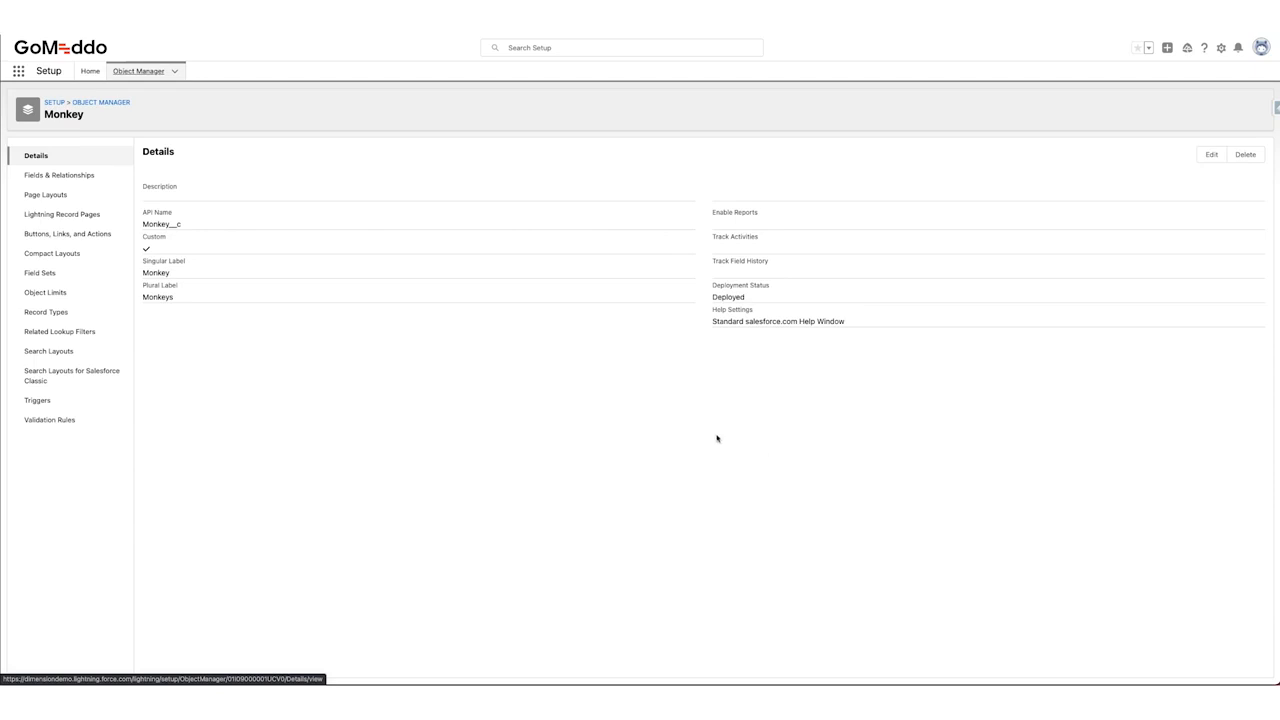
mouse_move(380, 390)
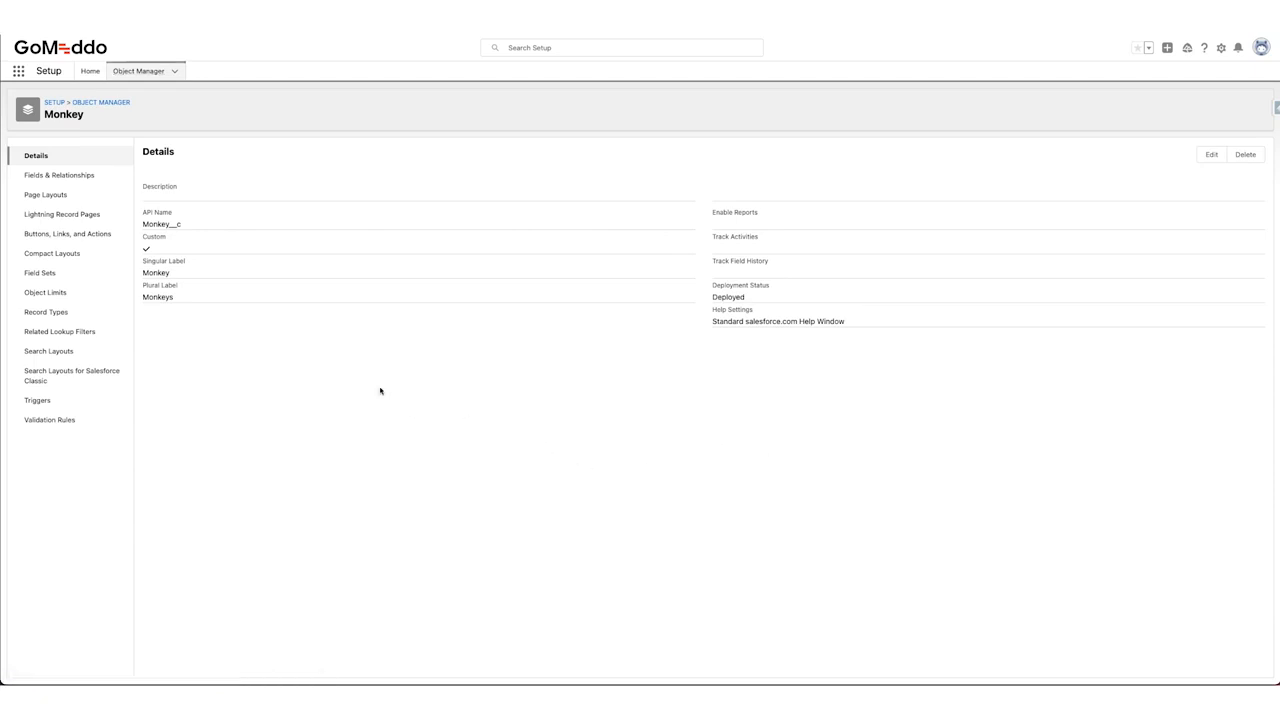
mouse_move(453, 244)
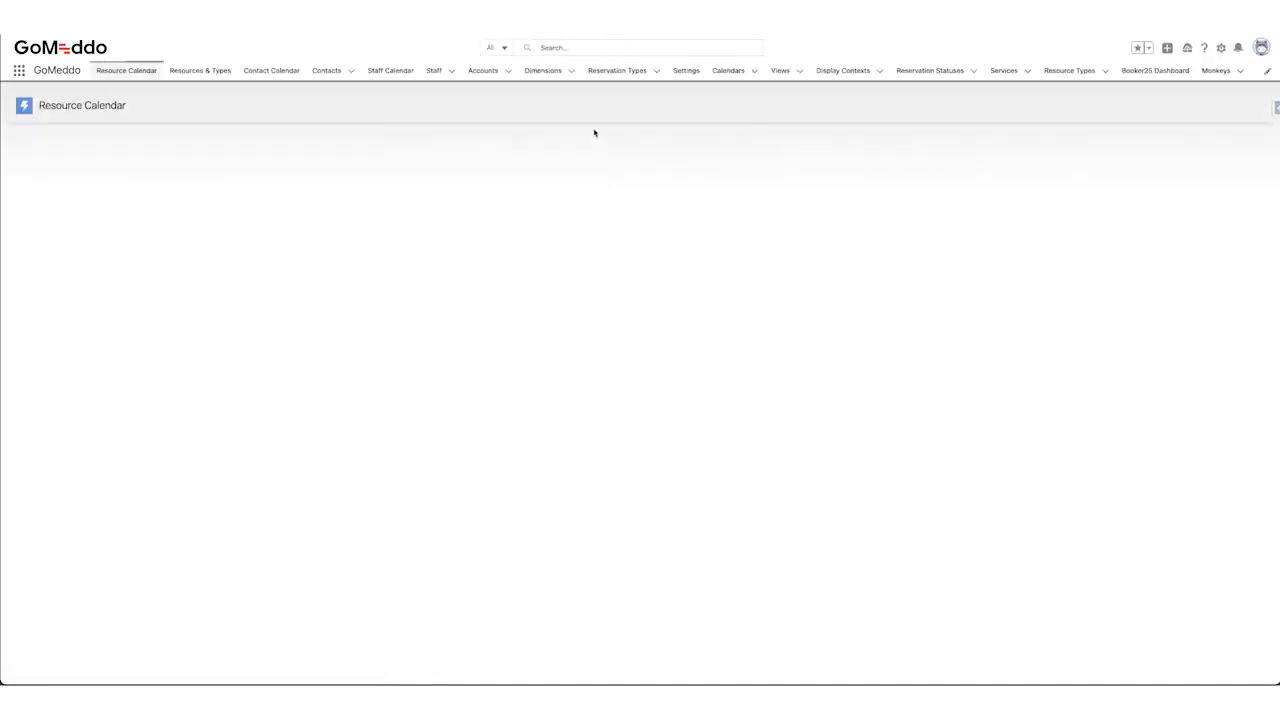
- From the Monkeys tab, save new records Donkey Kong and Bokito
left_click(1216, 70)
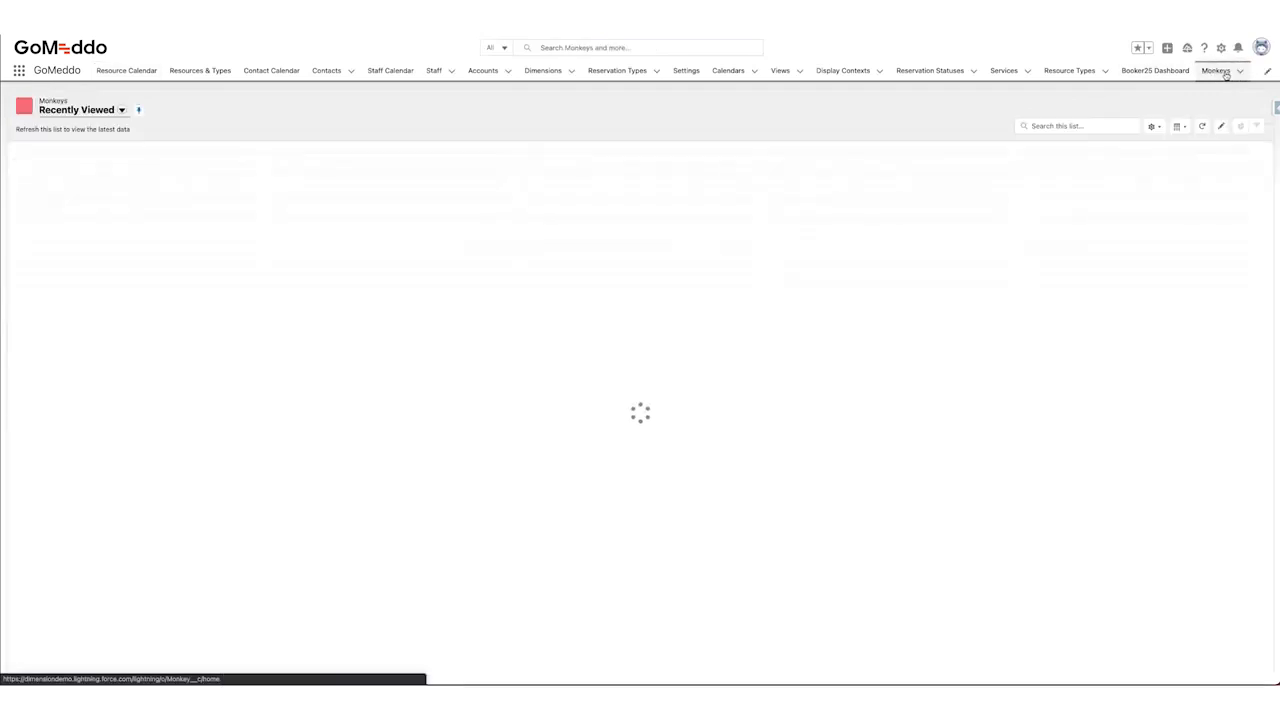
left_click(1143, 106)
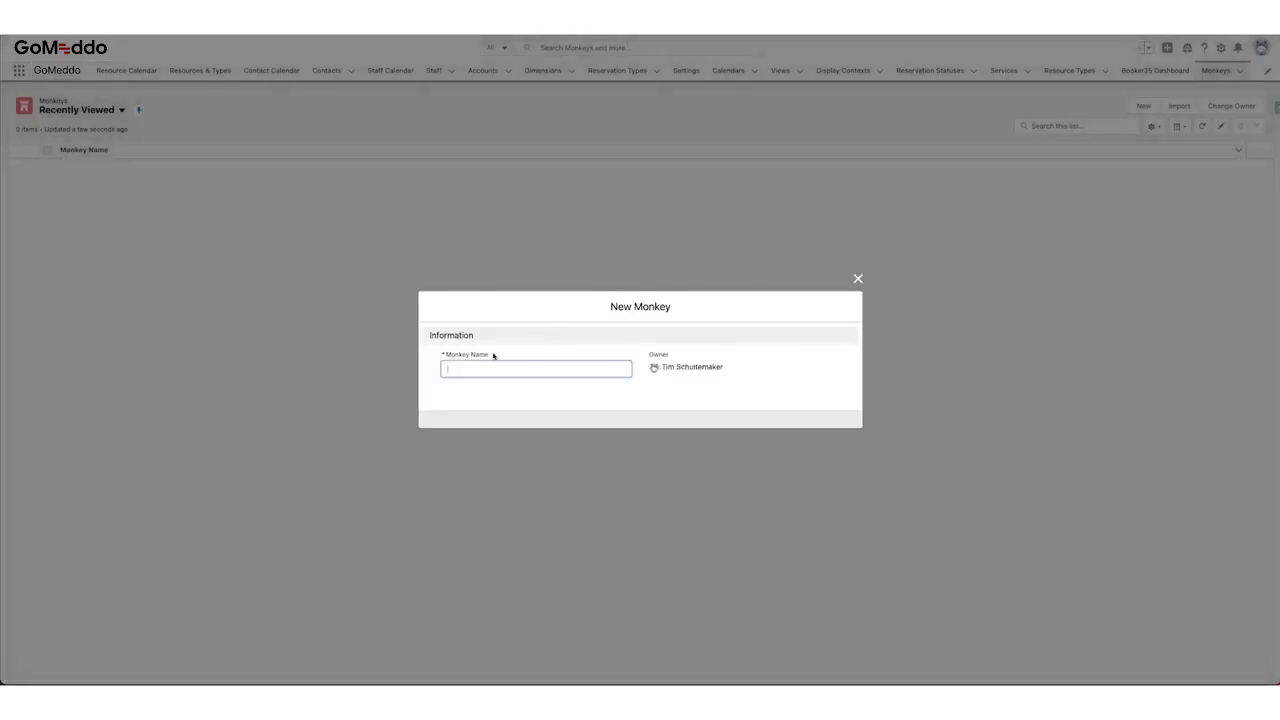
type("Donkey Kon")
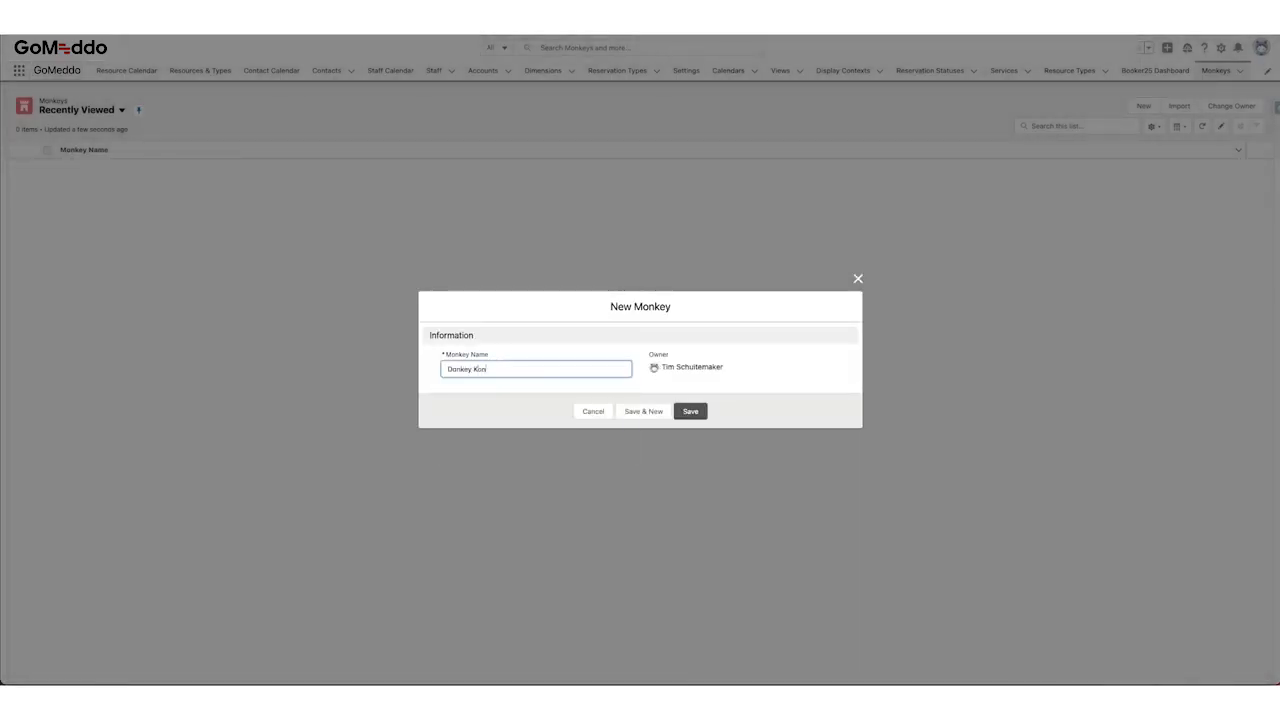
left_click(690, 411)
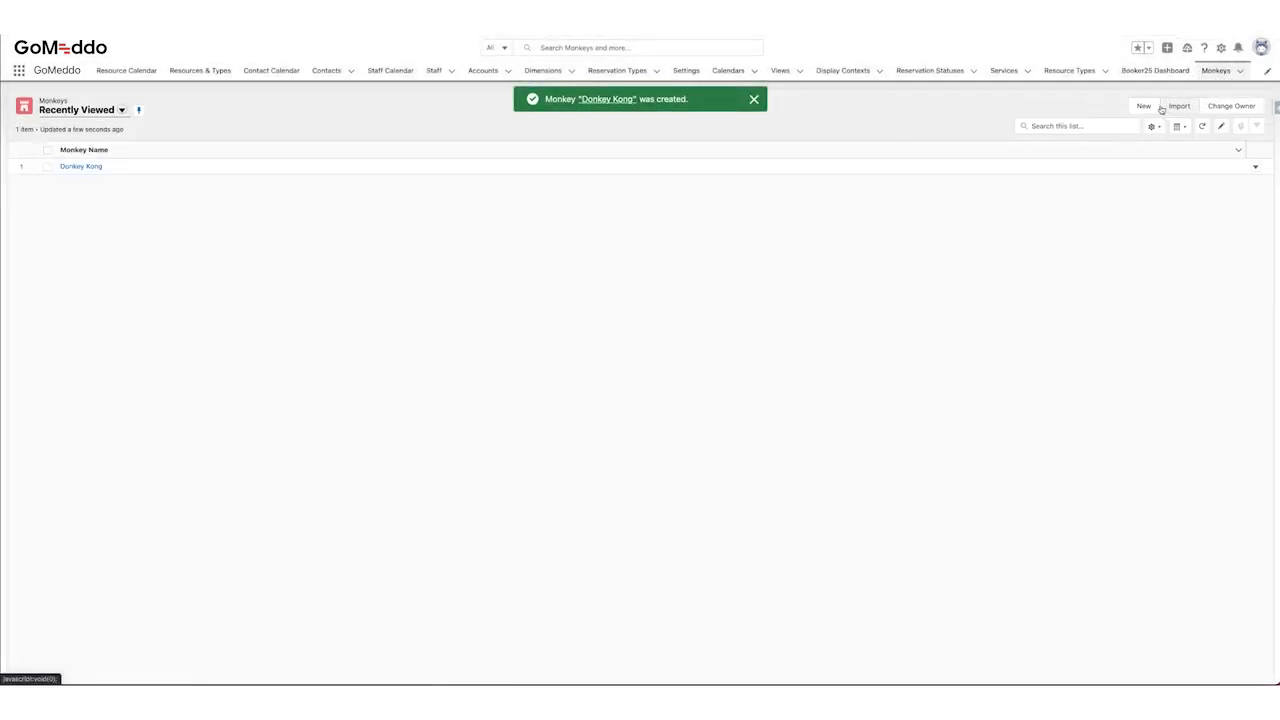
type("Bokito")
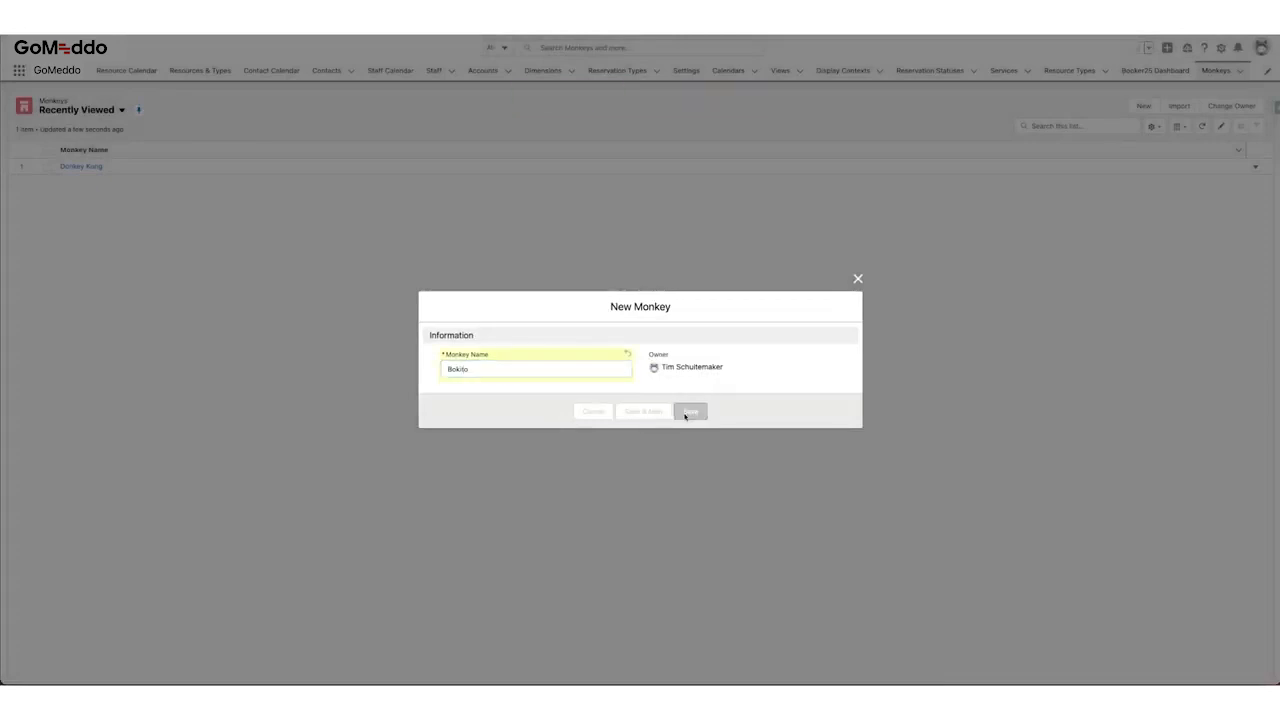
left_click(690, 411)
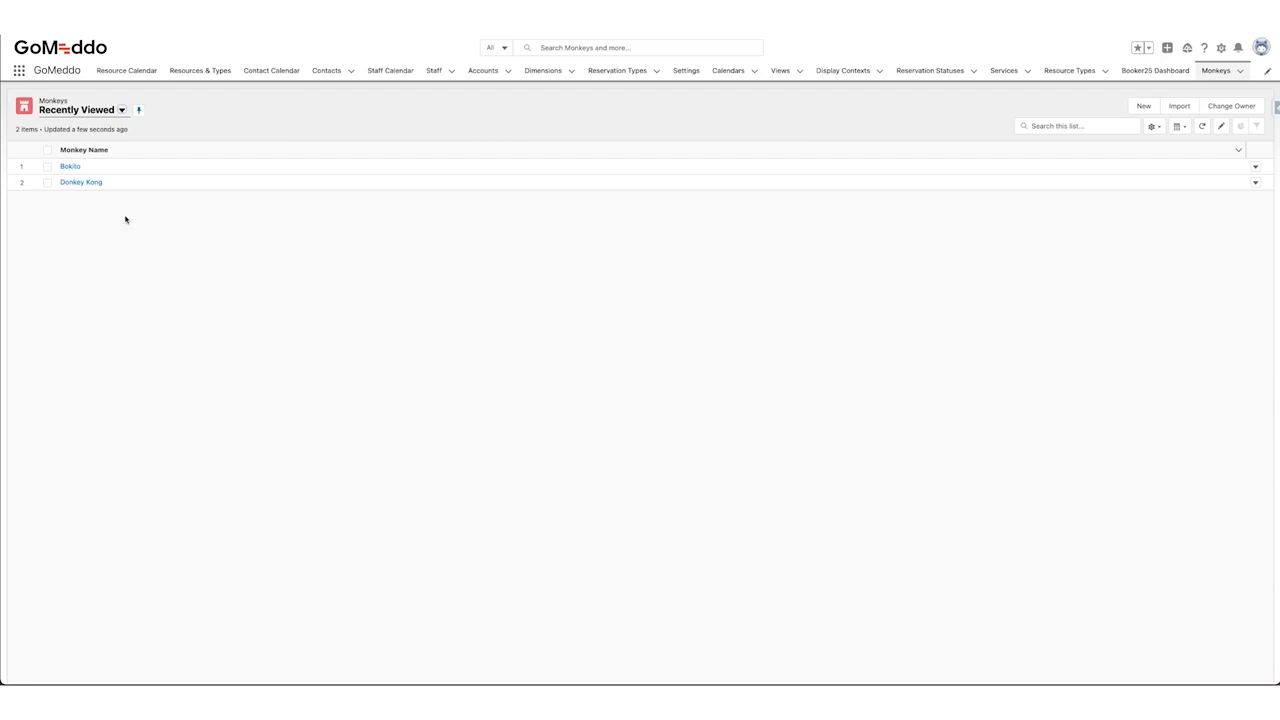
mouse_move(257, 215)
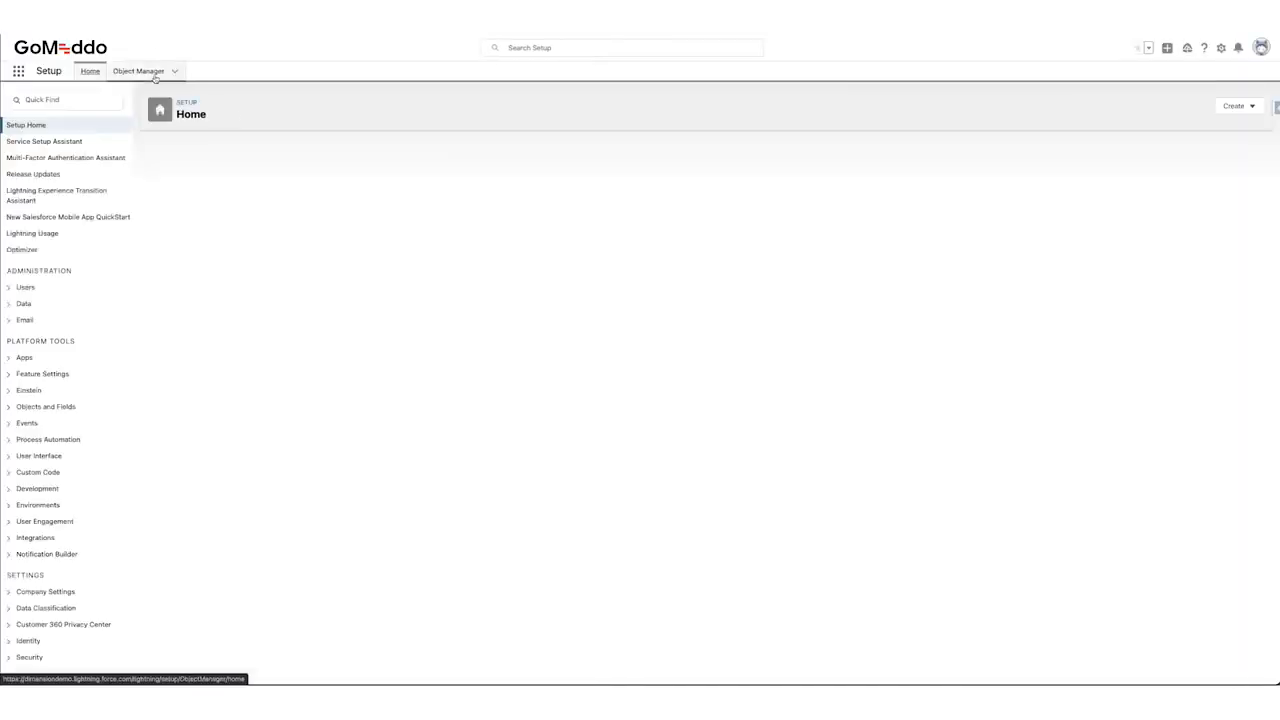
- Add a Monkey lookup field to Reservation, then filter its fields for 'monk'
left_click(138, 71)
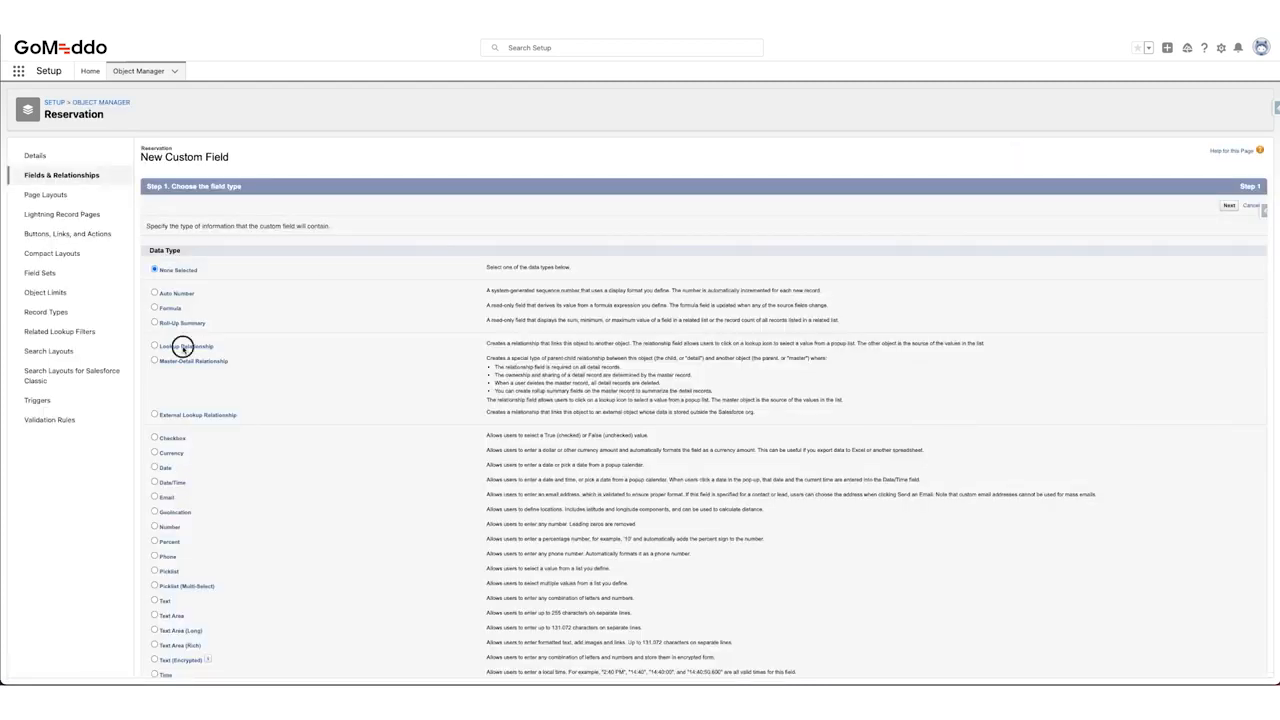
left_click(1229, 205)
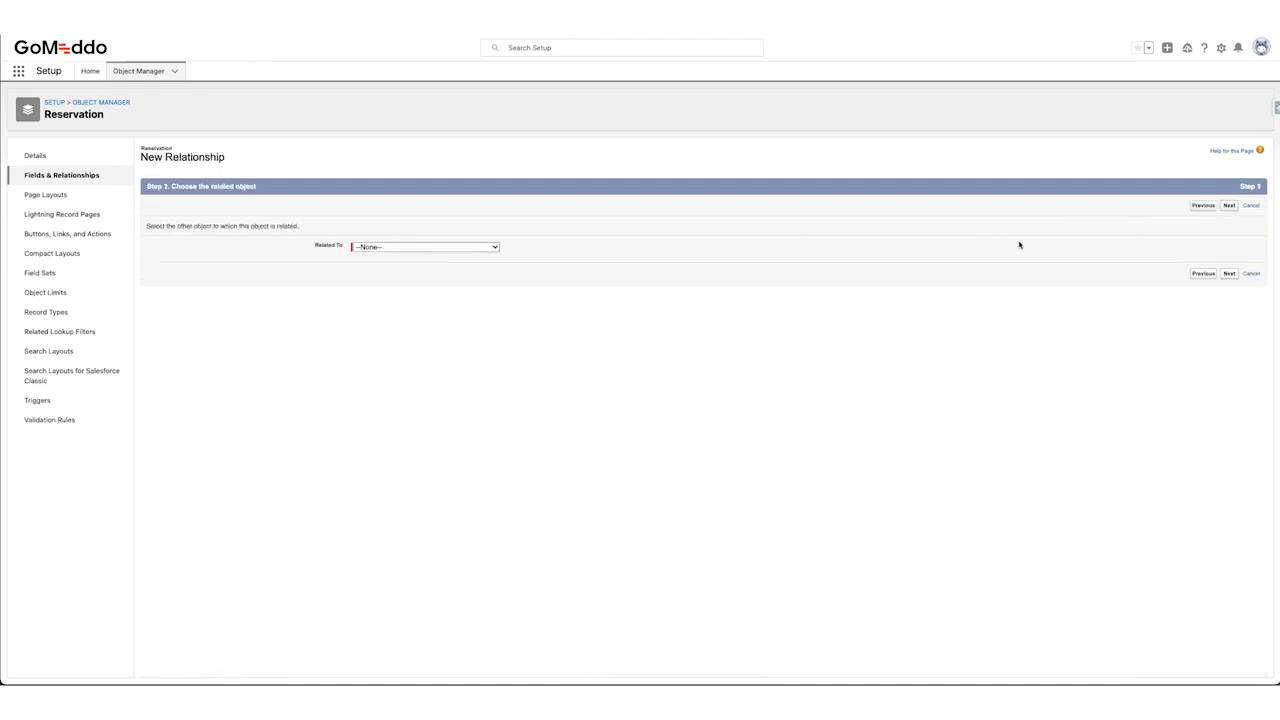
left_click(425, 246)
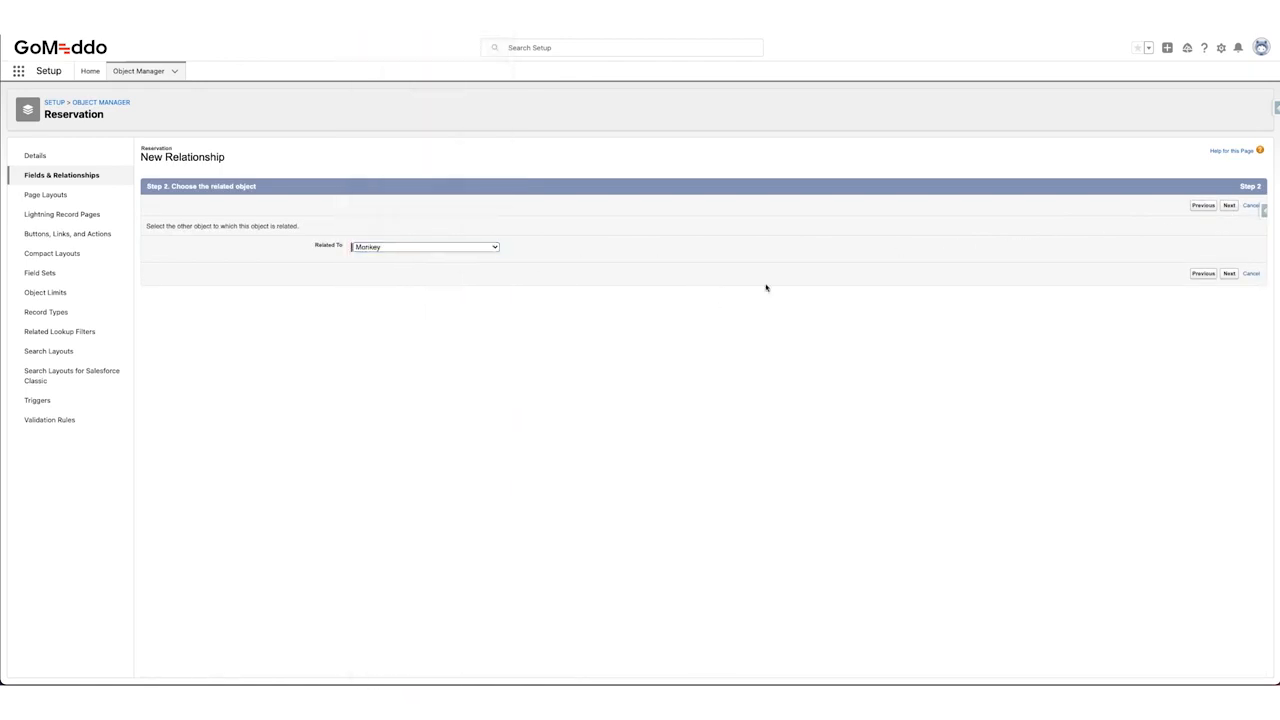
left_click(1229, 205)
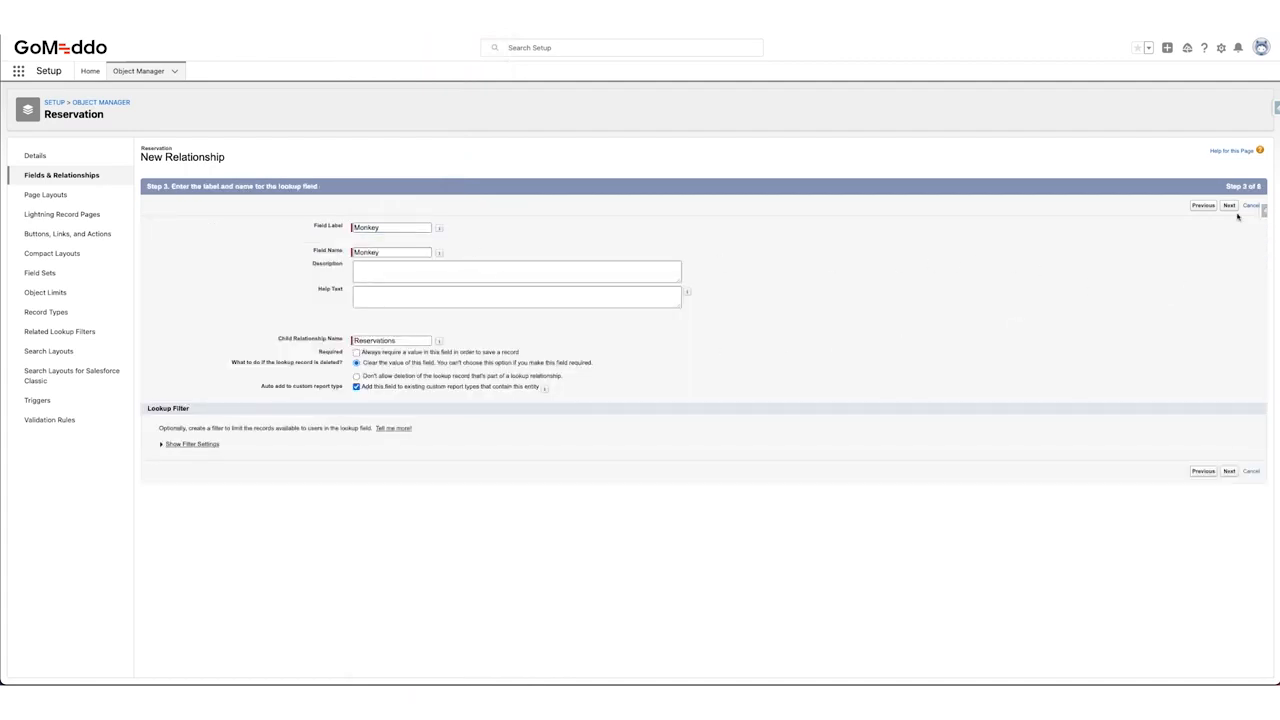
left_click(1229, 206)
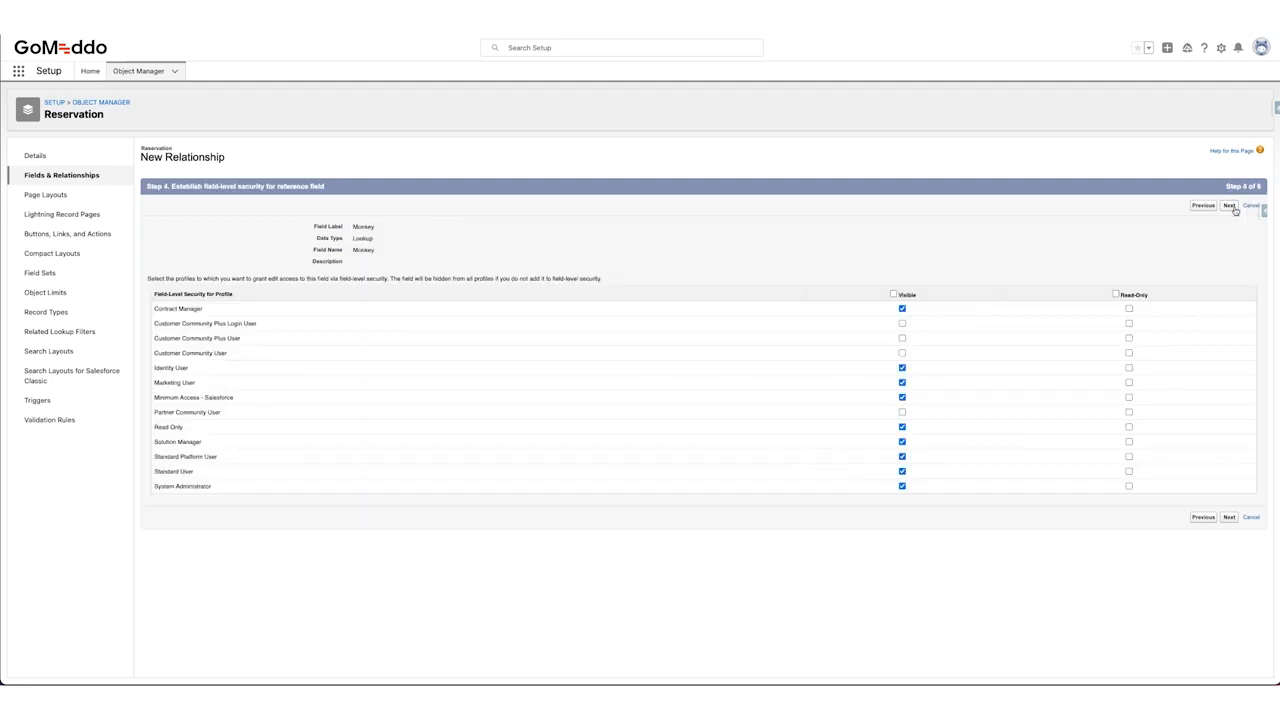
left_click(1229, 205)
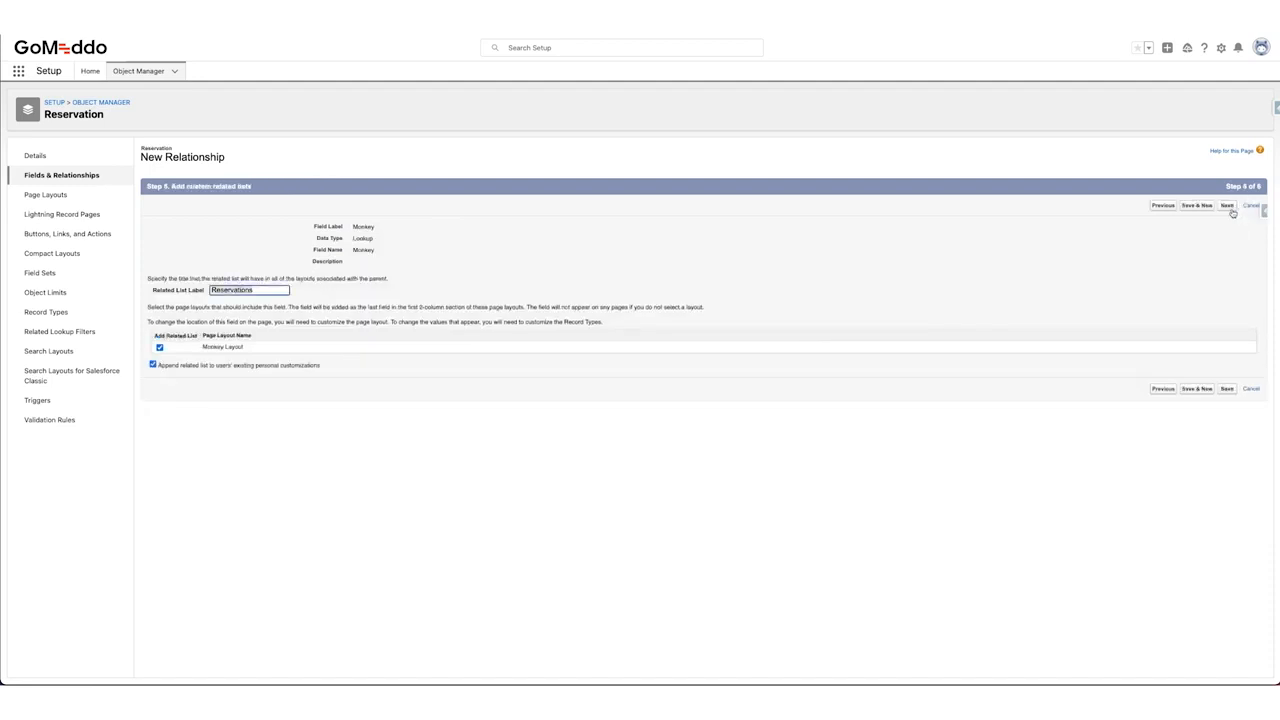
left_click(1227, 205)
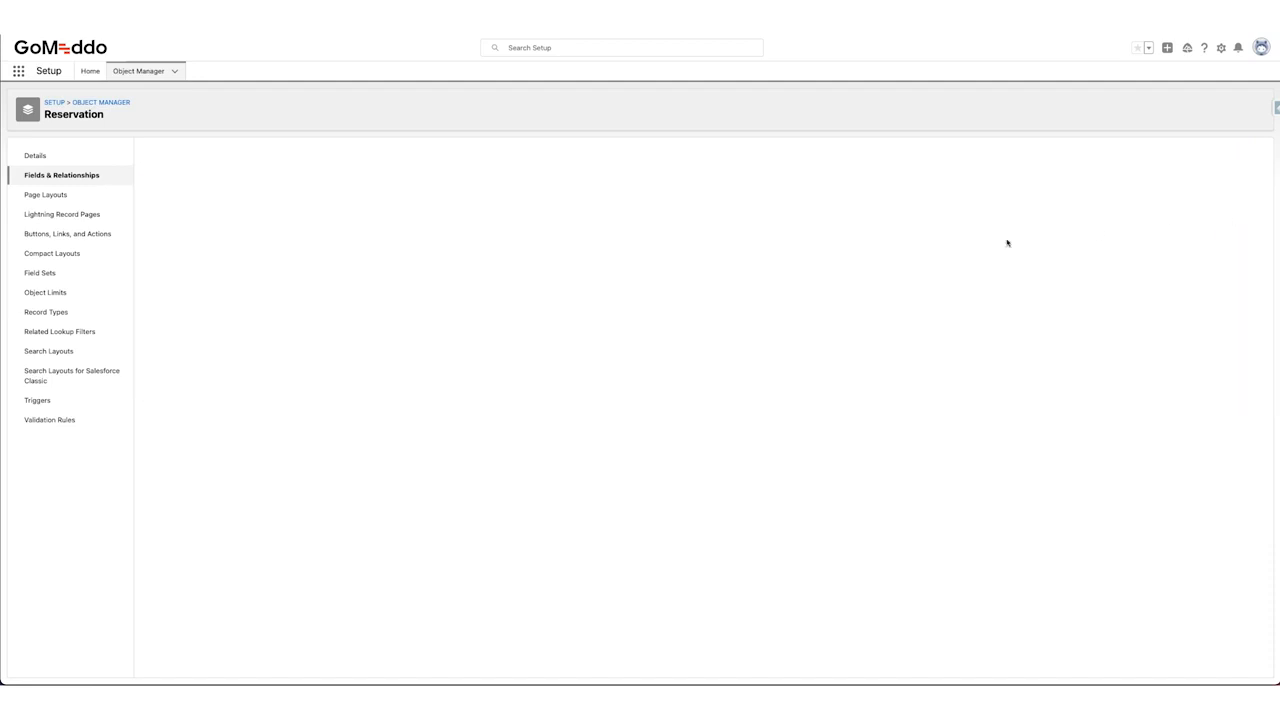
left_click(61, 175)
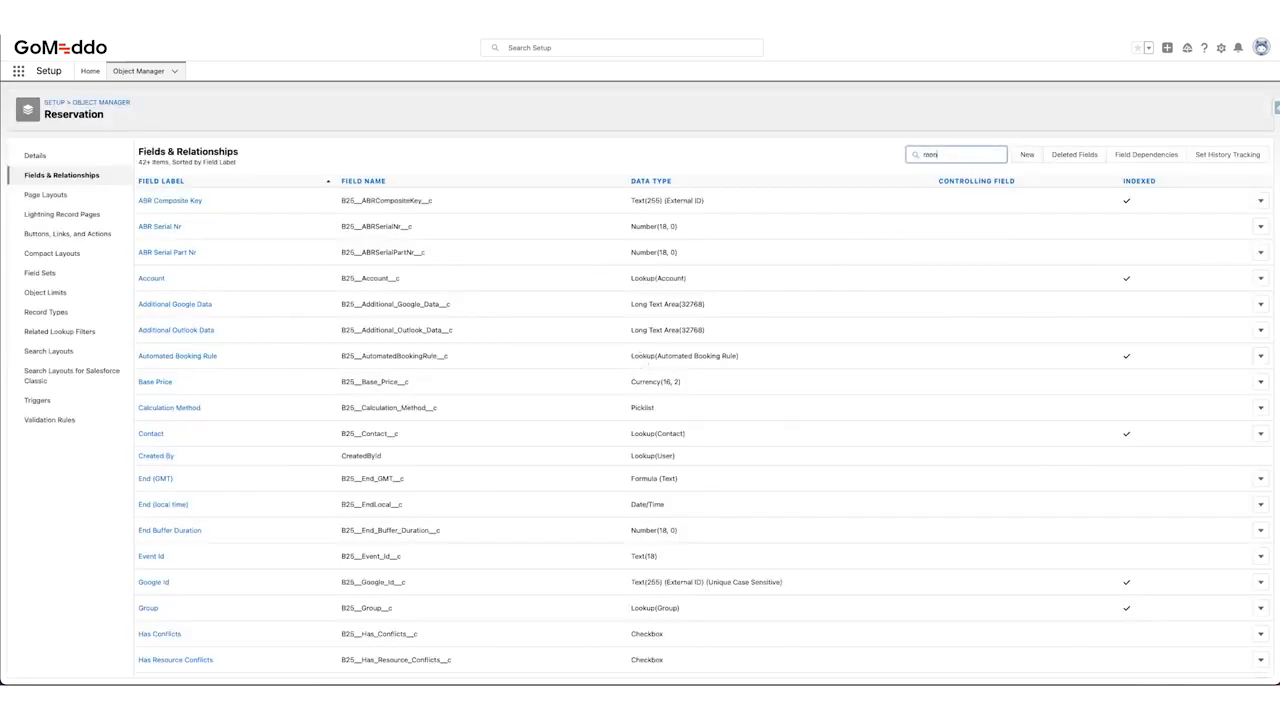
type("monk")
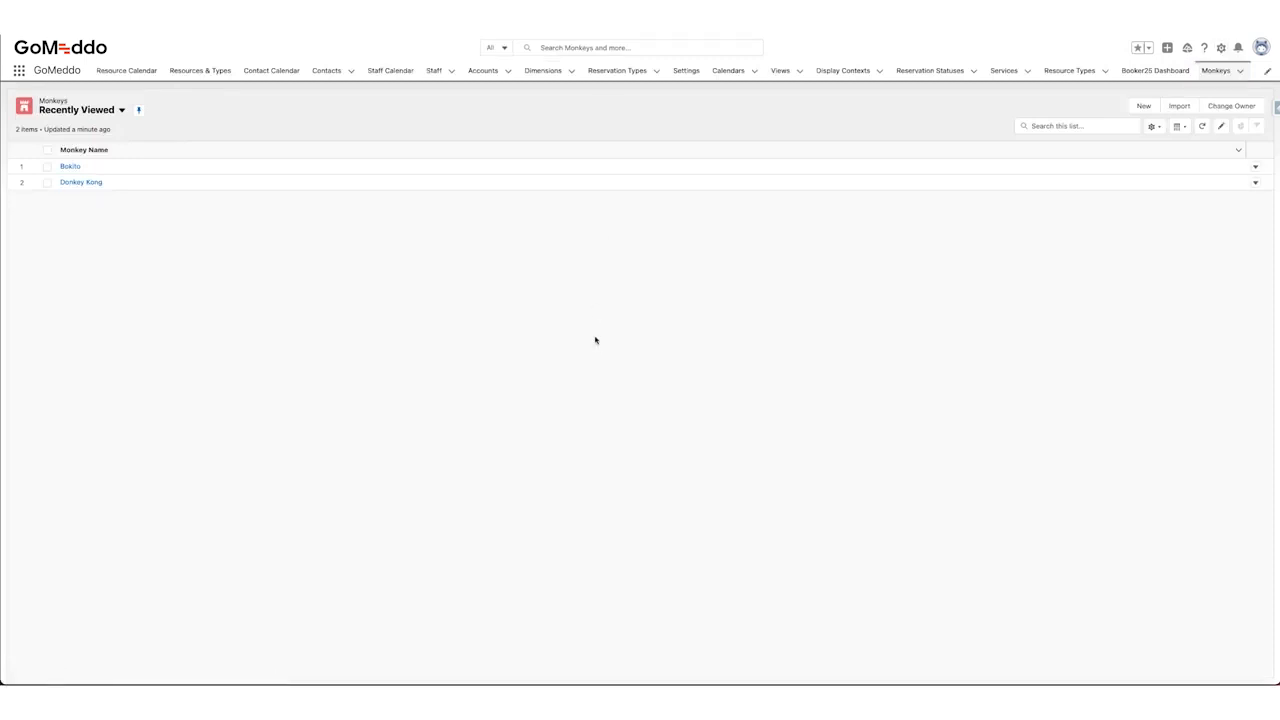
mouse_move(543, 70)
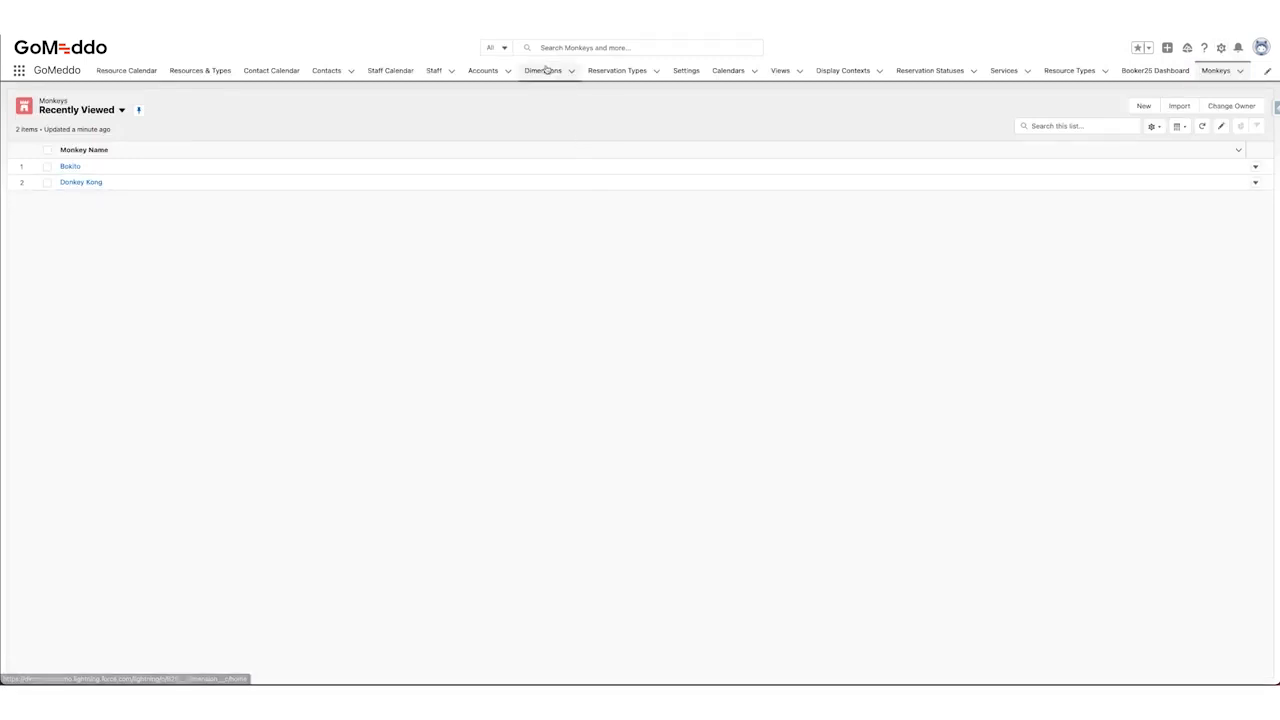
- Create and save a dimension record named Monkey__c
left_click(543, 70)
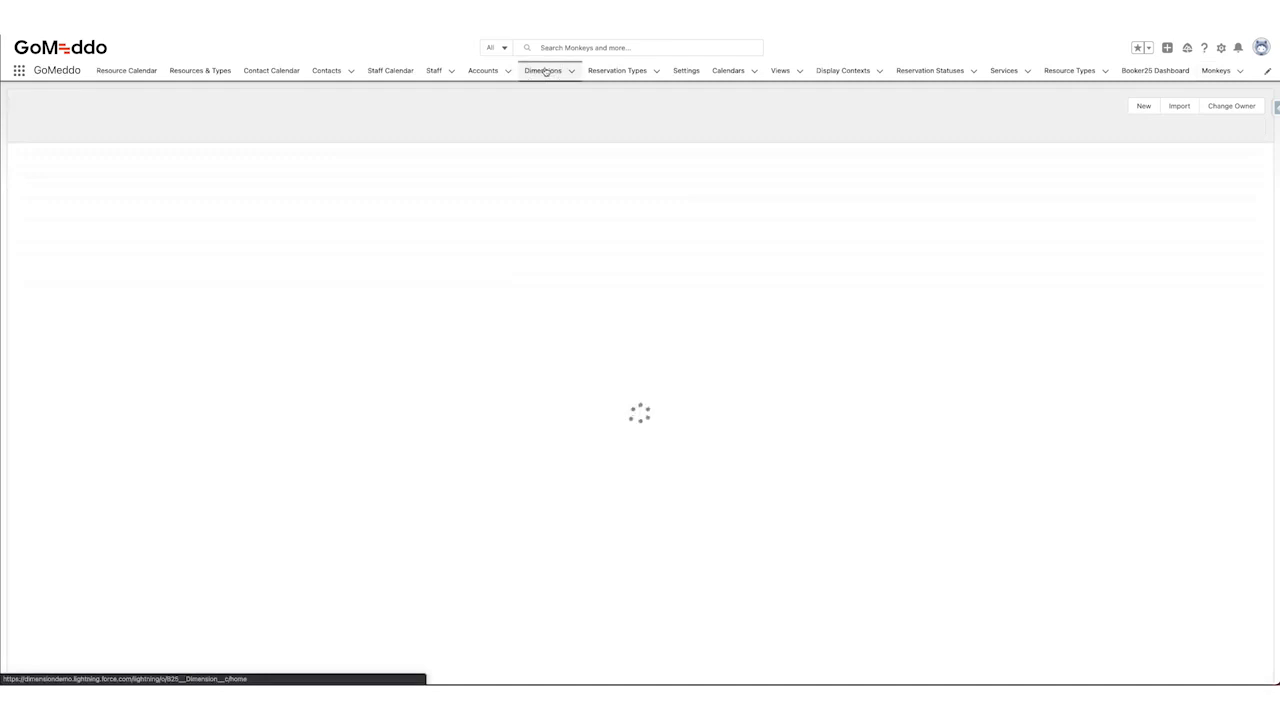
left_click(543, 70)
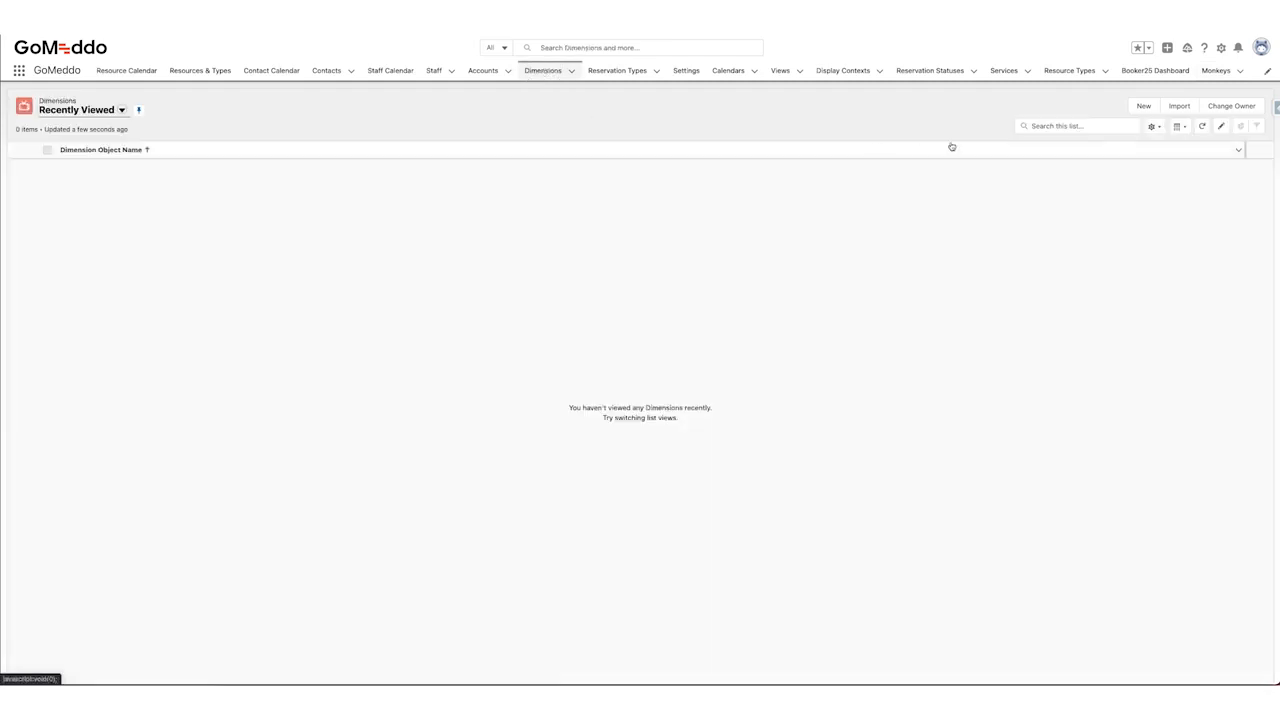
left_click(1143, 106)
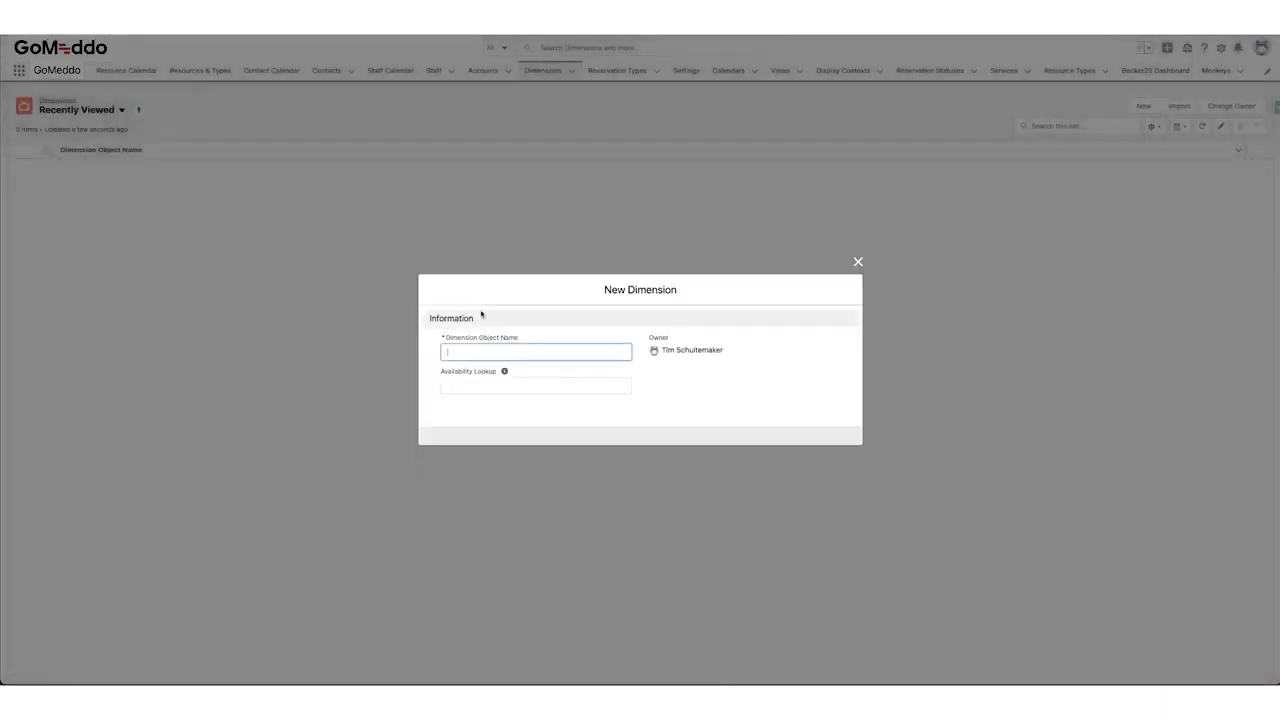
type("Monk")
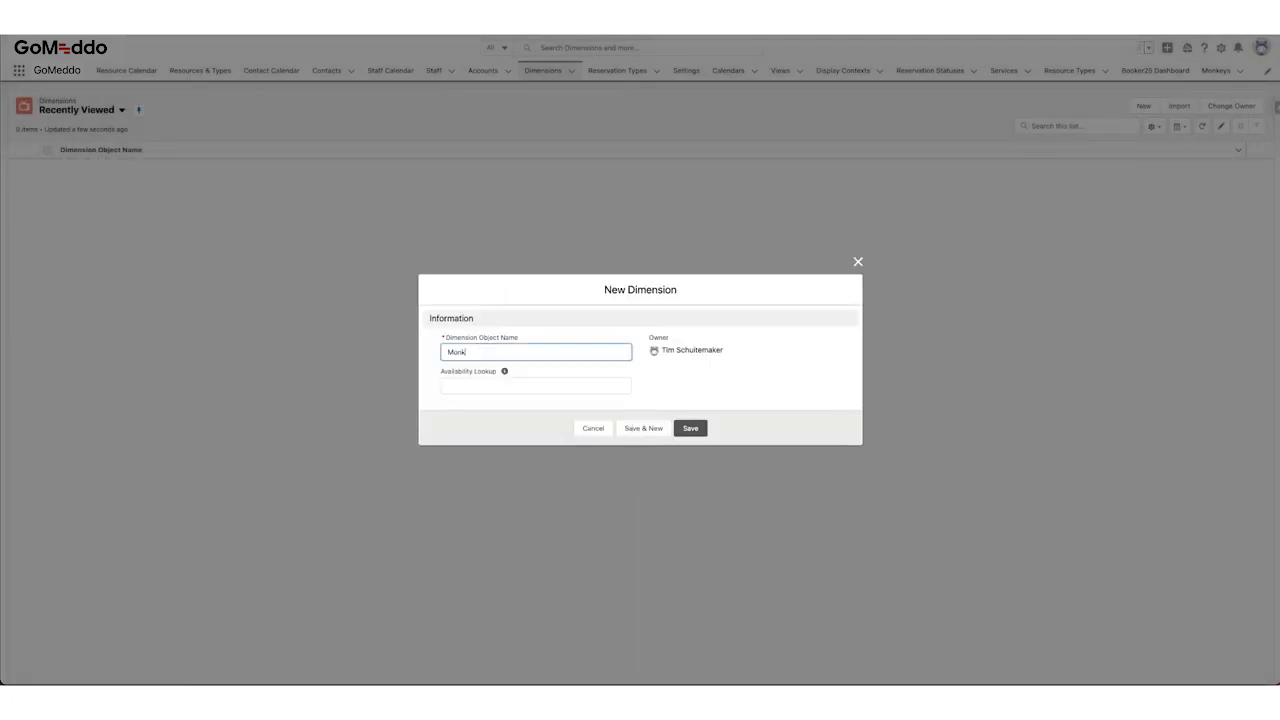
left_click(690, 428)
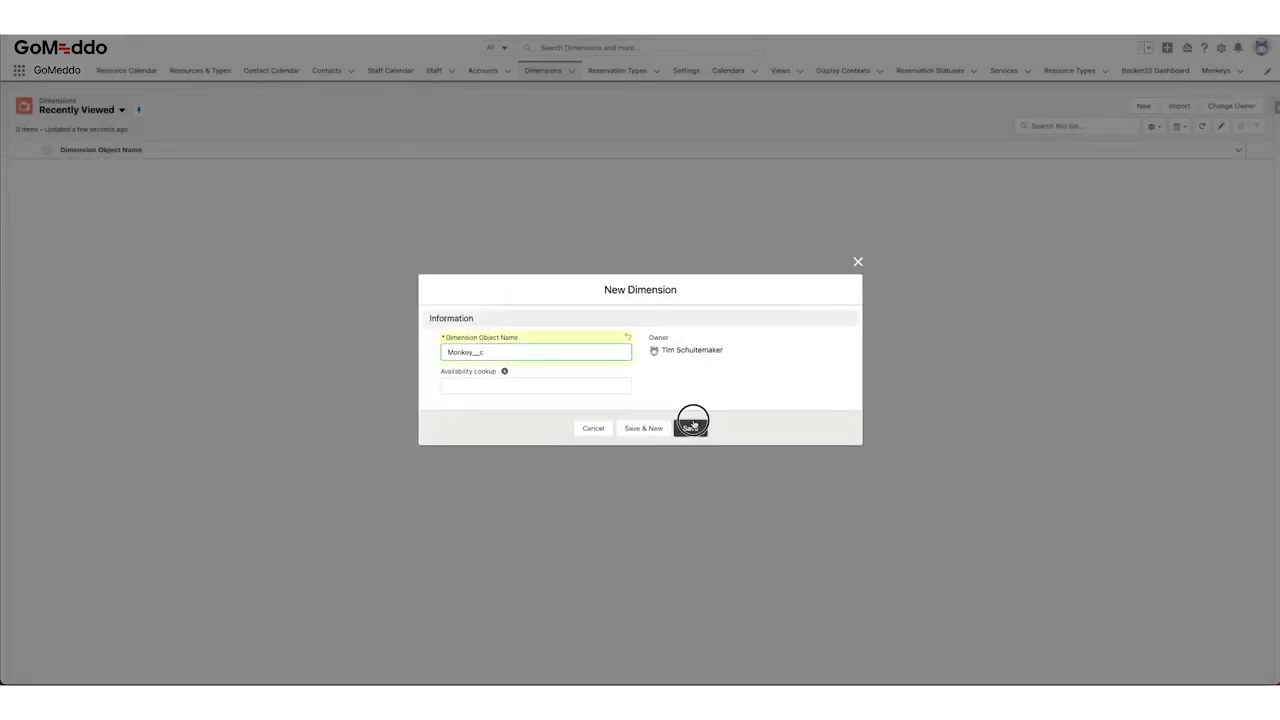
left_click(692, 428)
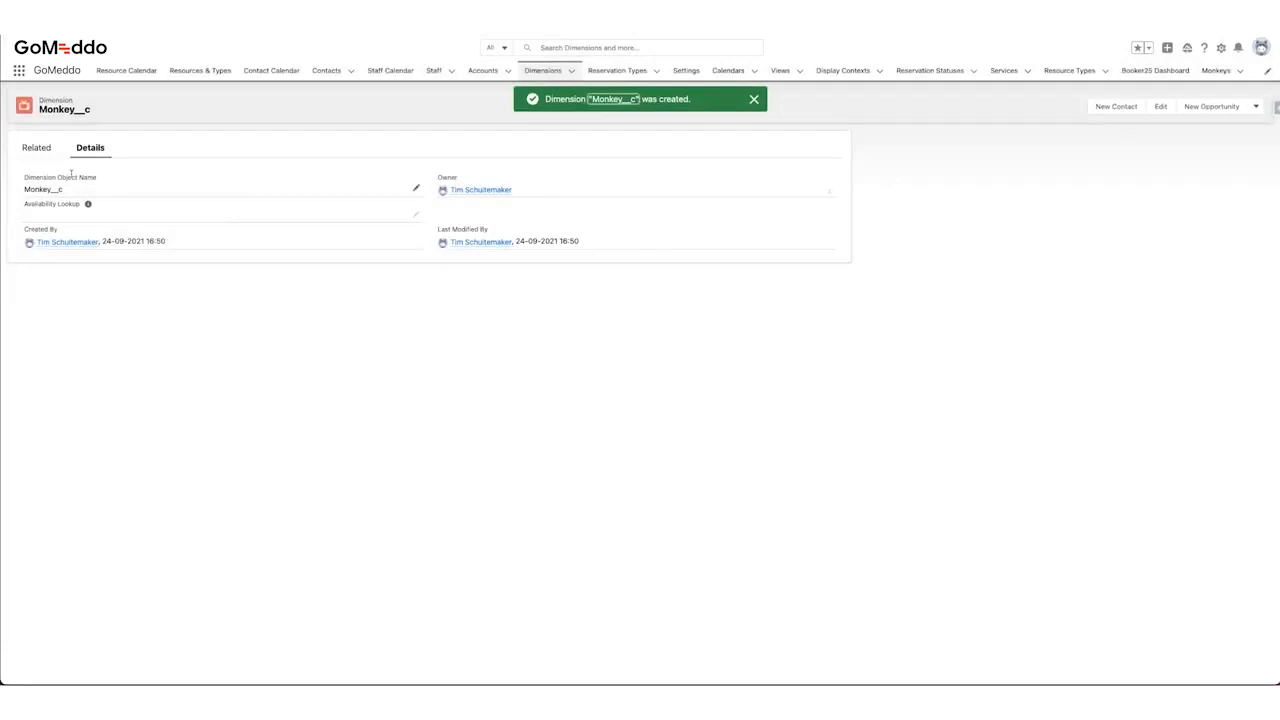
- Add a Monkey__c dimension field with no availability checking and hard double booking
left_click(37, 147)
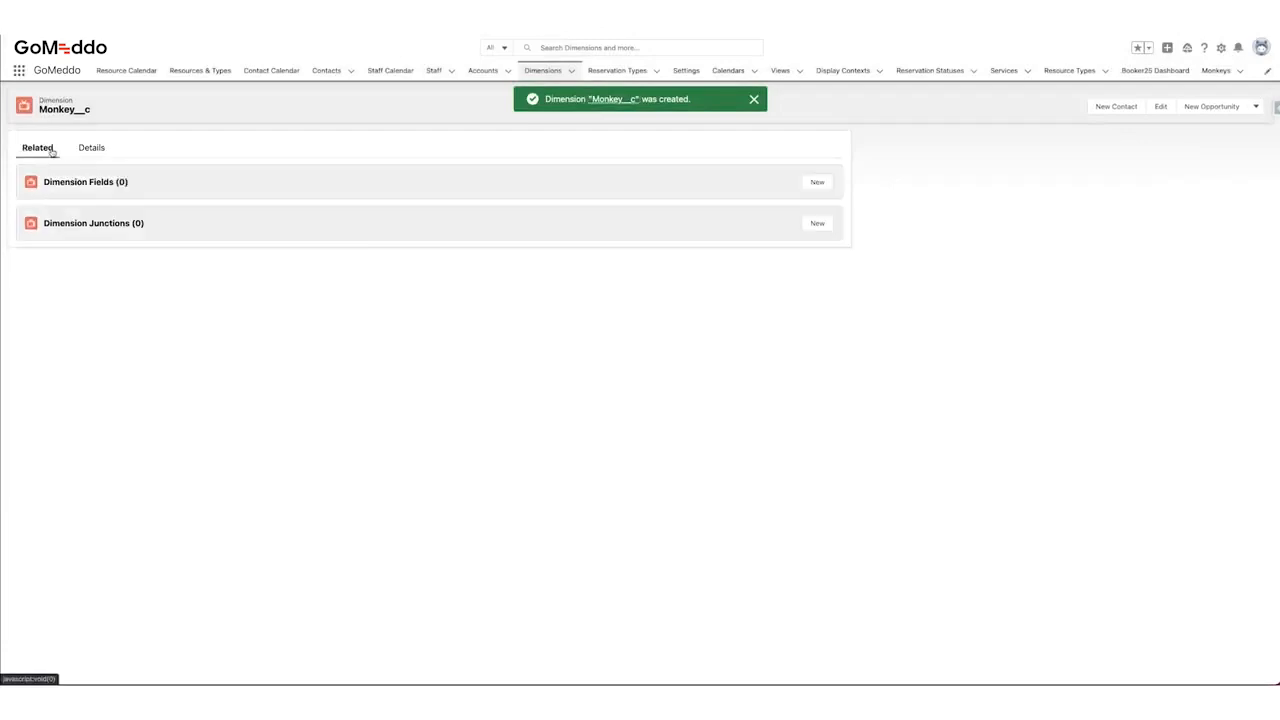
left_click(753, 99)
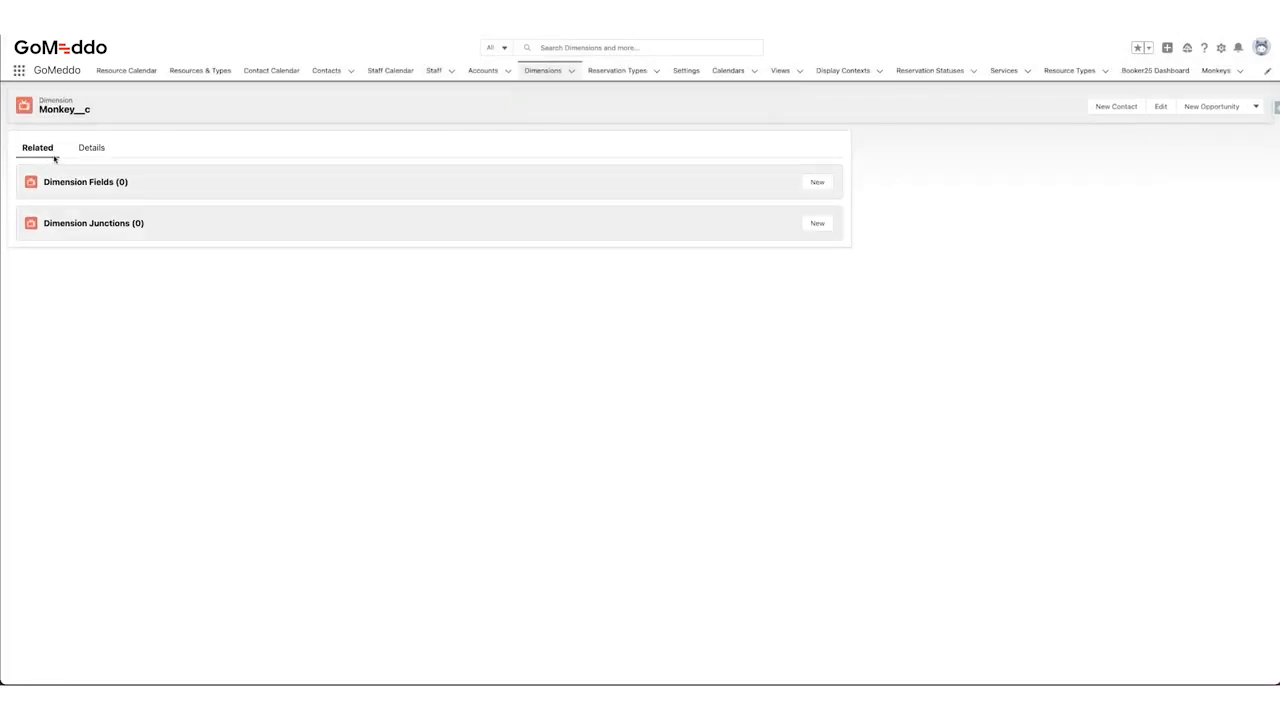
mouse_move(85, 182)
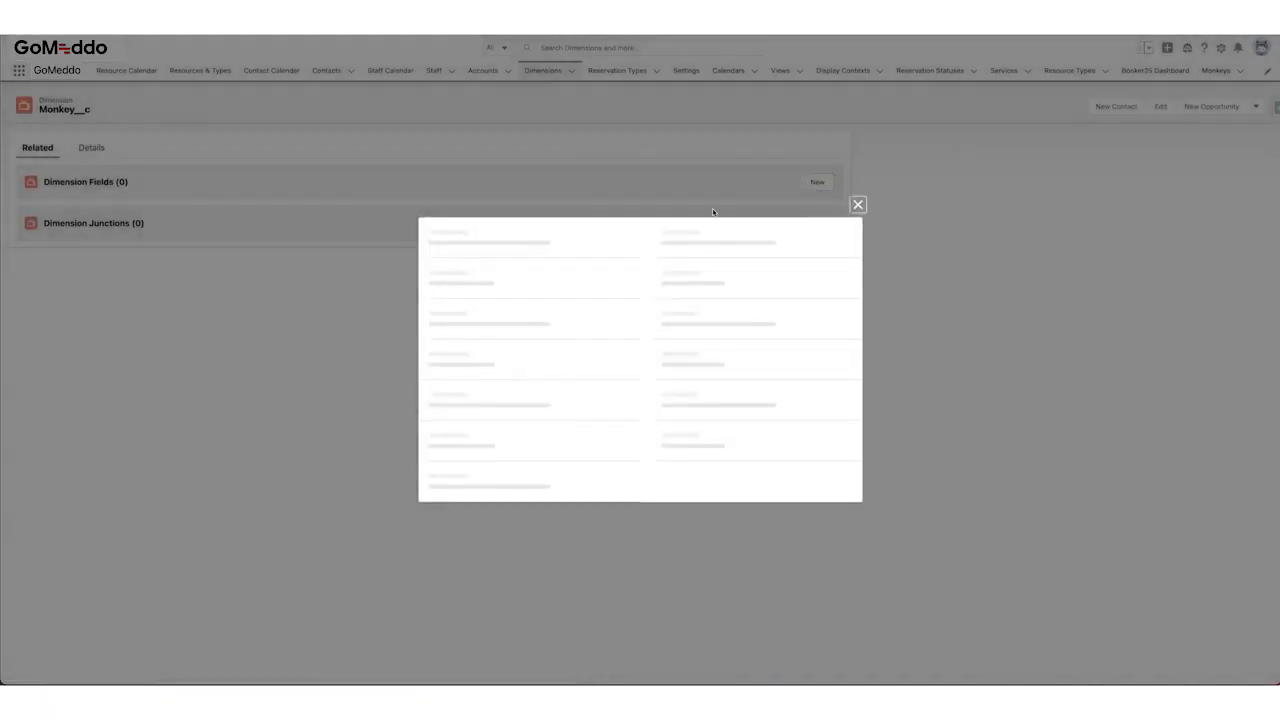
left_click(536, 172)
type("Monkey__c")
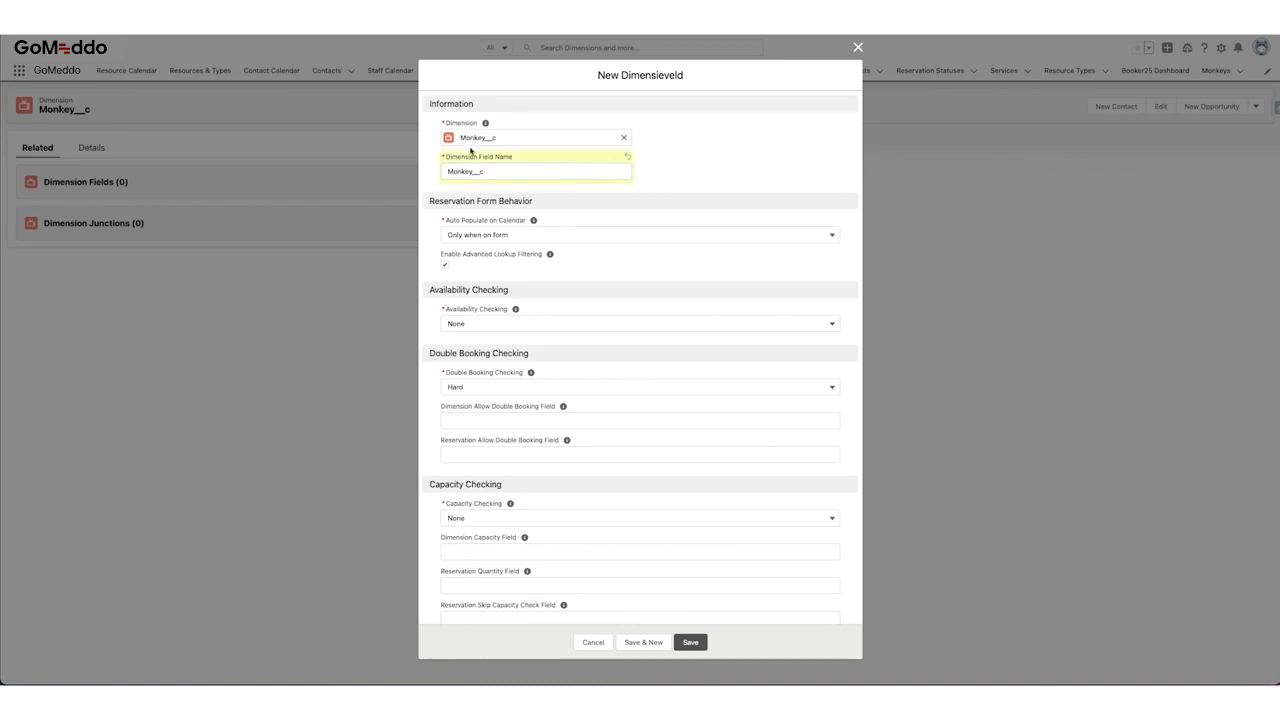
mouse_move(690, 677)
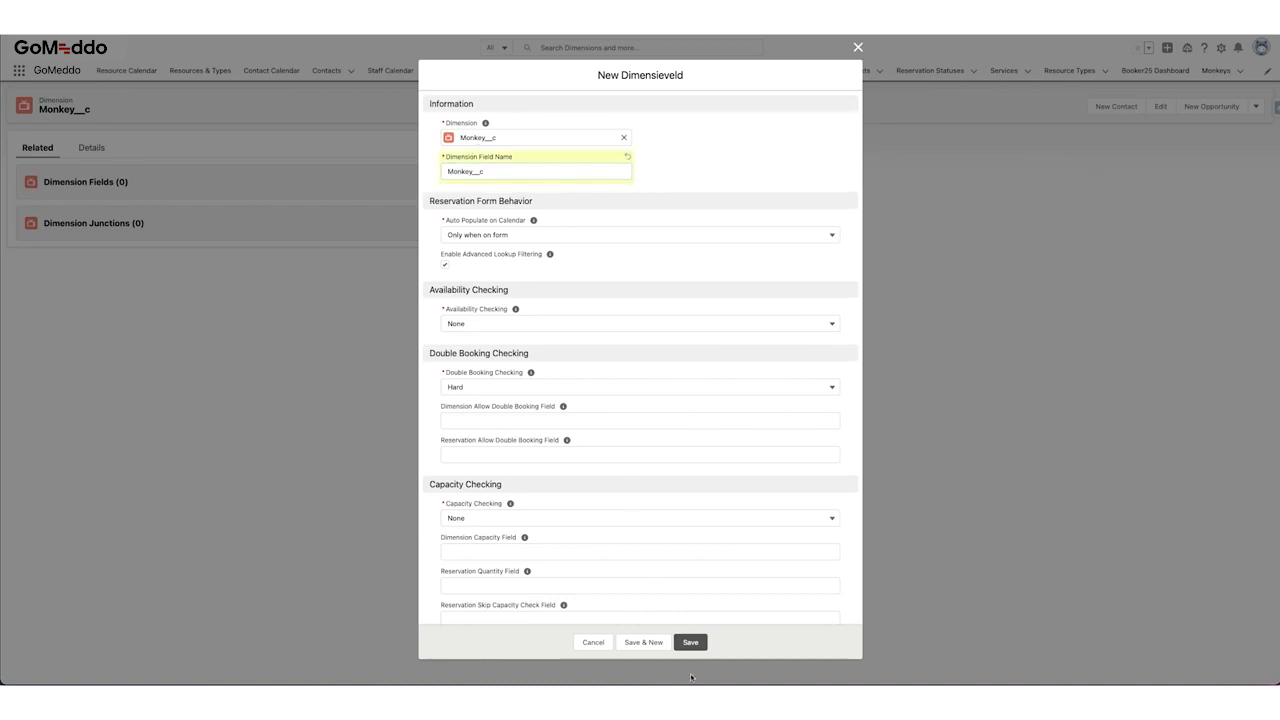
left_click(690, 642)
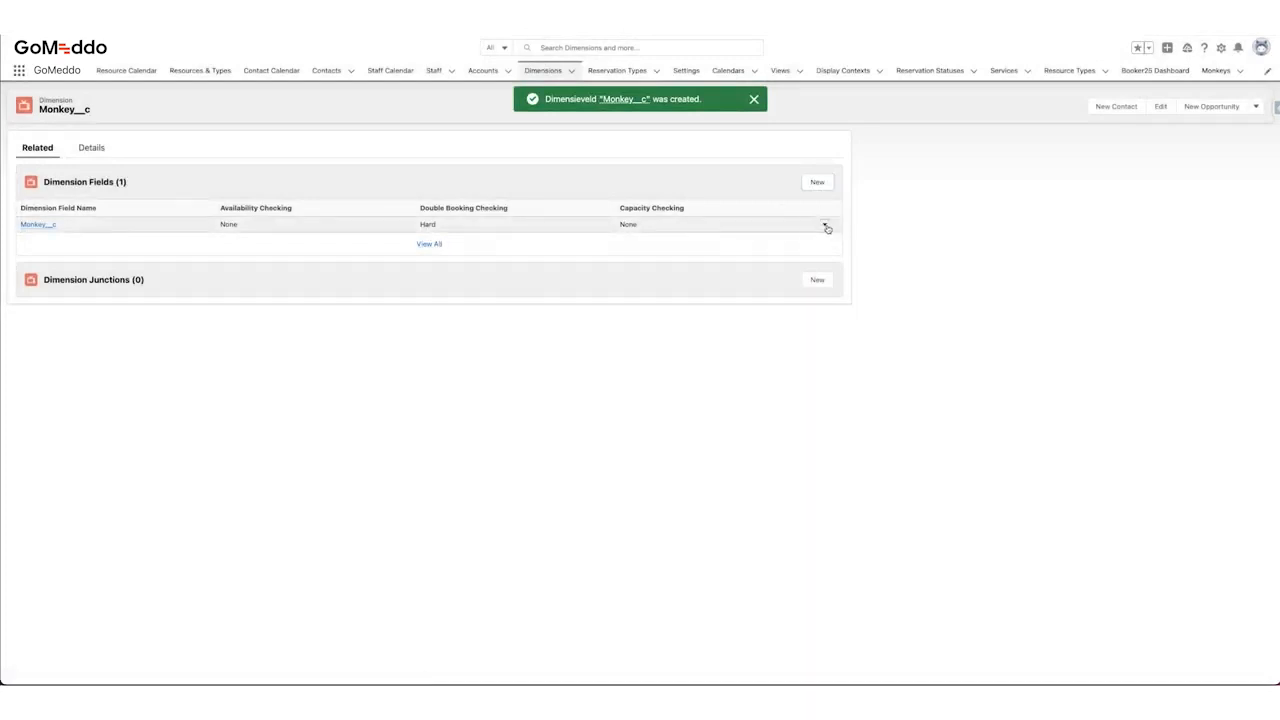
left_click(826, 227)
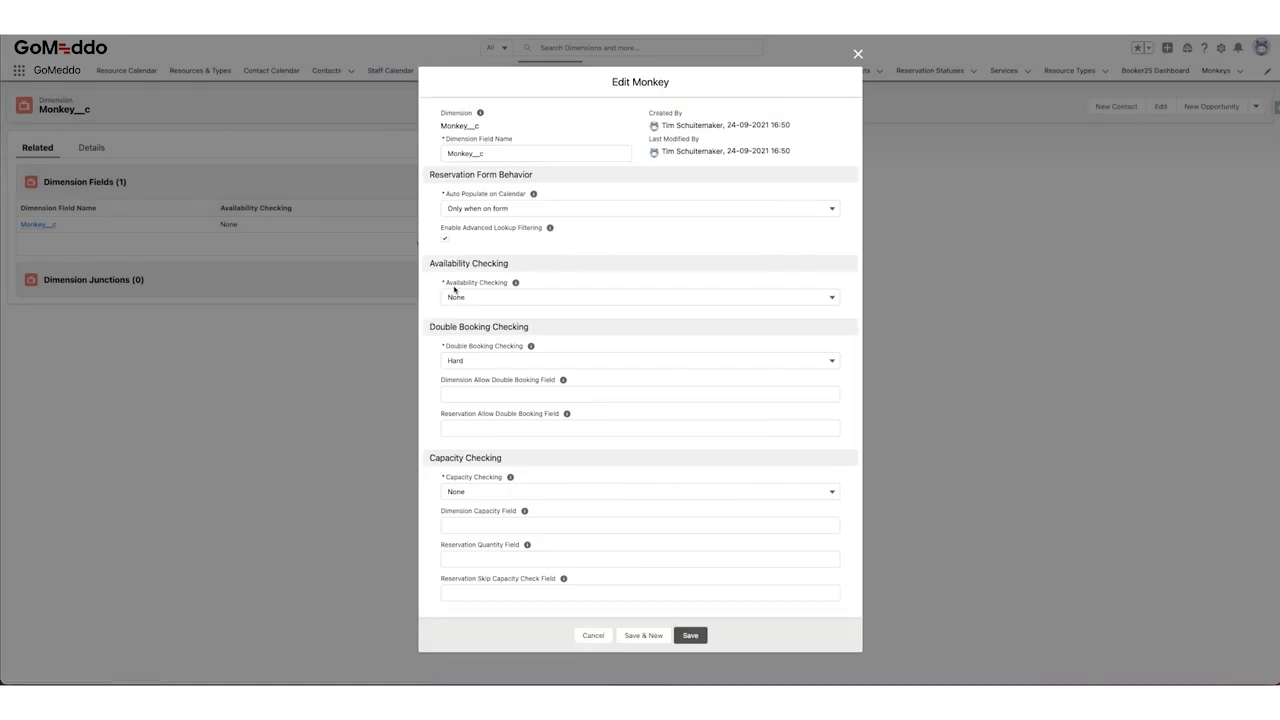
mouse_move(494, 353)
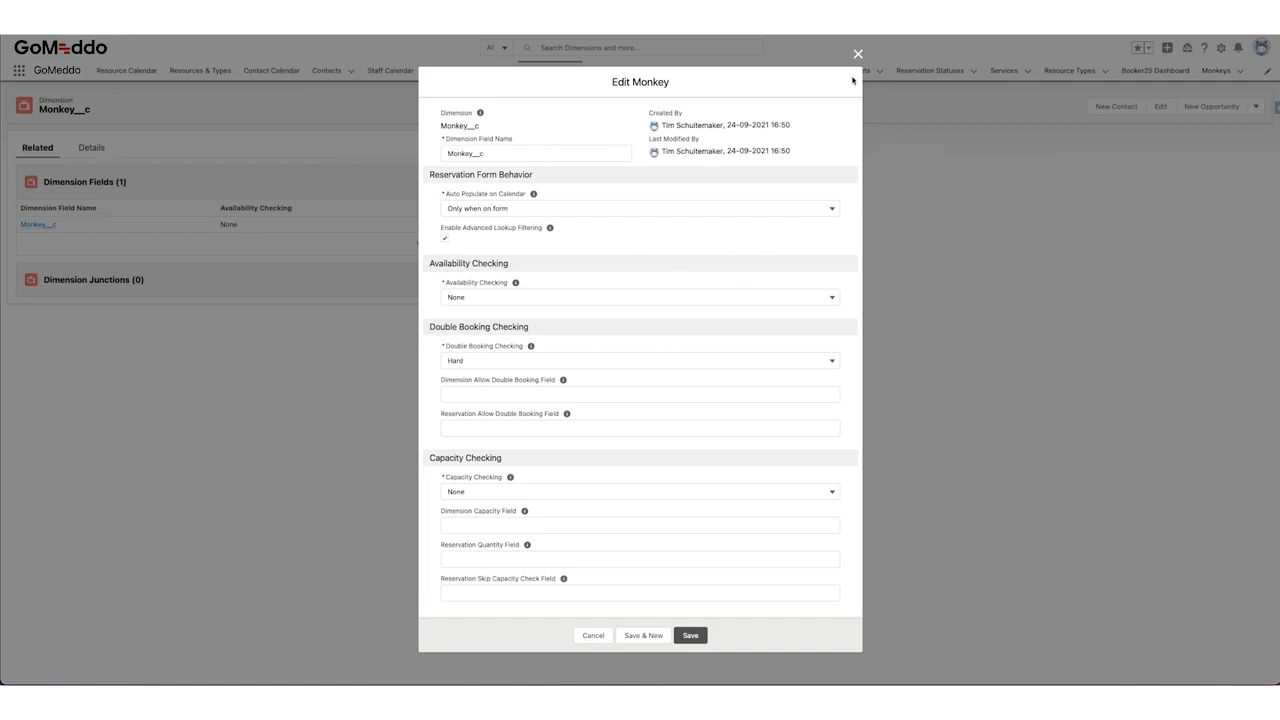
left_click(690, 635)
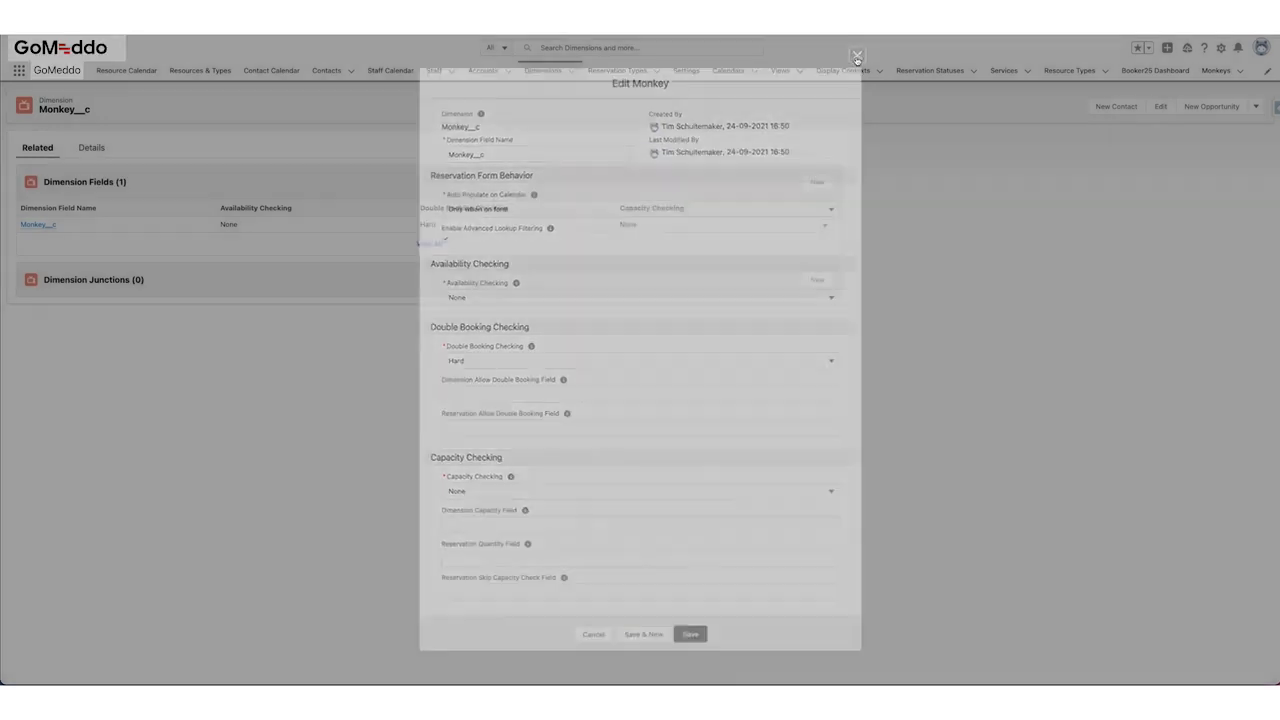
- Save a multi resource calendar named Monkeys with Monkey__c as its dimension
left_click(857, 56)
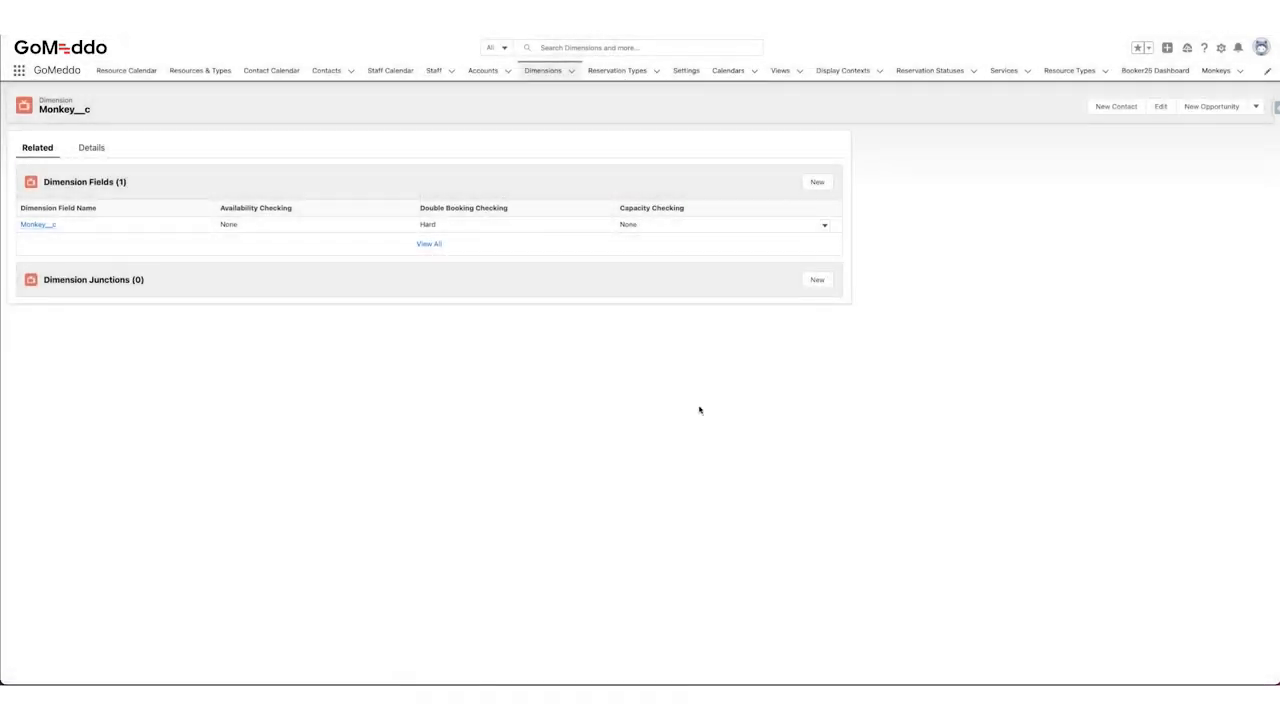
mouse_move(700, 402)
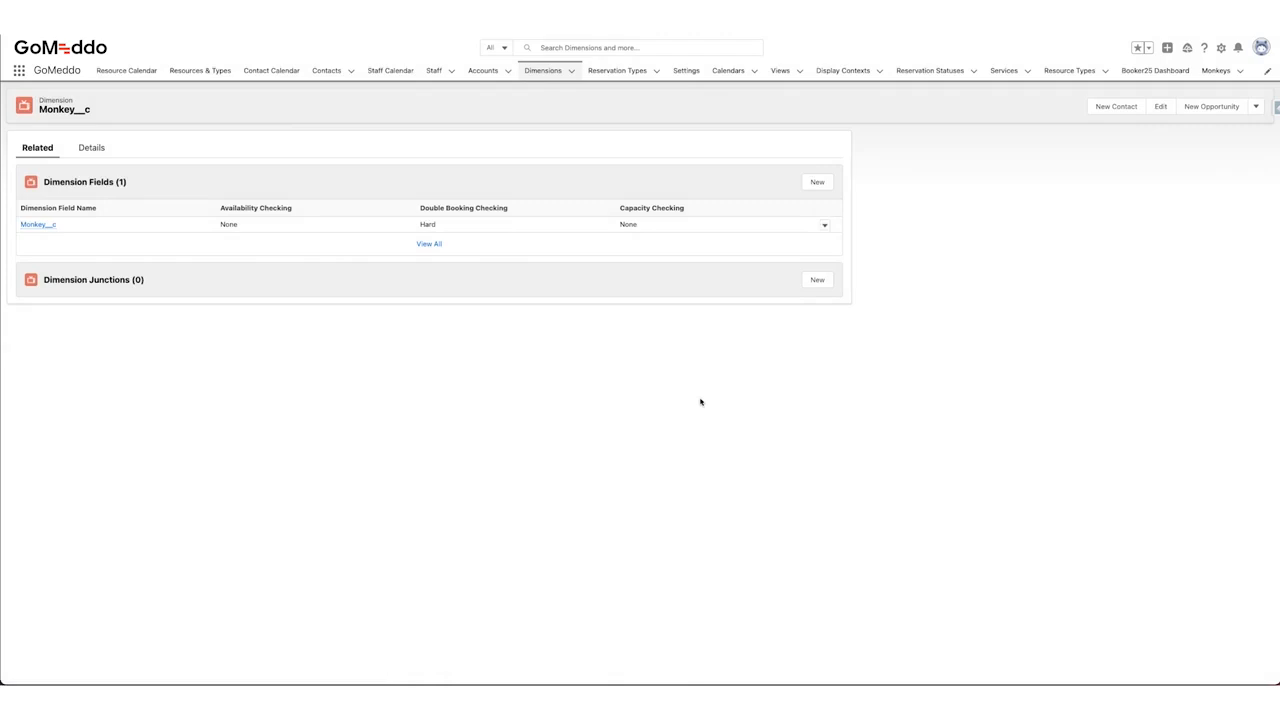
mouse_move(658, 375)
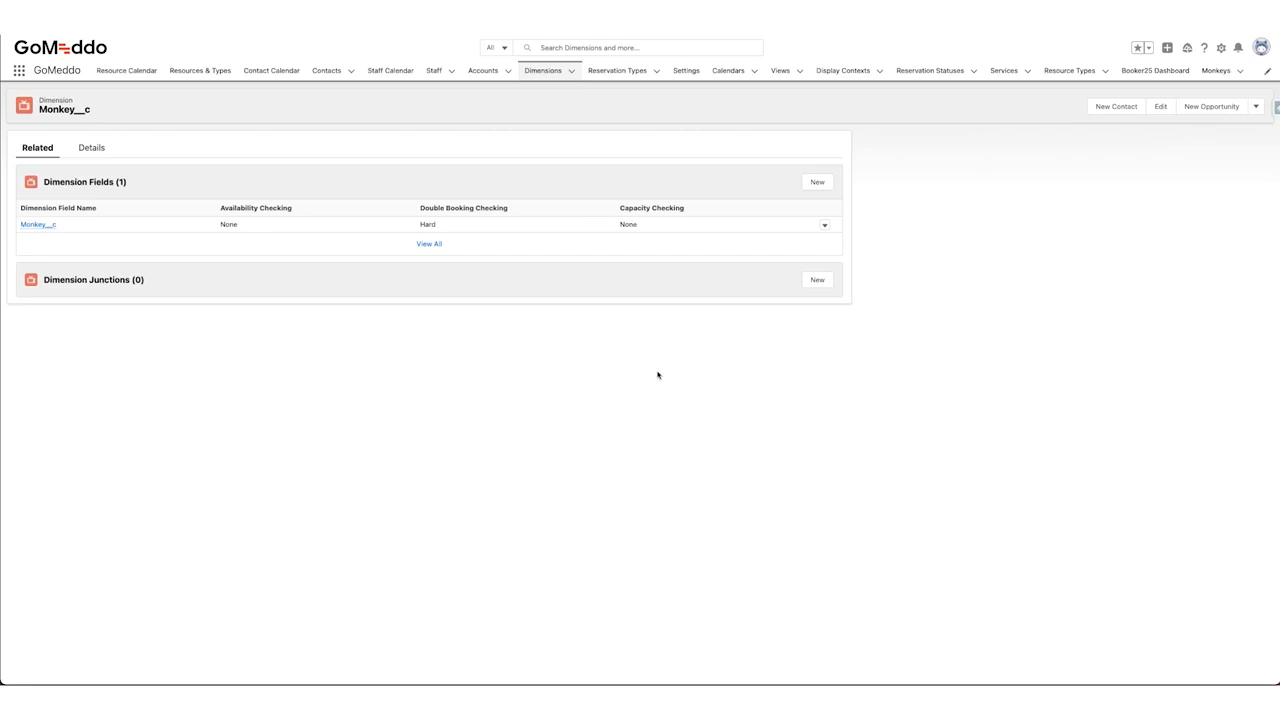
mouse_move(353, 157)
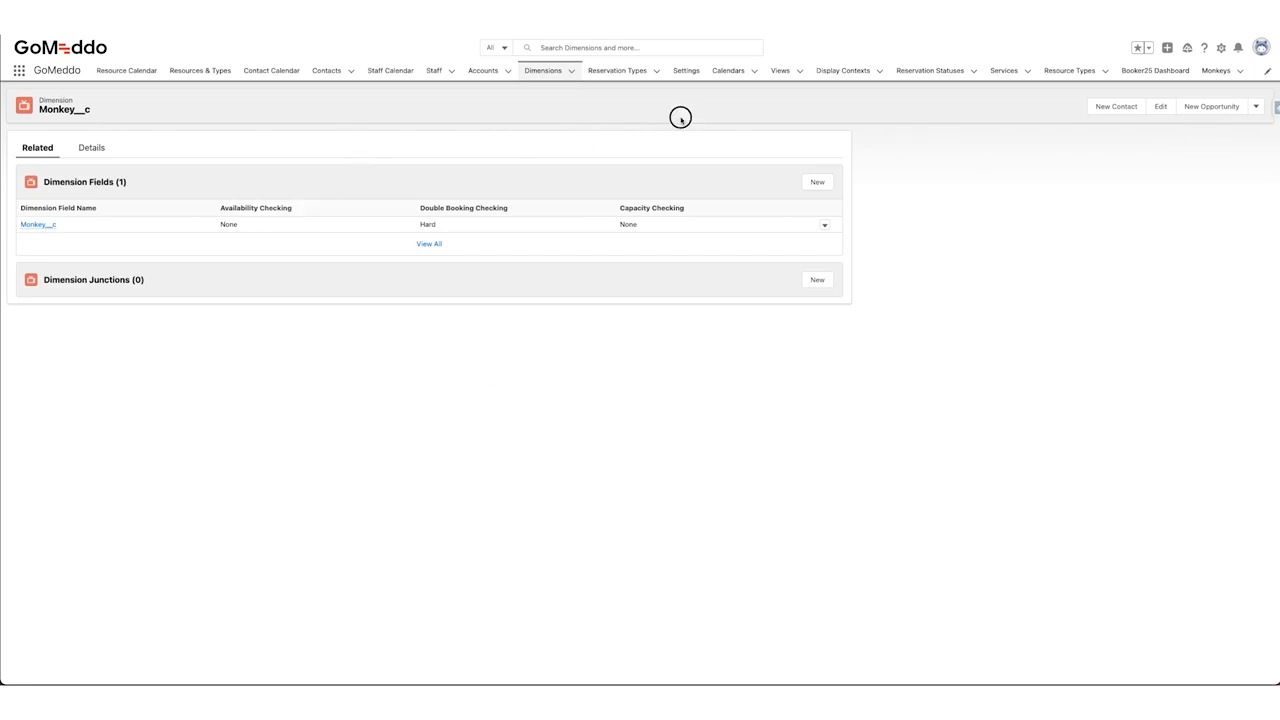
left_click(728, 70)
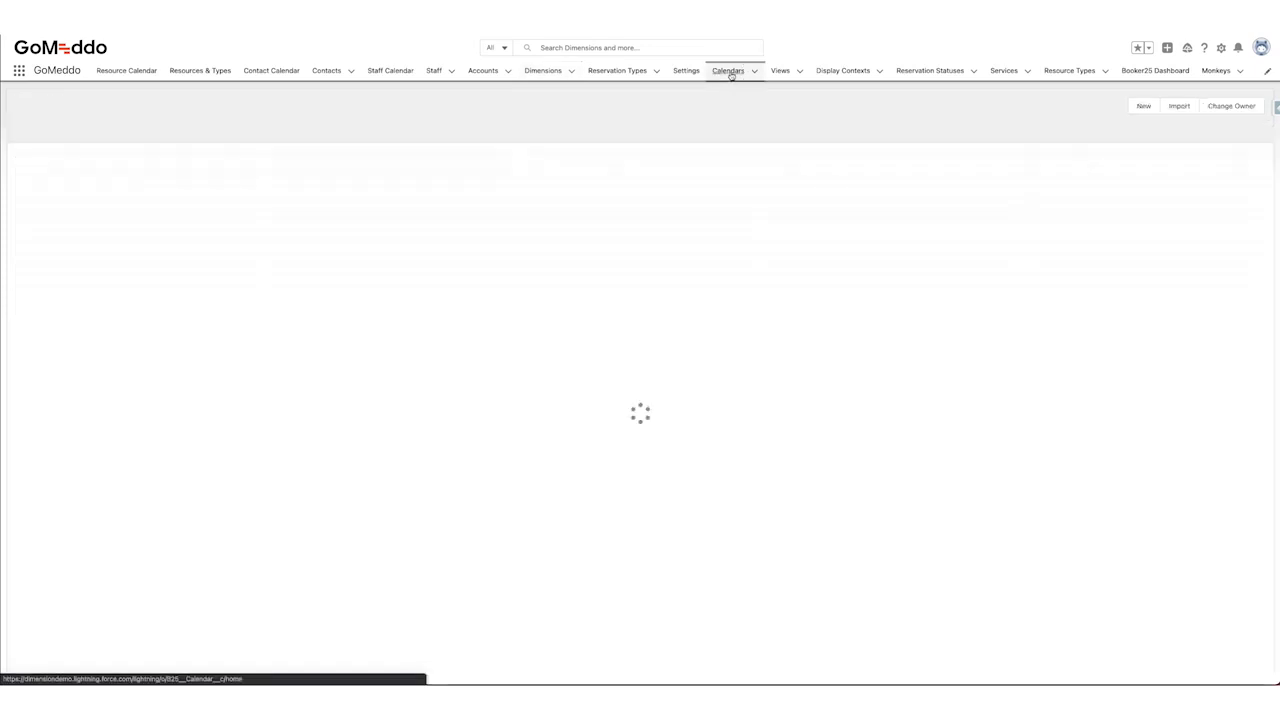
left_click(728, 70)
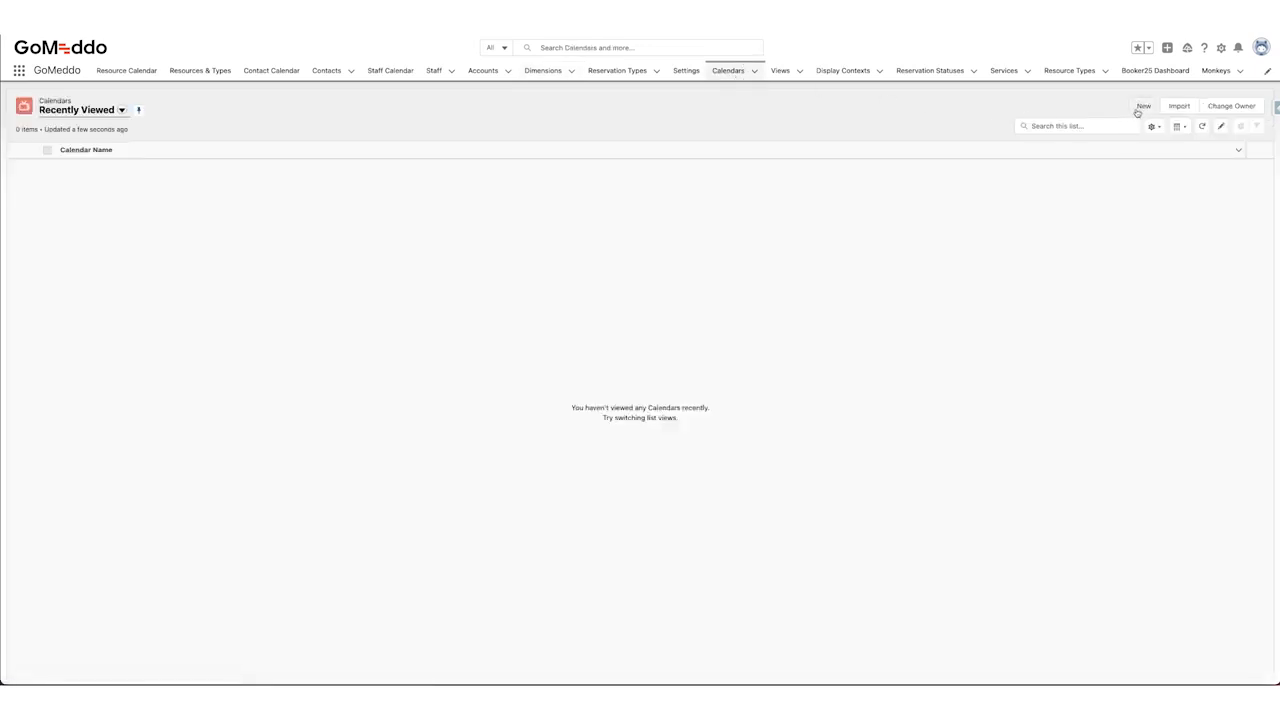
left_click(1143, 106)
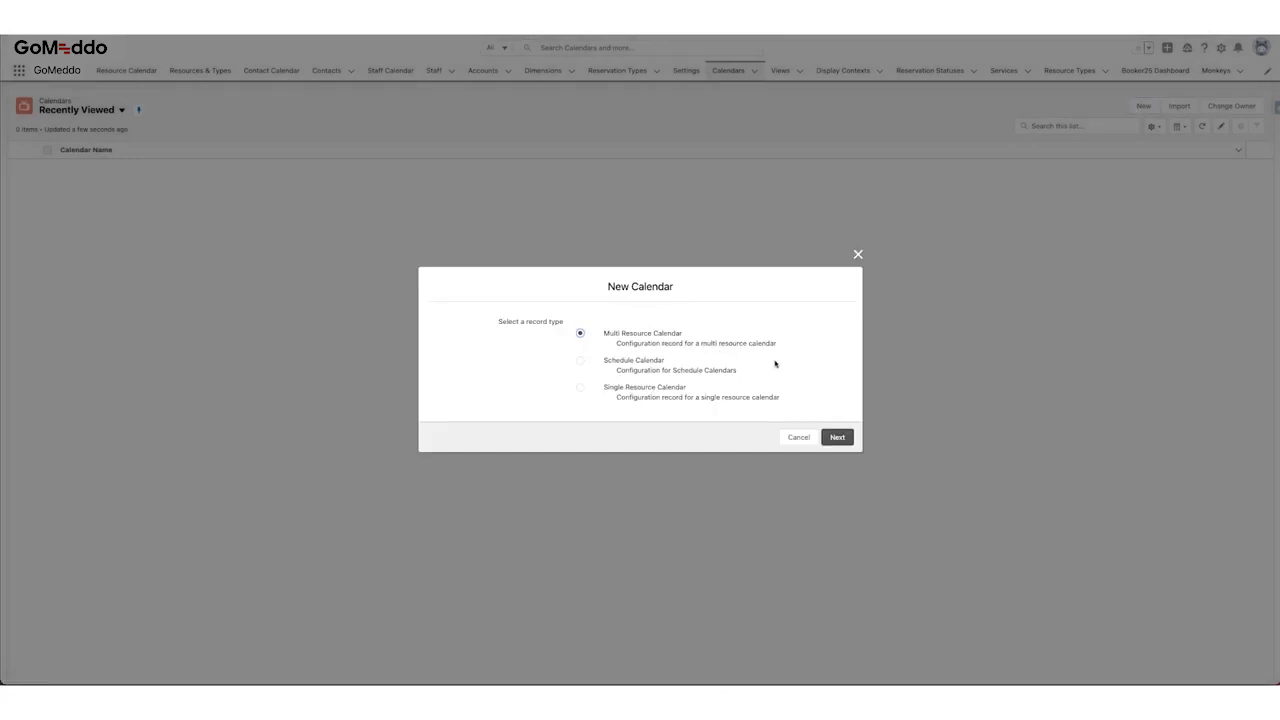
mouse_move(753, 355)
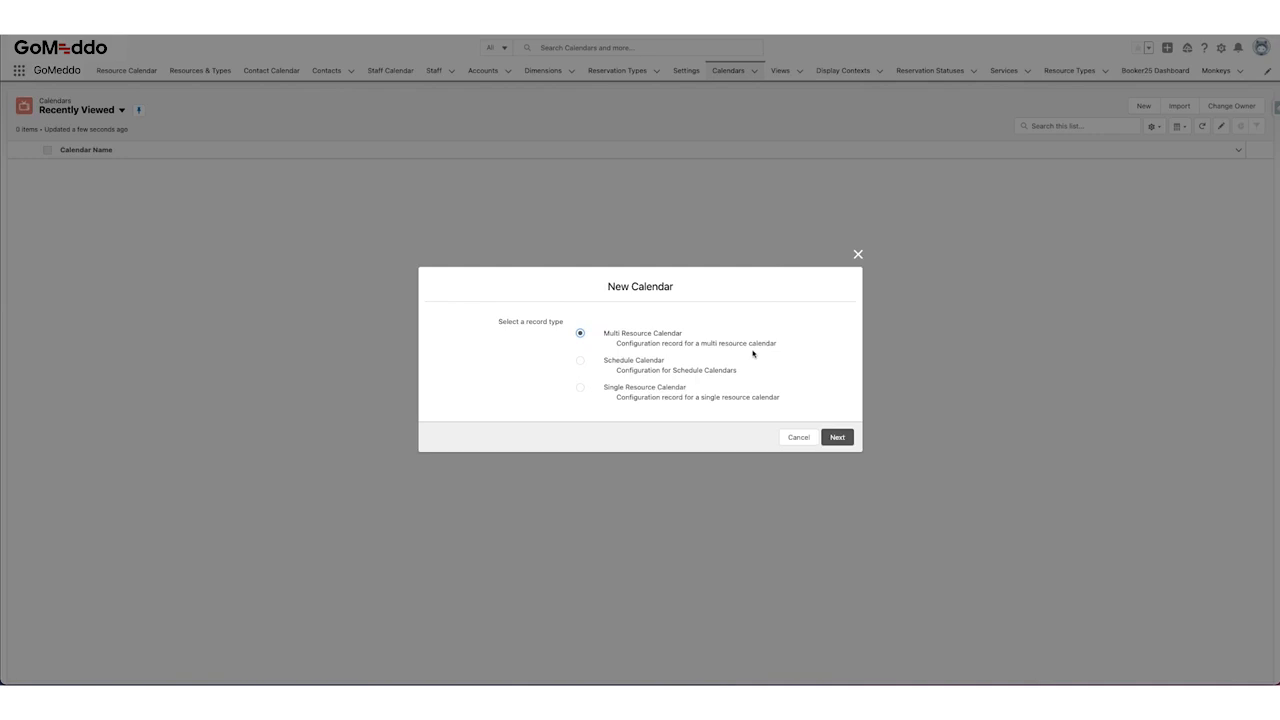
mouse_move(623, 393)
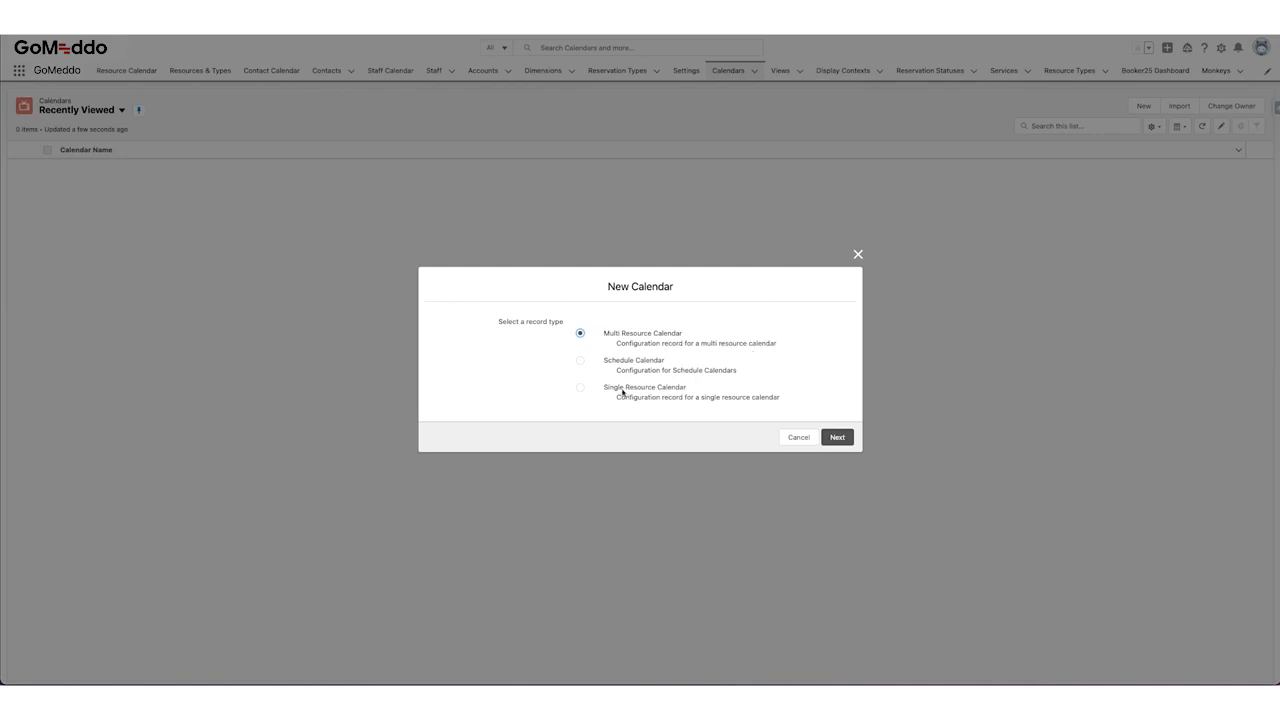
left_click(580, 387)
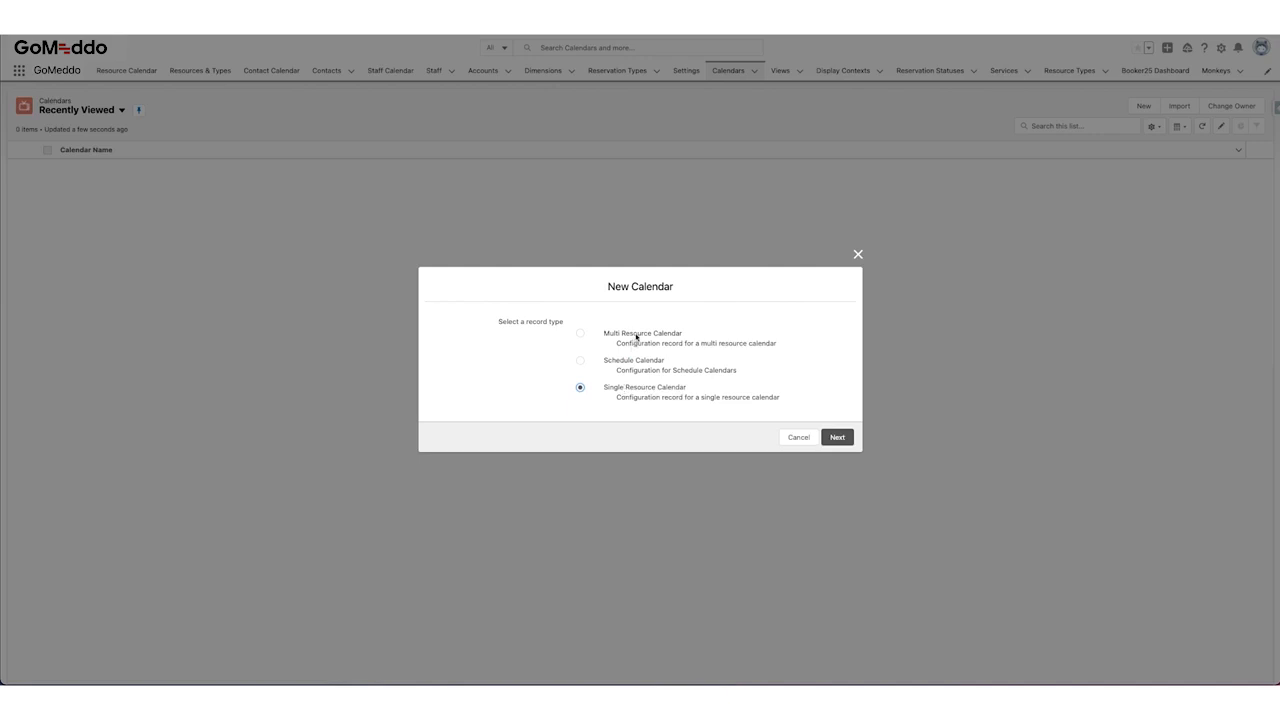
left_click(580, 333)
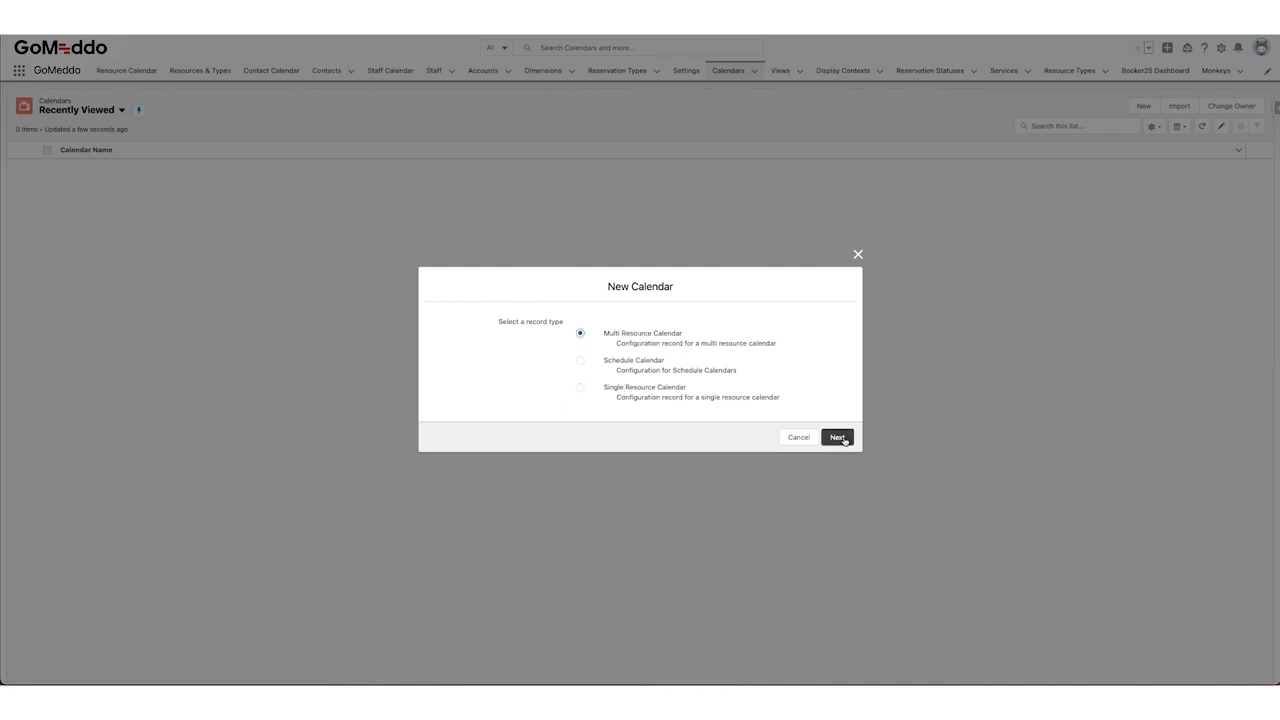
left_click(836, 437)
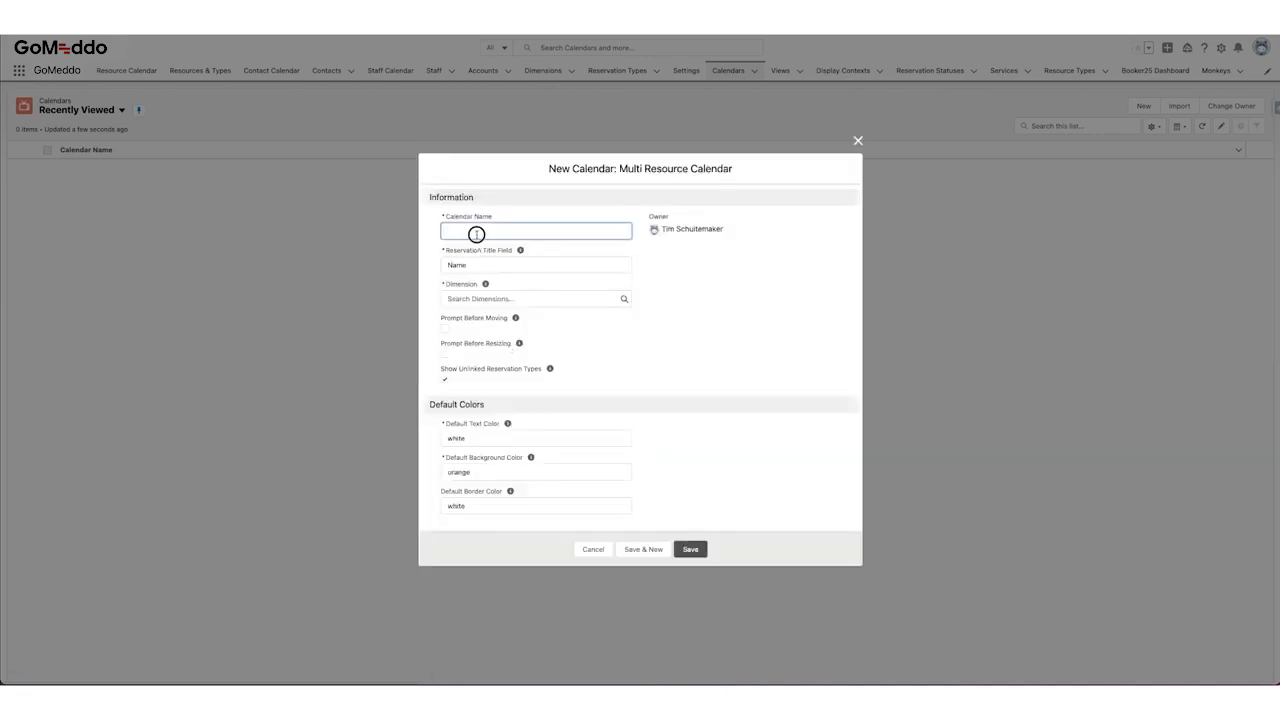
type("Monkeys")
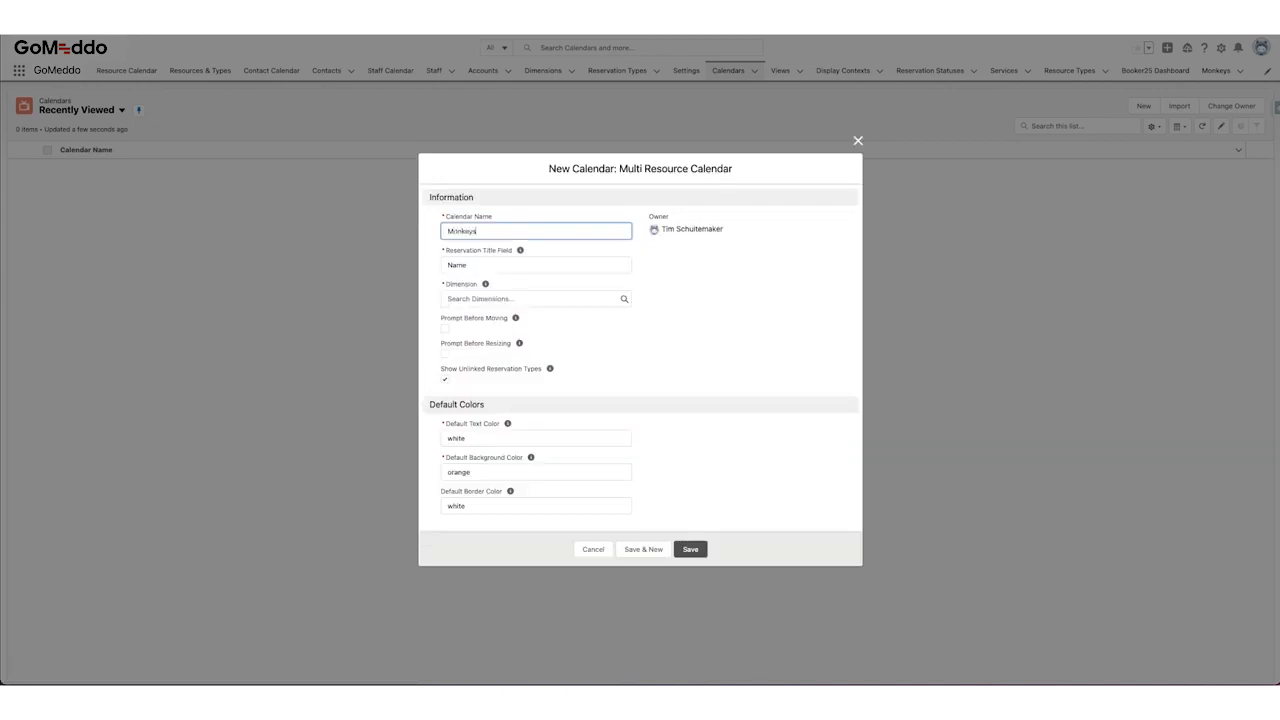
left_click(535, 298)
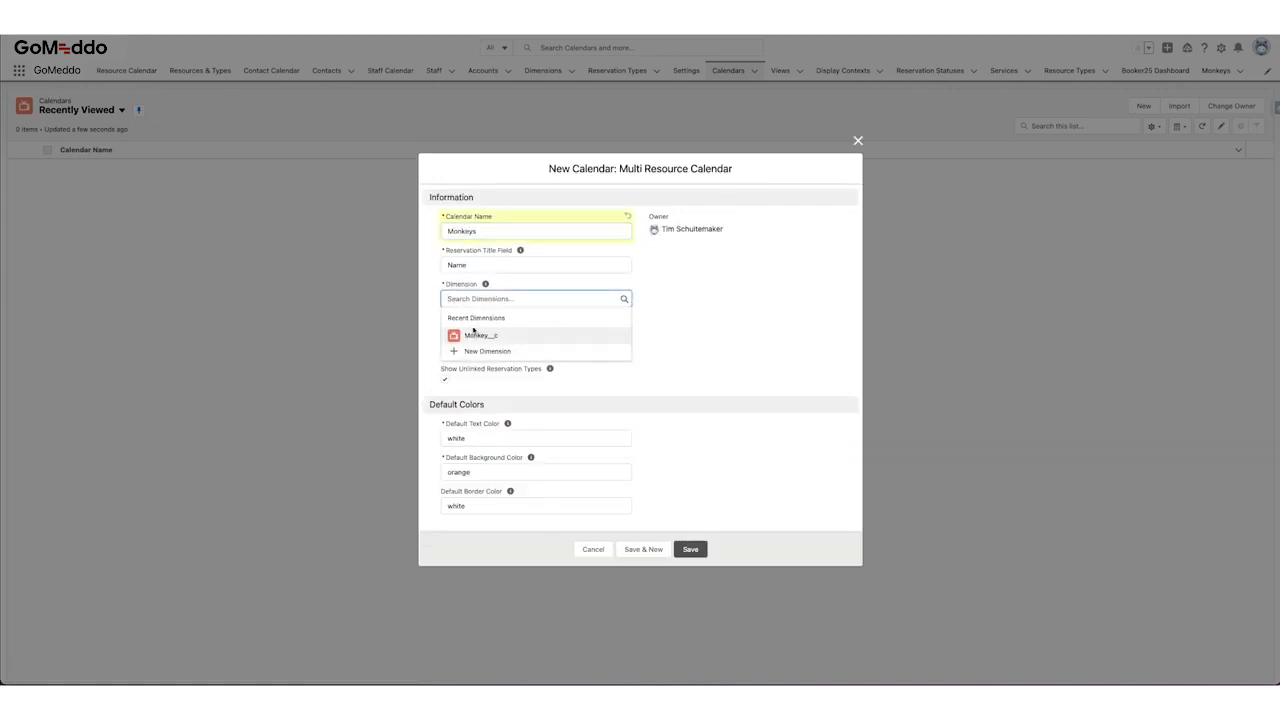
left_click(480, 334)
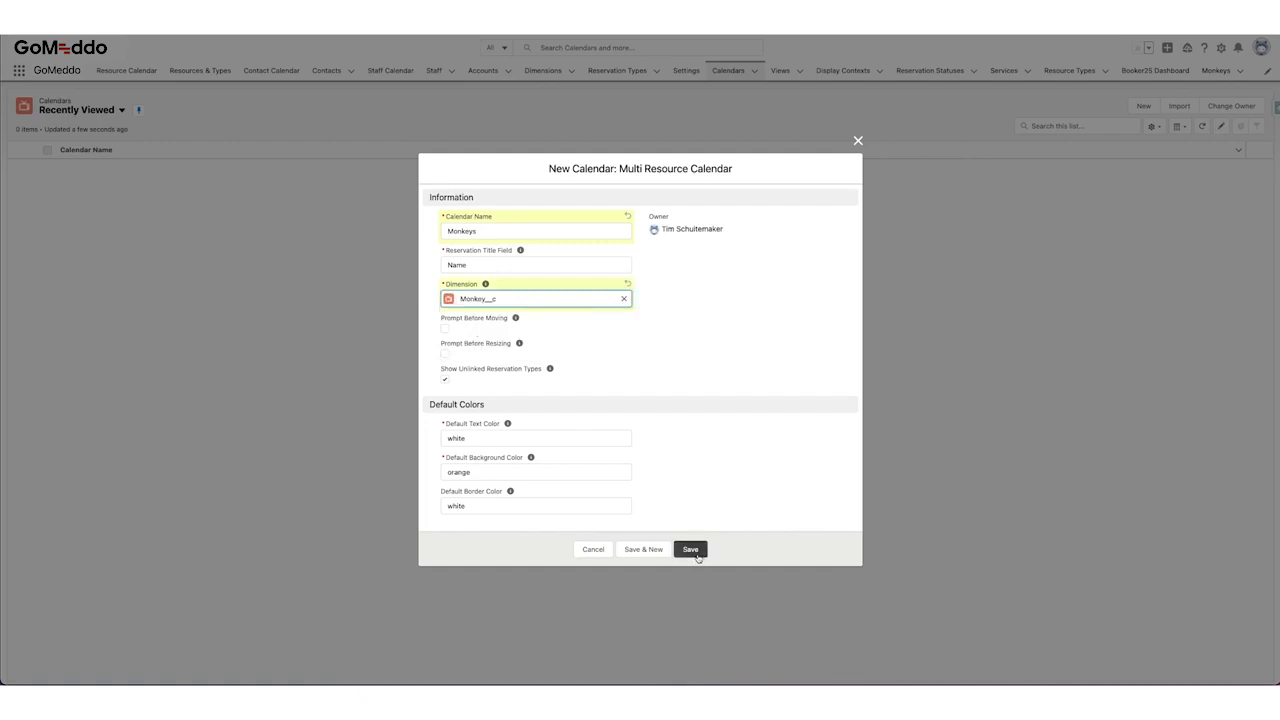
mouse_move(690, 549)
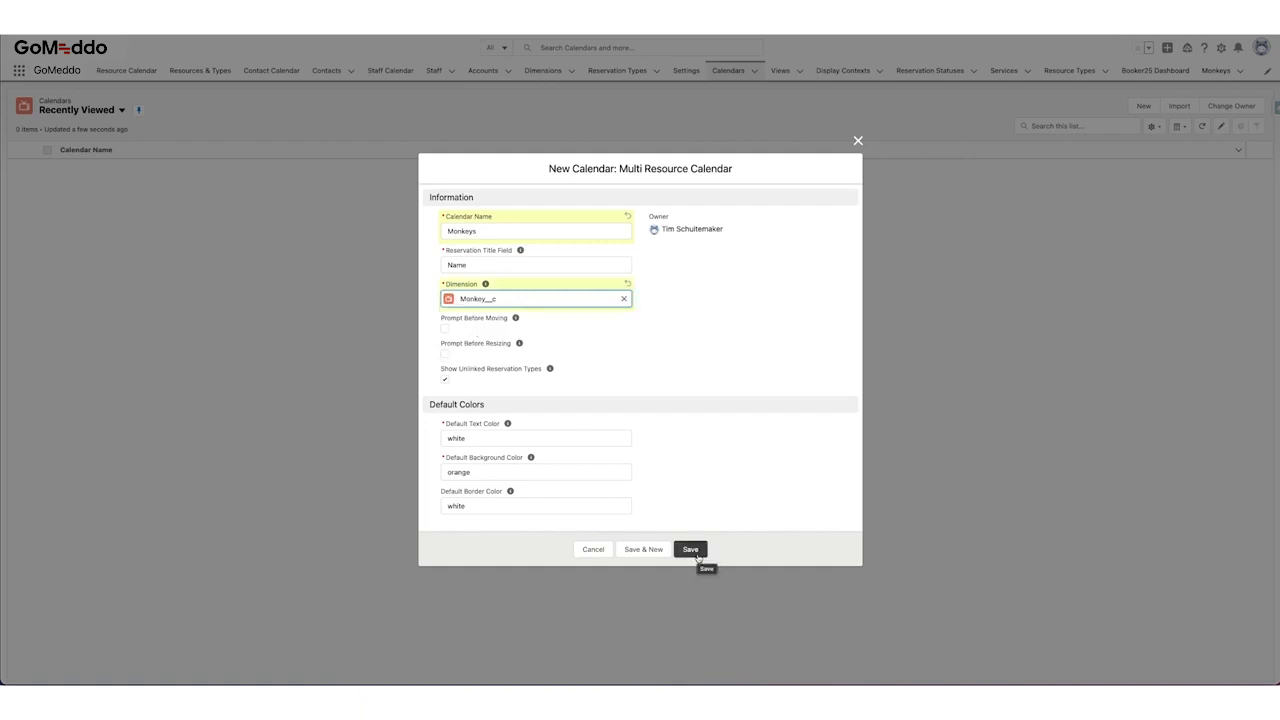
left_click(690, 549)
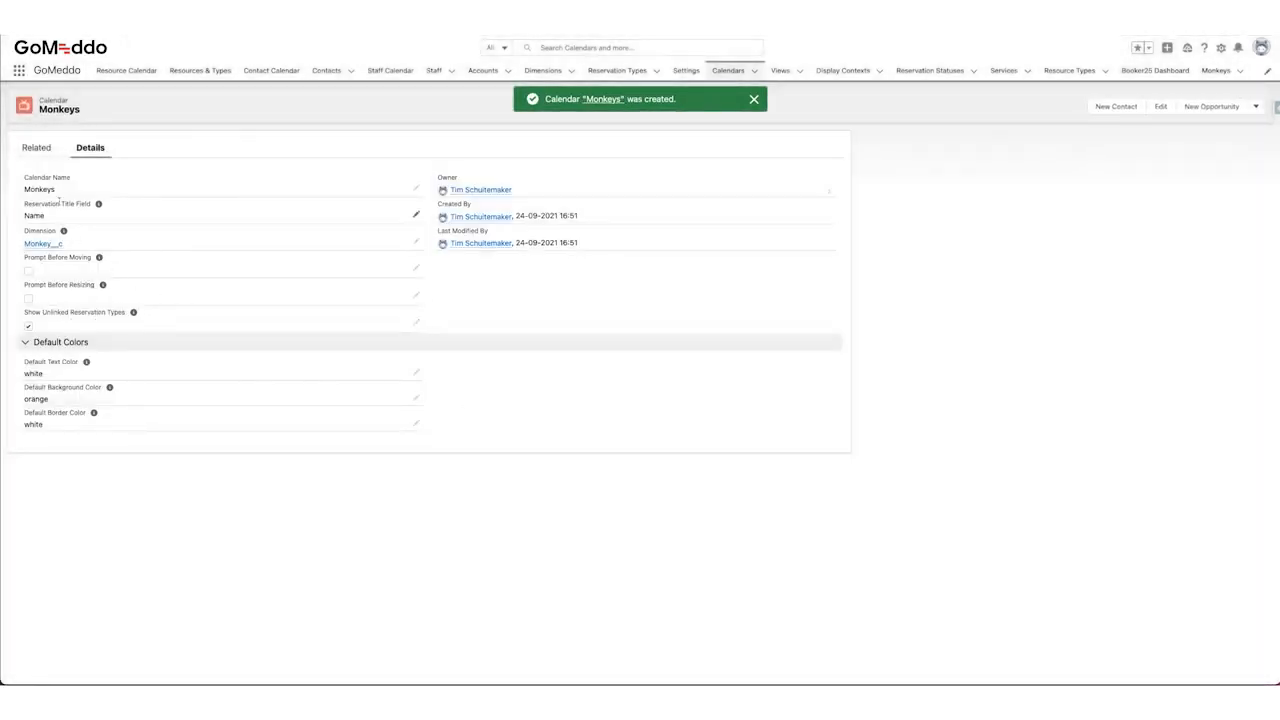
- Add a day calendar view with order 1 as the default
left_click(36, 147)
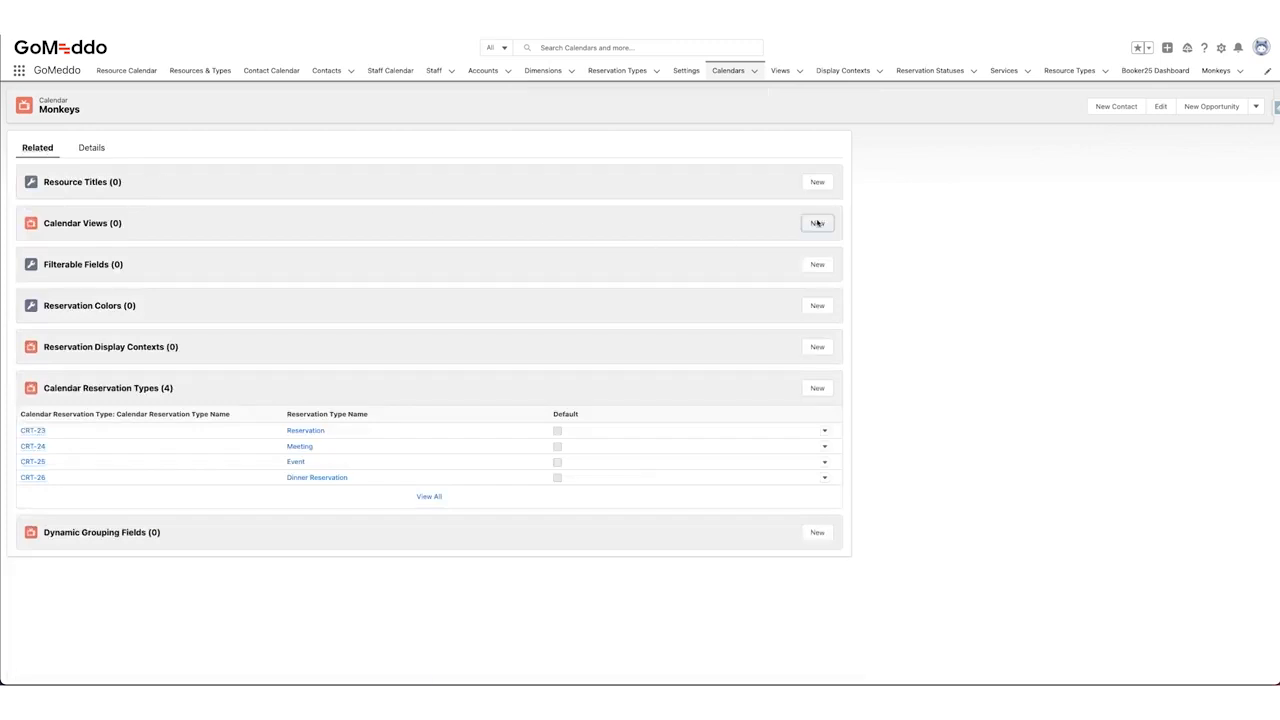
left_click(817, 222)
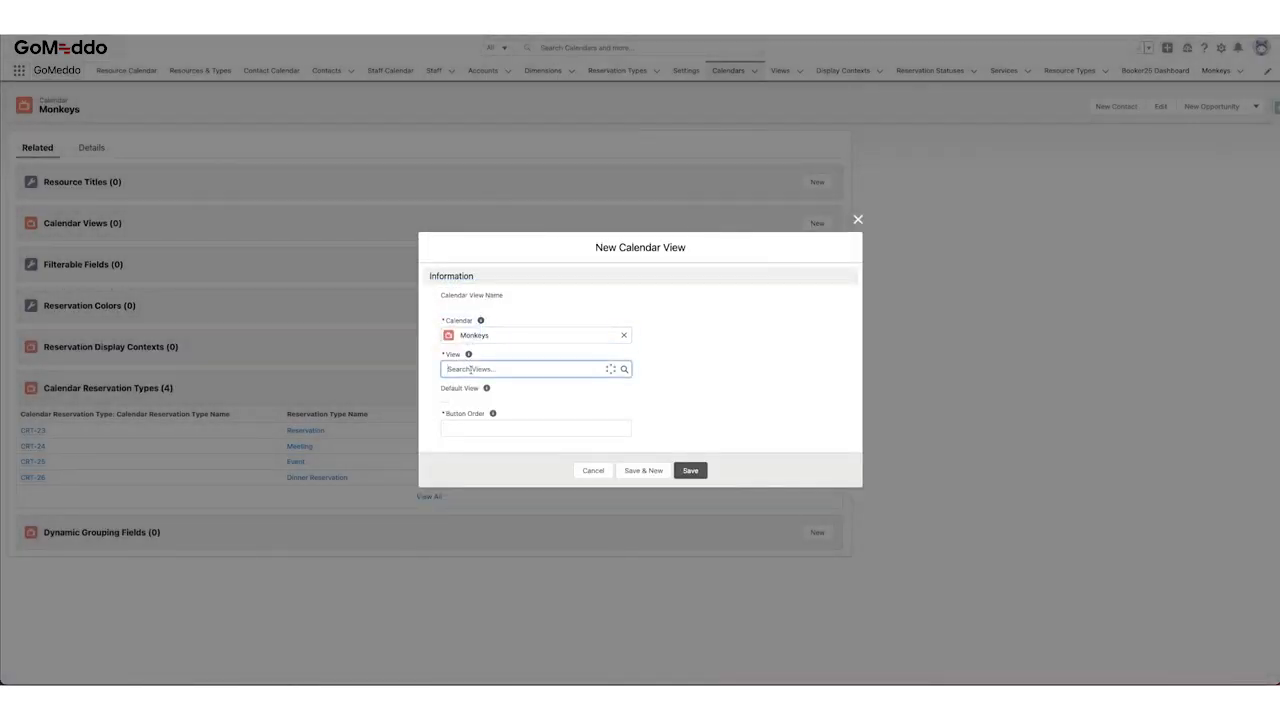
type("day")
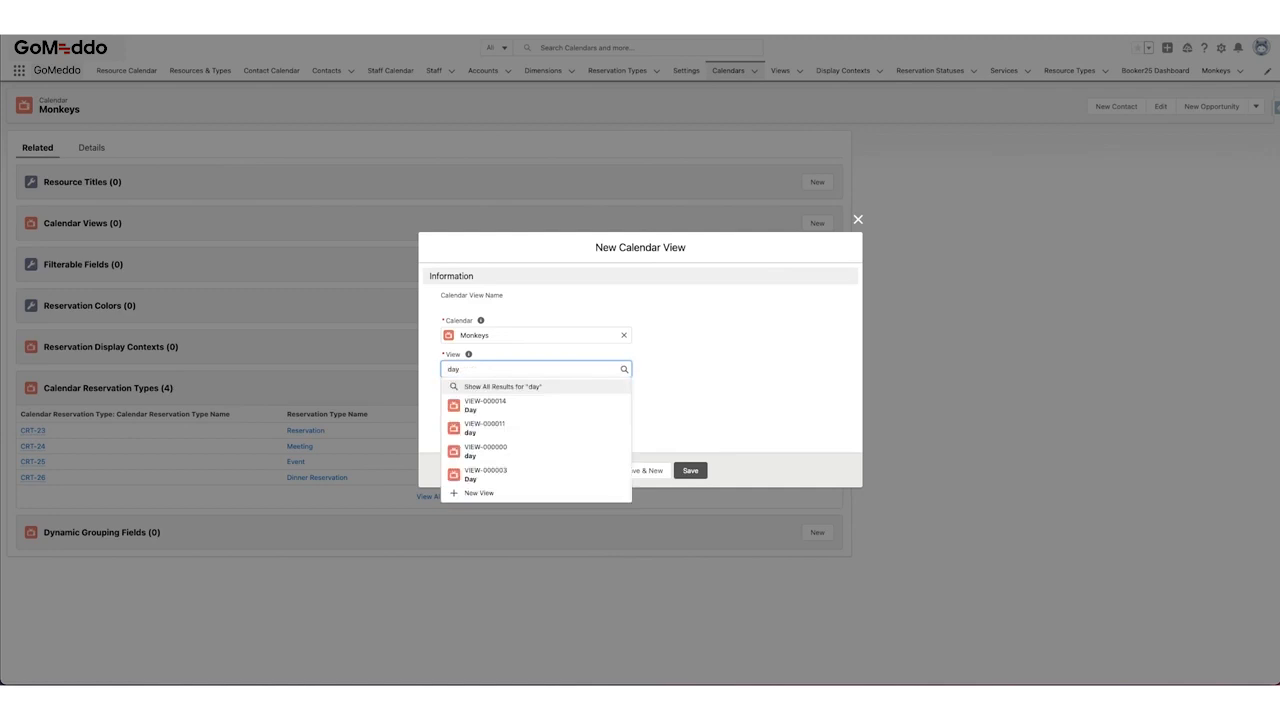
mouse_move(502, 448)
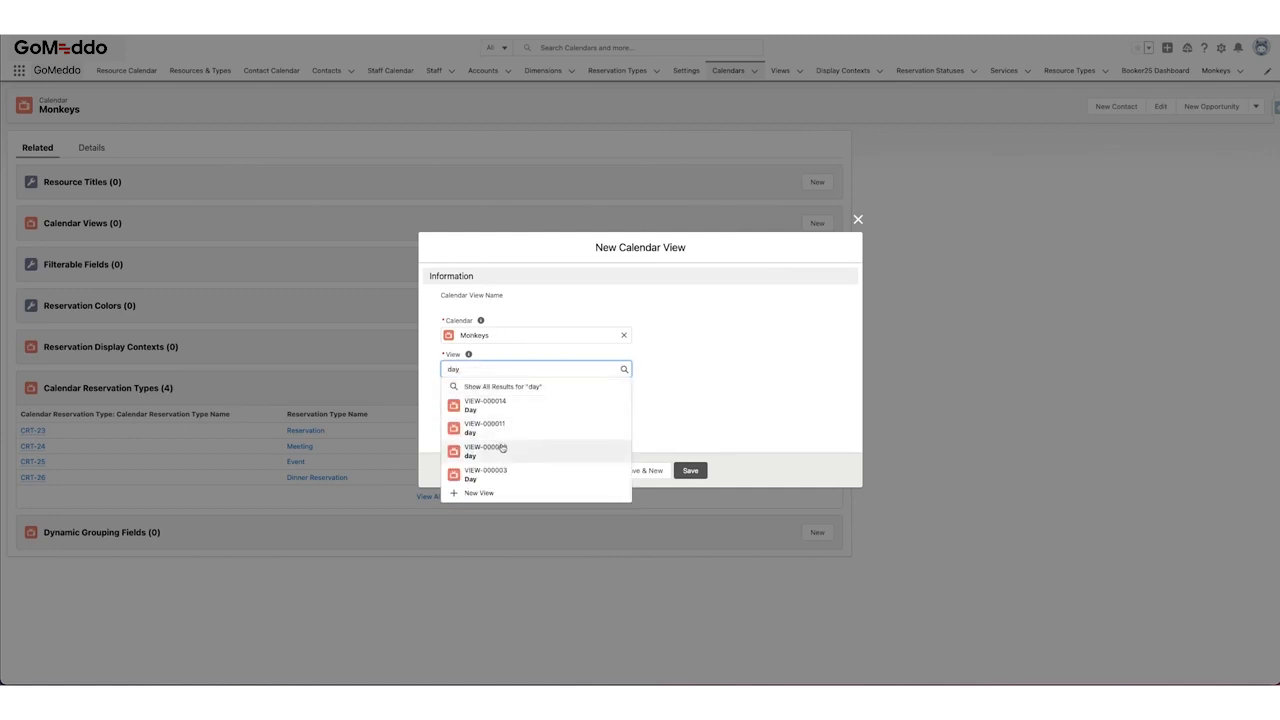
left_click(485, 451)
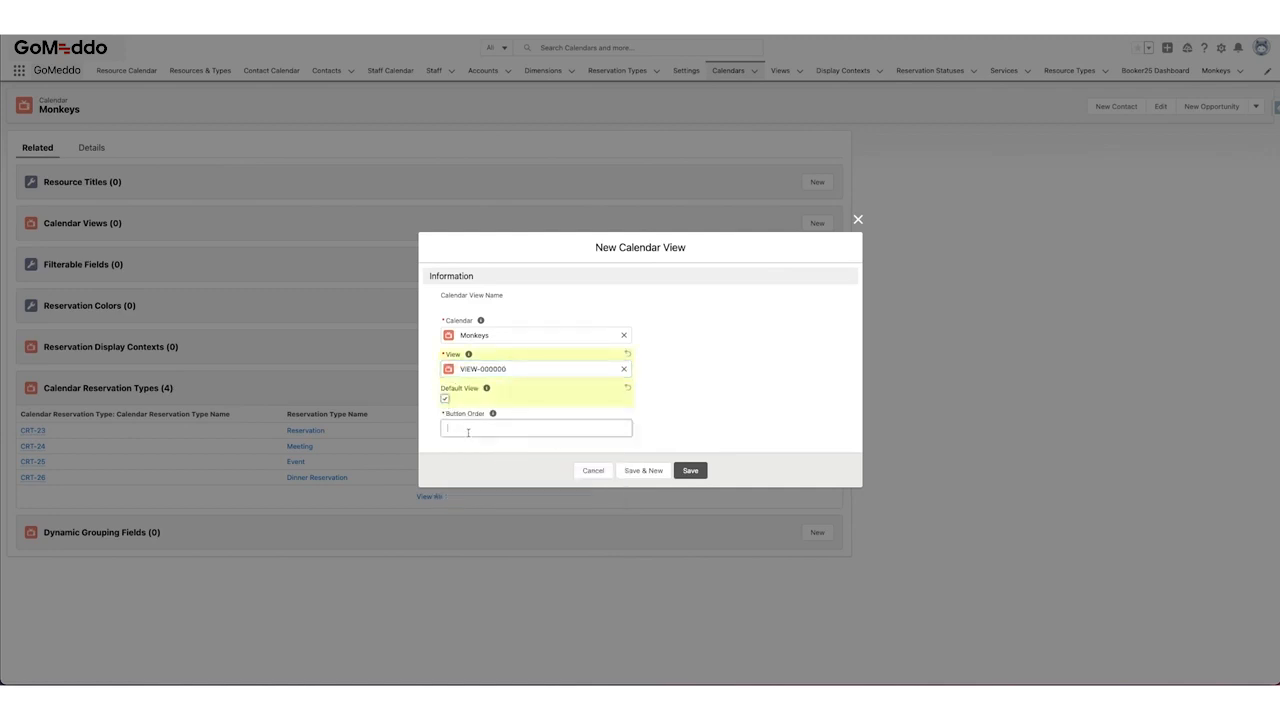
type("1")
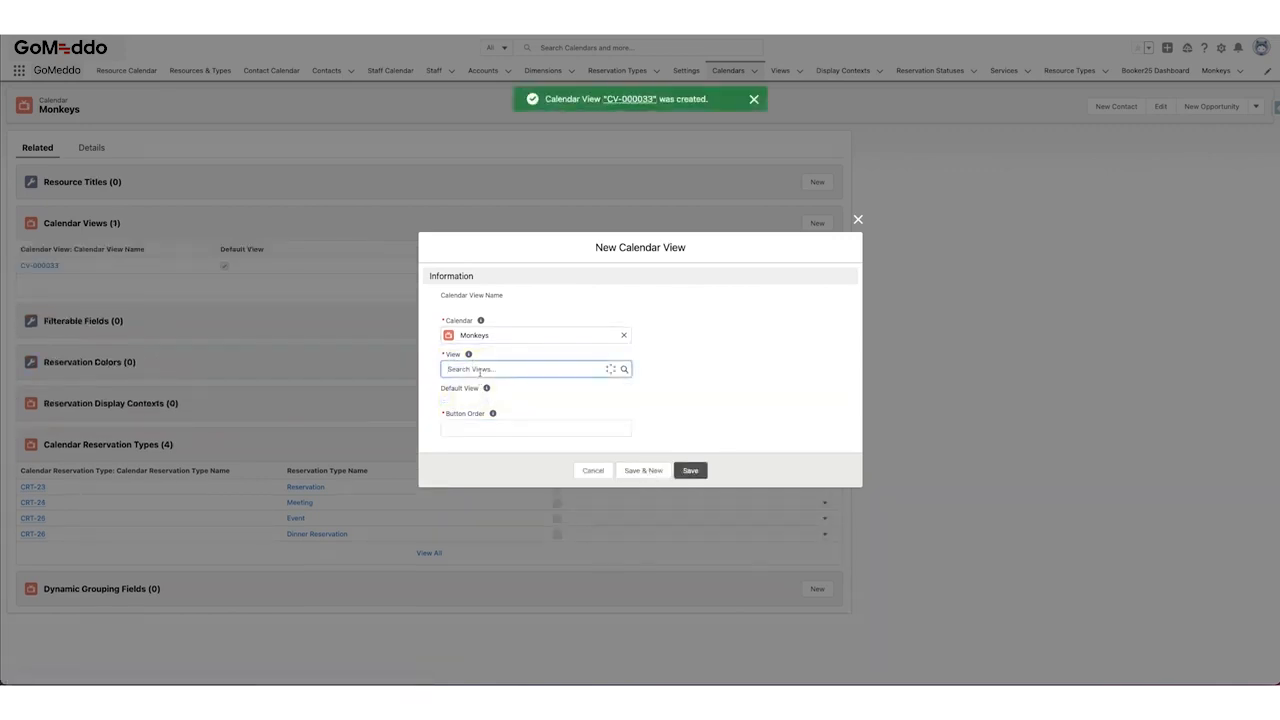
- Add a week calendar view with order 2 and save
left_click(535, 369)
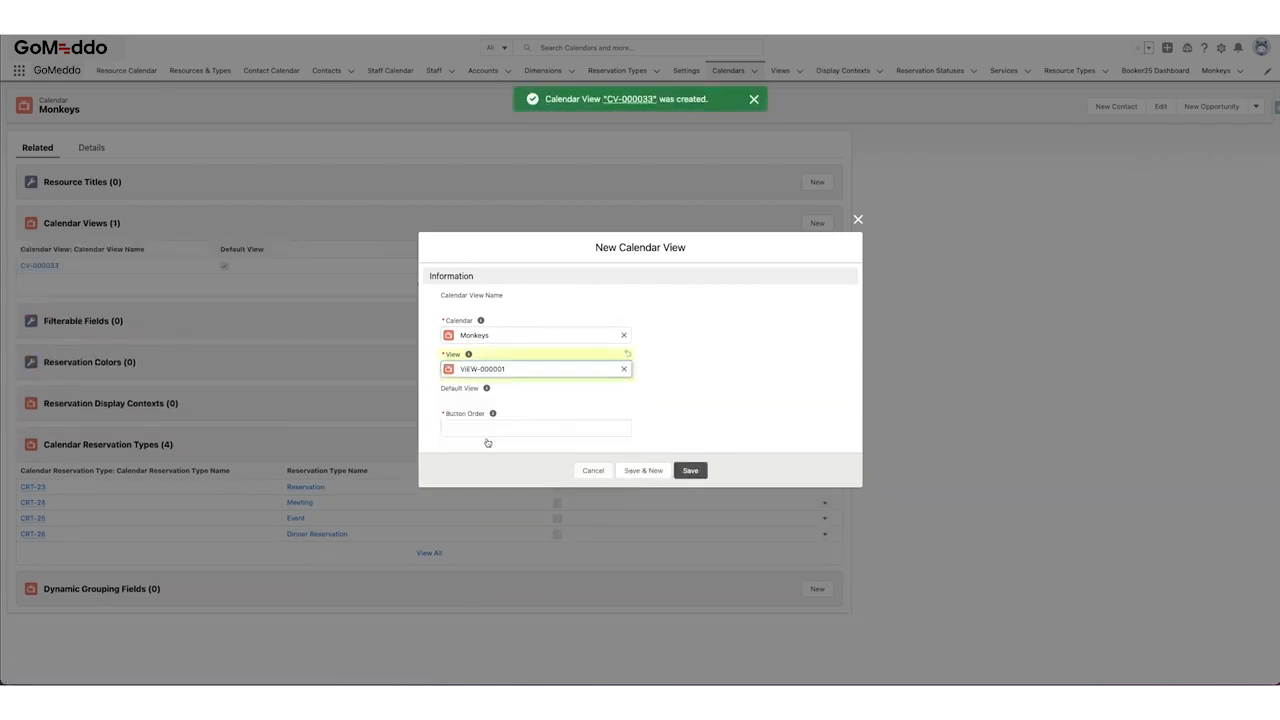
type("2")
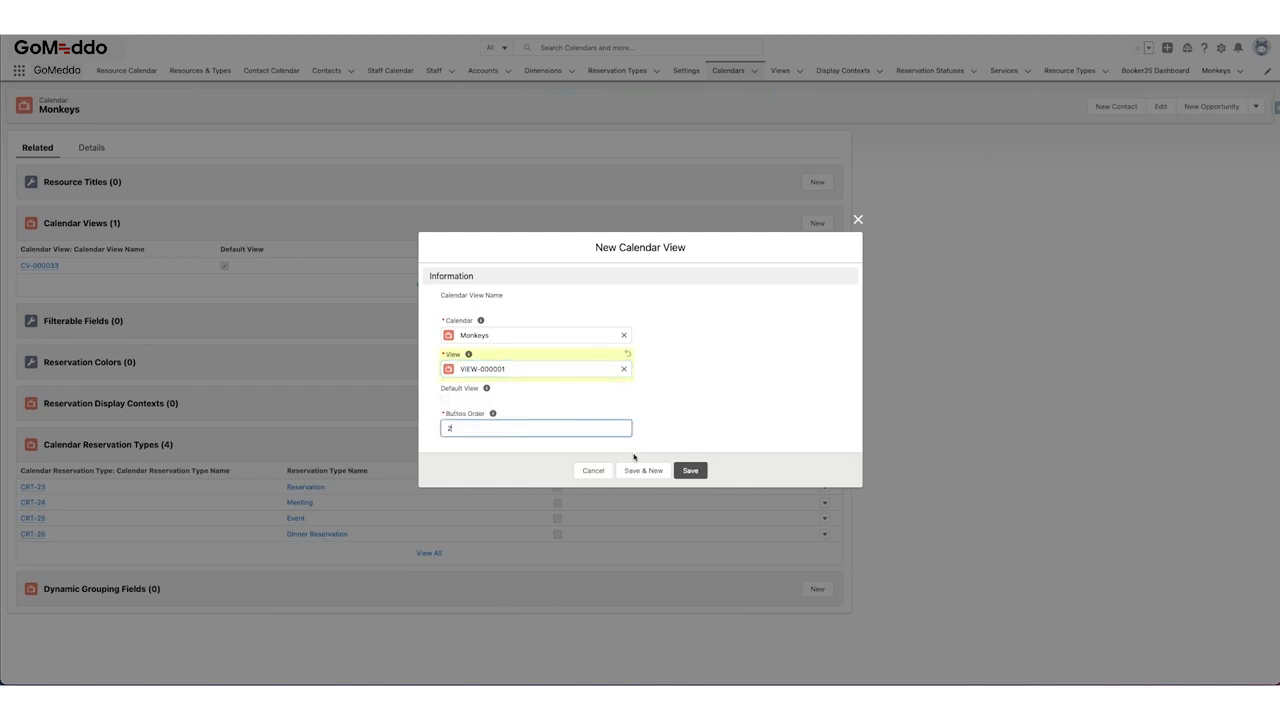
left_click(689, 470)
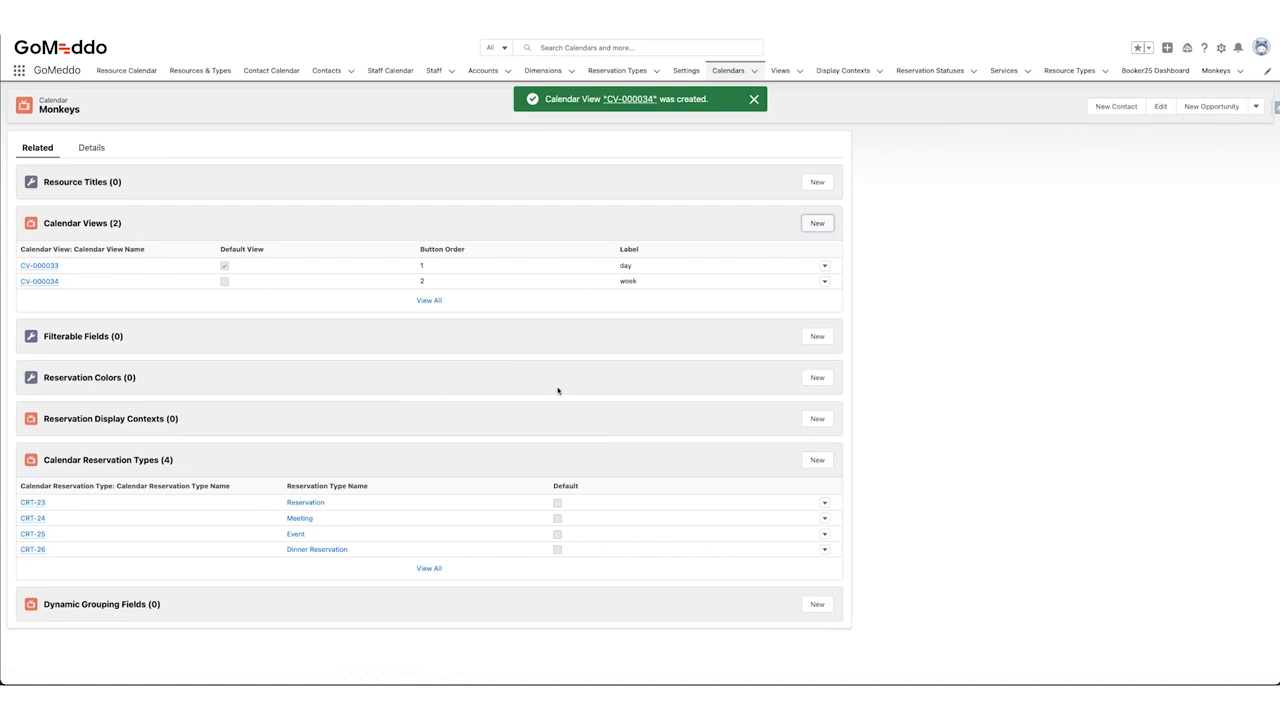
left_click(753, 99)
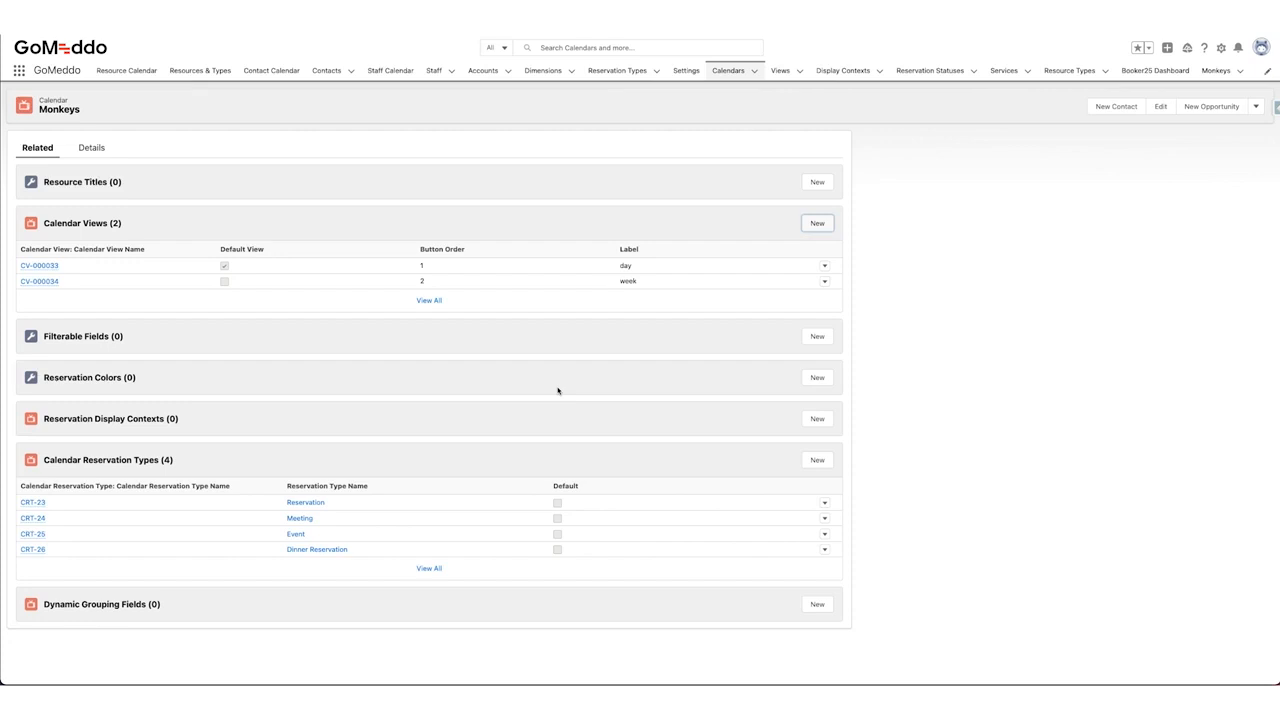
mouse_move(169, 341)
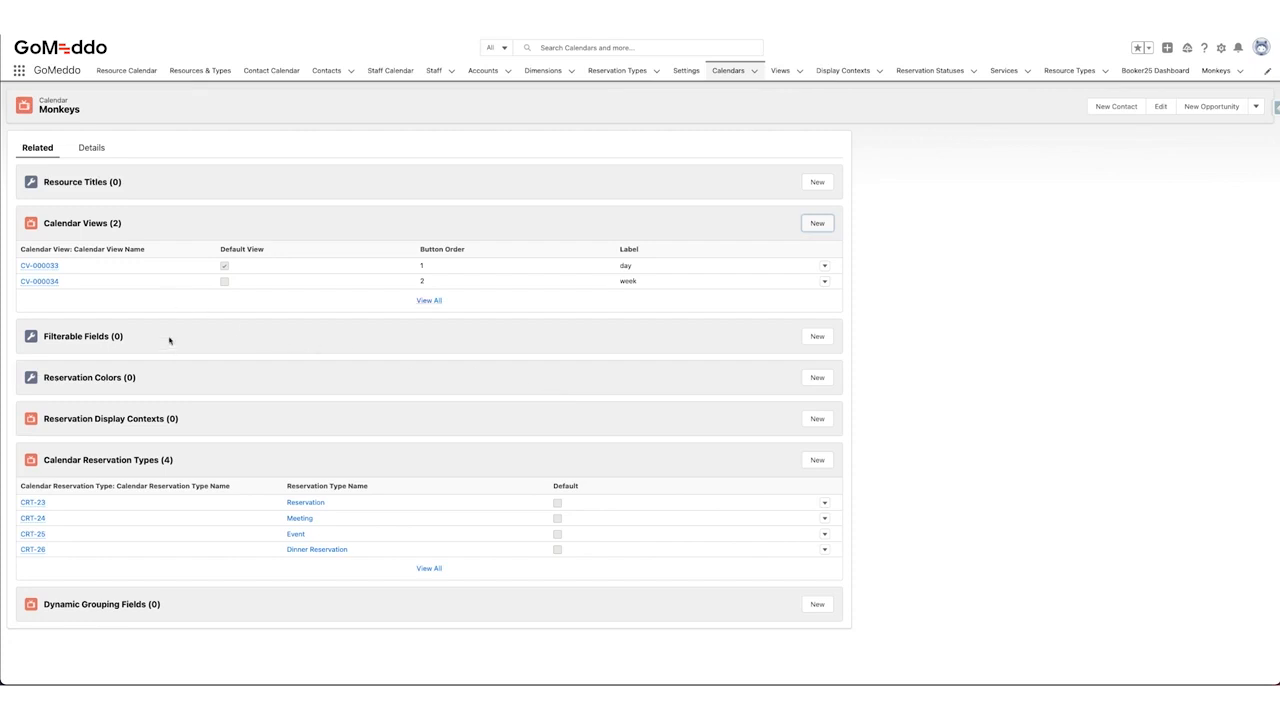
mouse_move(523, 200)
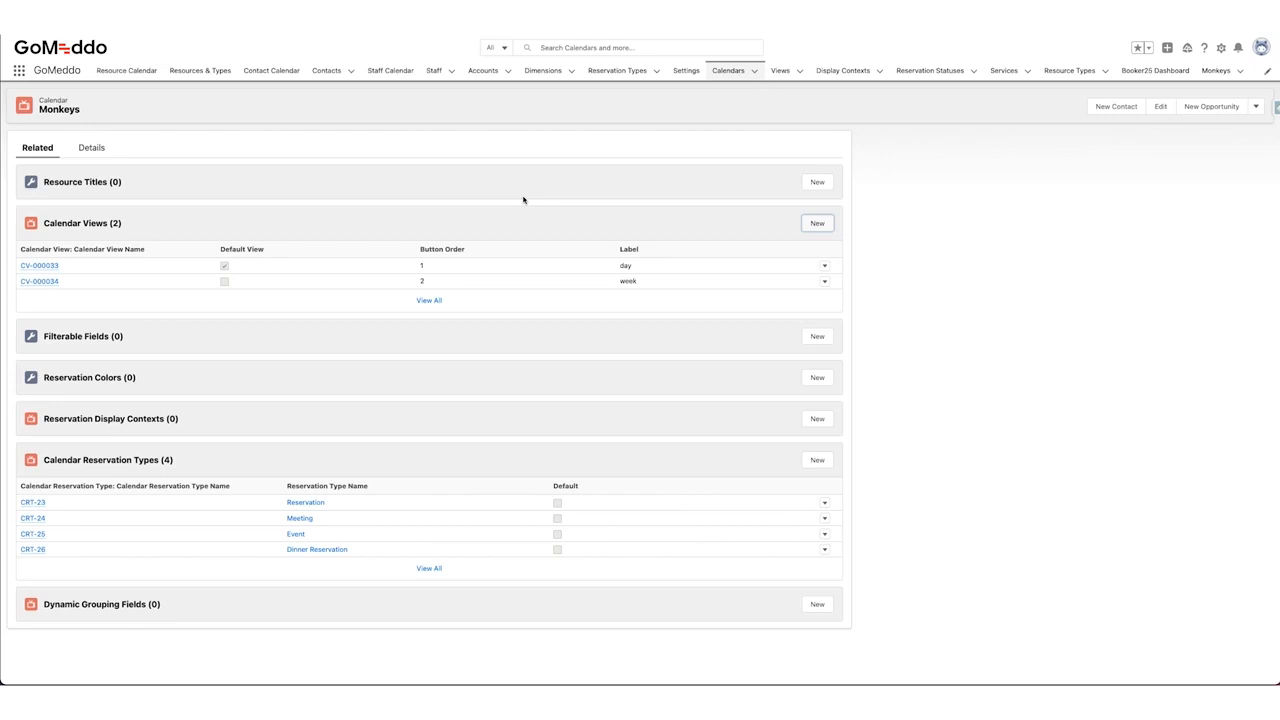
mouse_move(1239, 47)
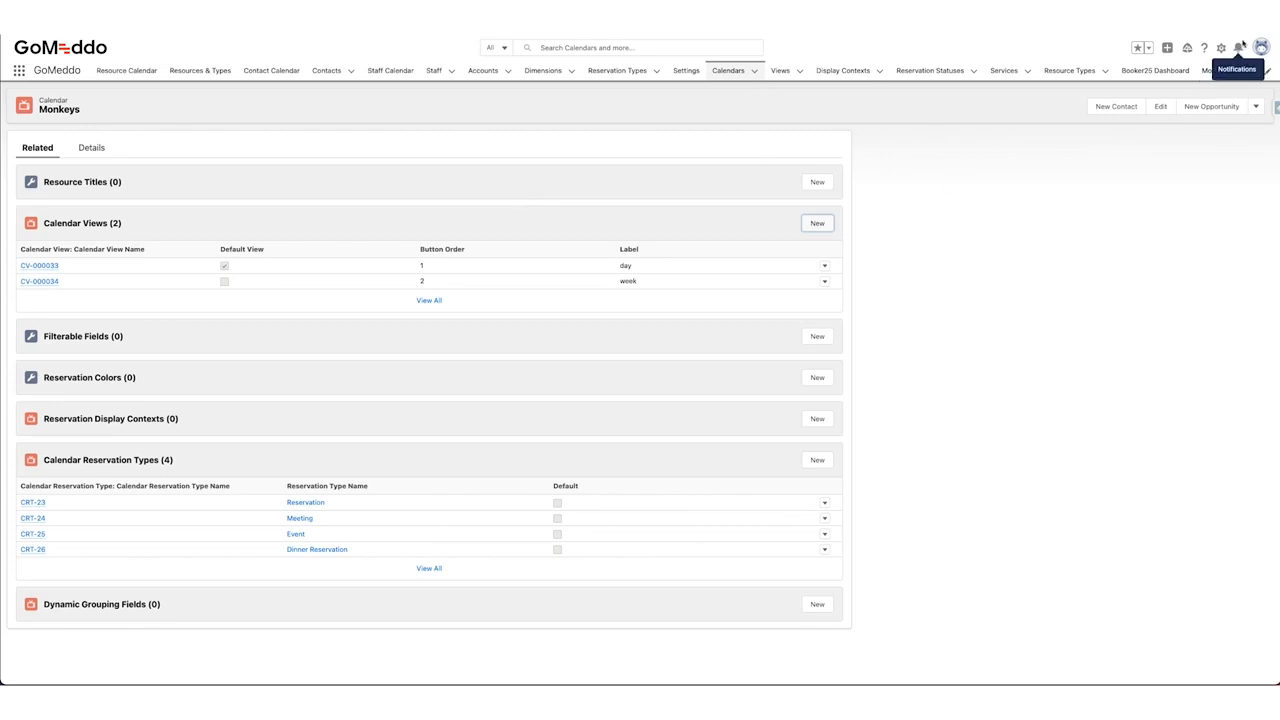
- In Lightning App Builder, create app page 'Monkey Calendar' with the One Region template
left_click(1220, 47)
type("lightn")
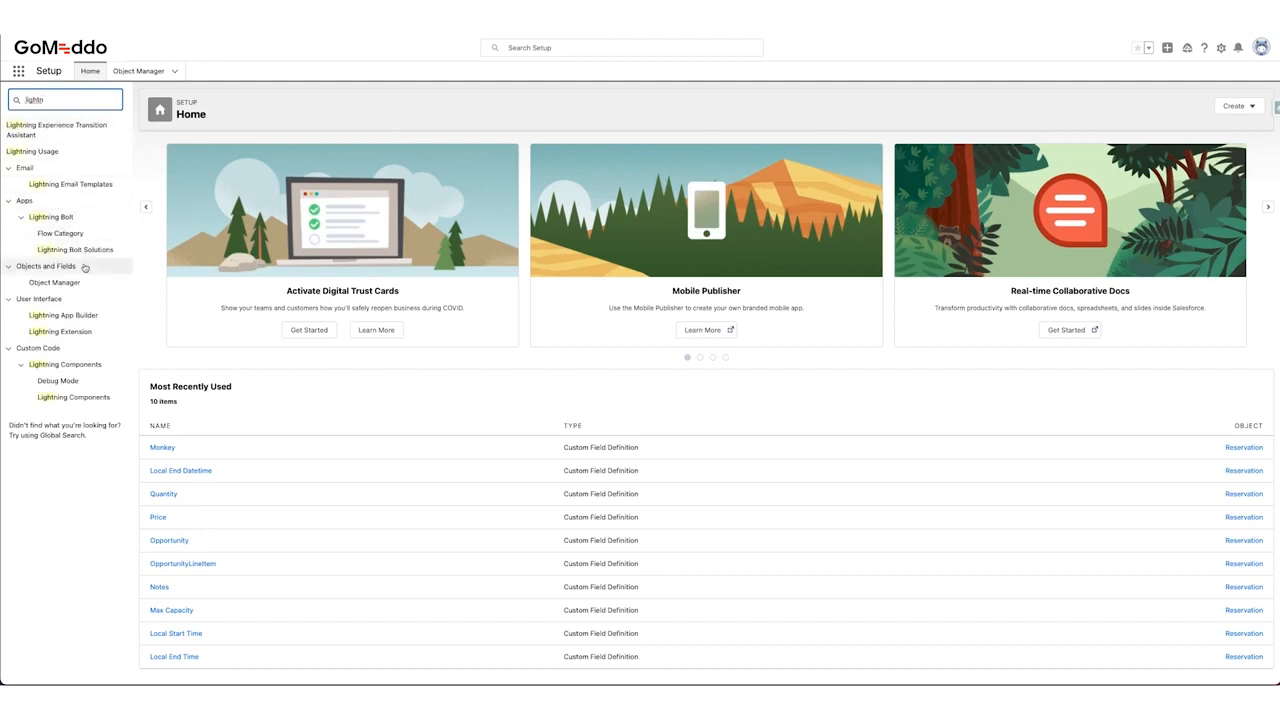
left_click(63, 315)
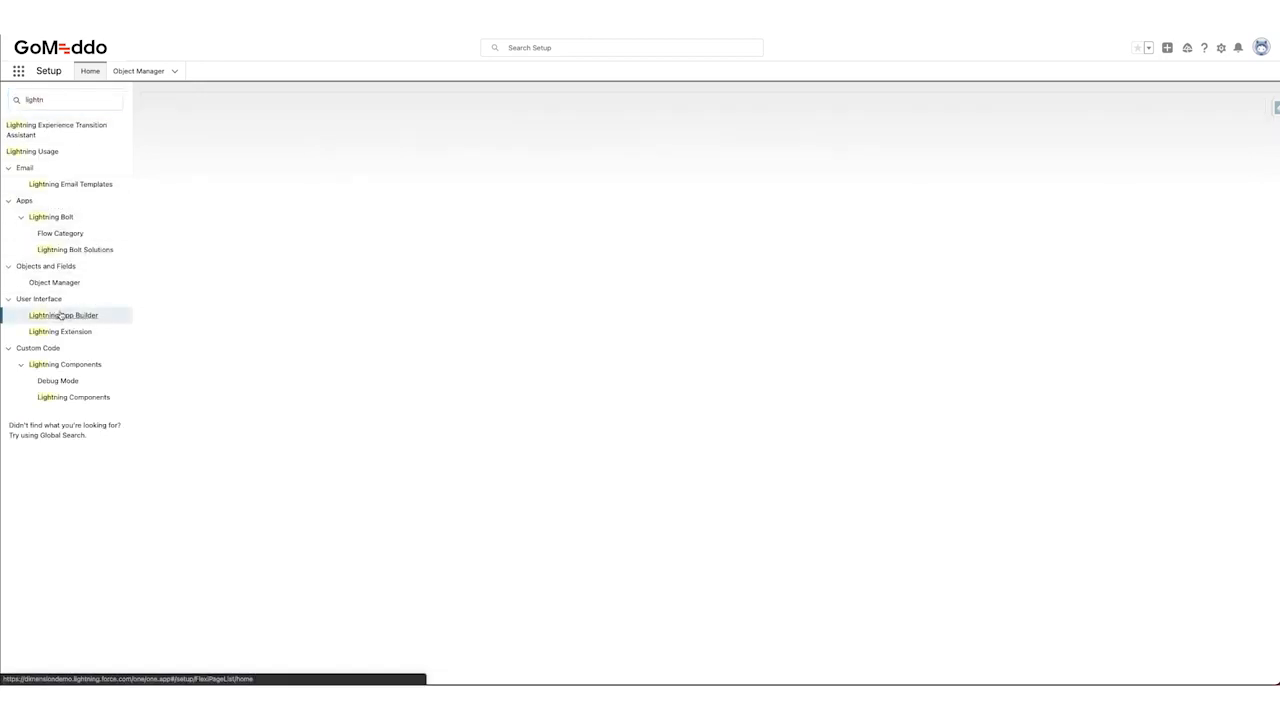
left_click(63, 315)
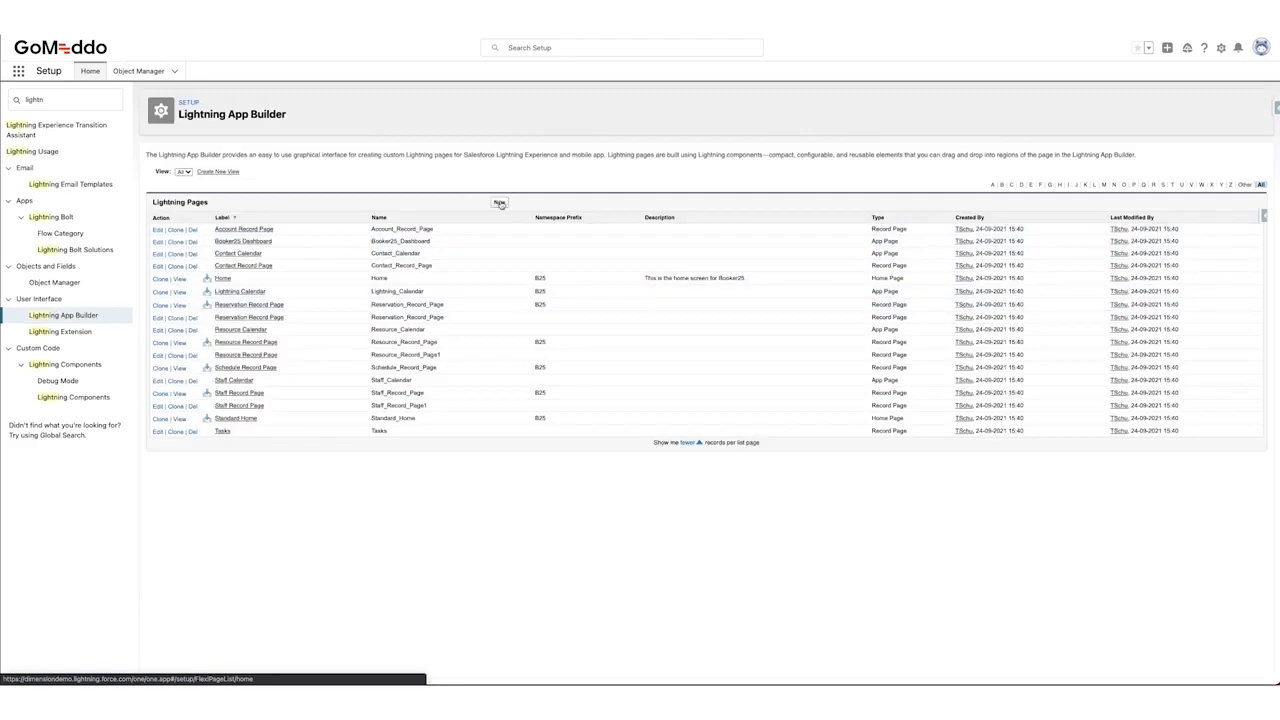
left_click(499, 203)
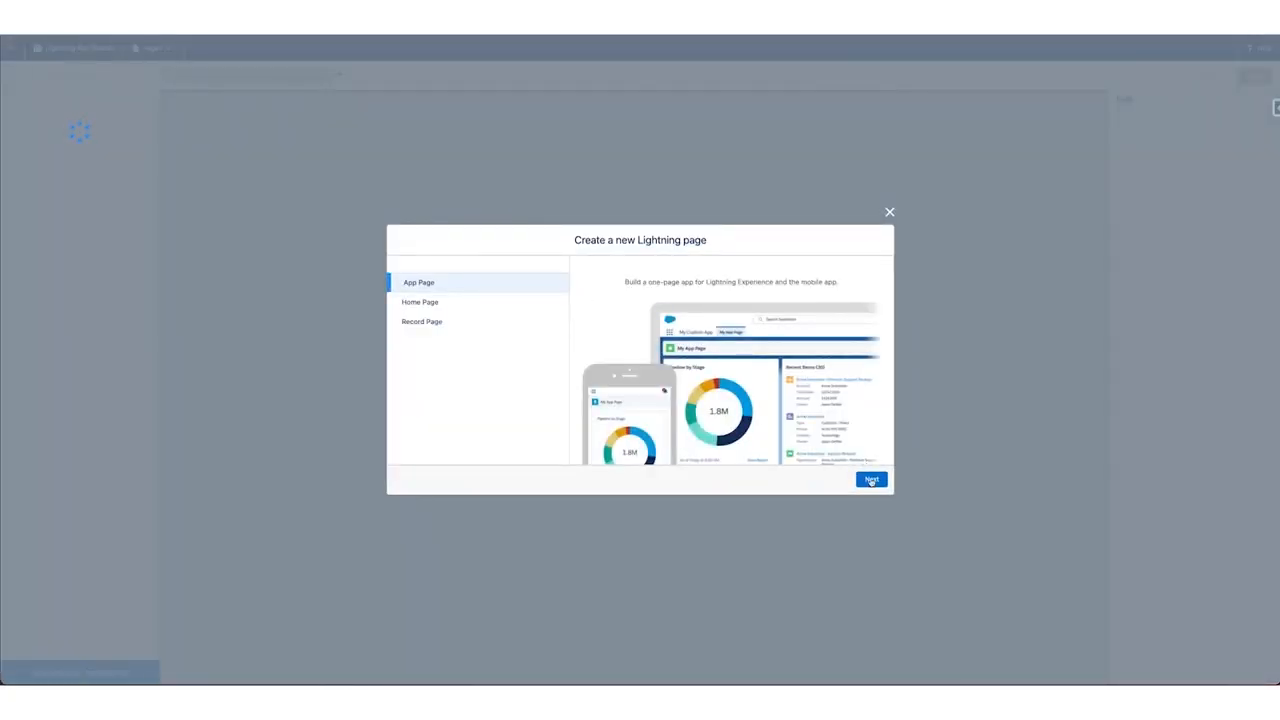
left_click(870, 480)
type("Monkey Calenda")
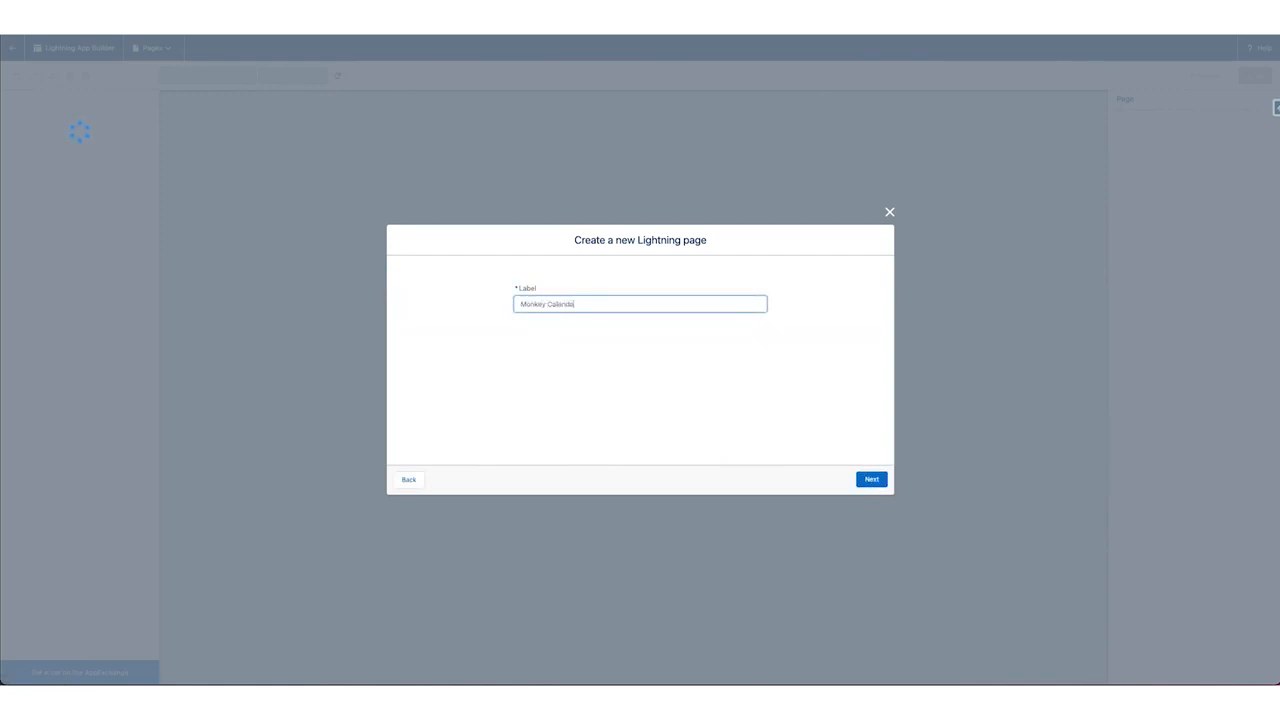
left_click(870, 479)
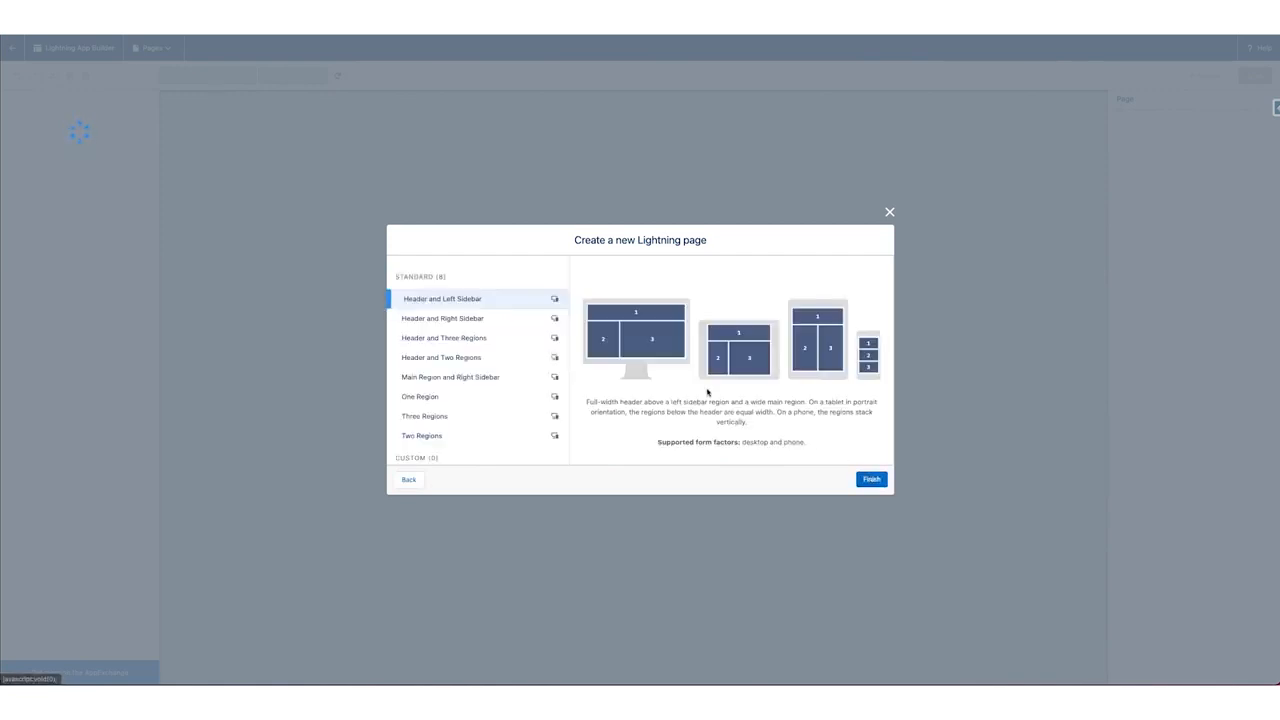
mouse_move(497, 405)
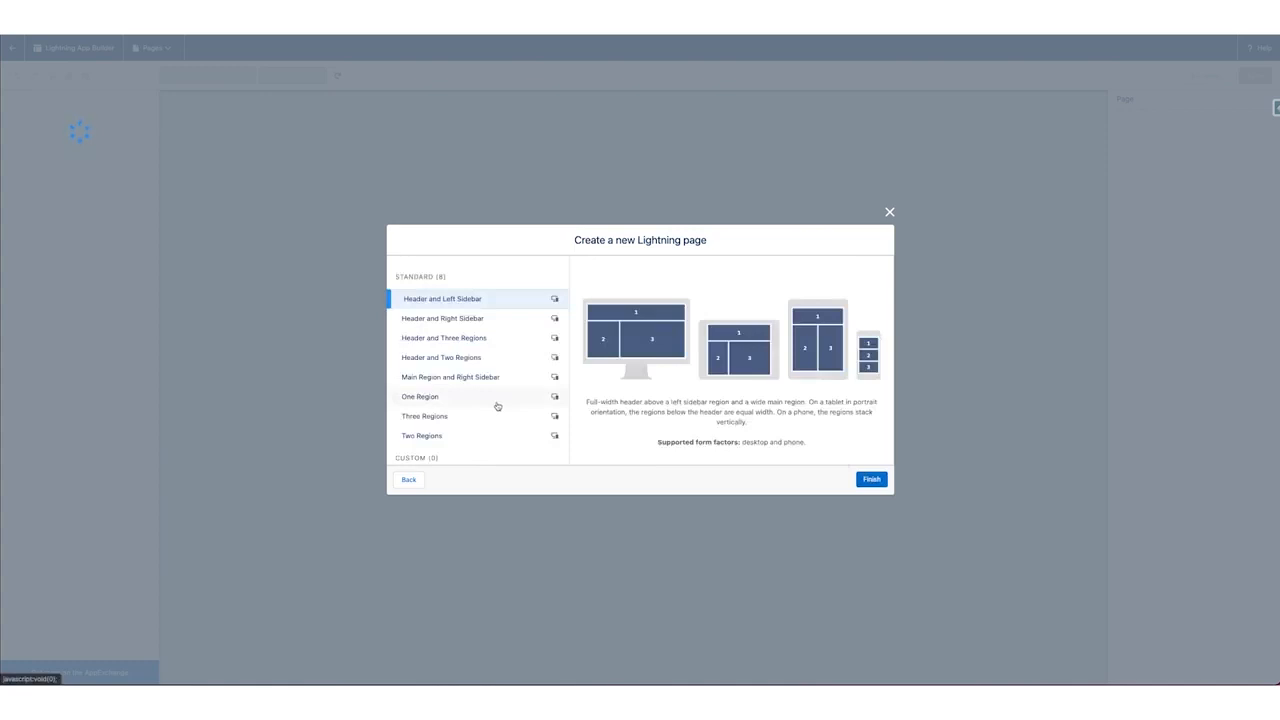
left_click(420, 396)
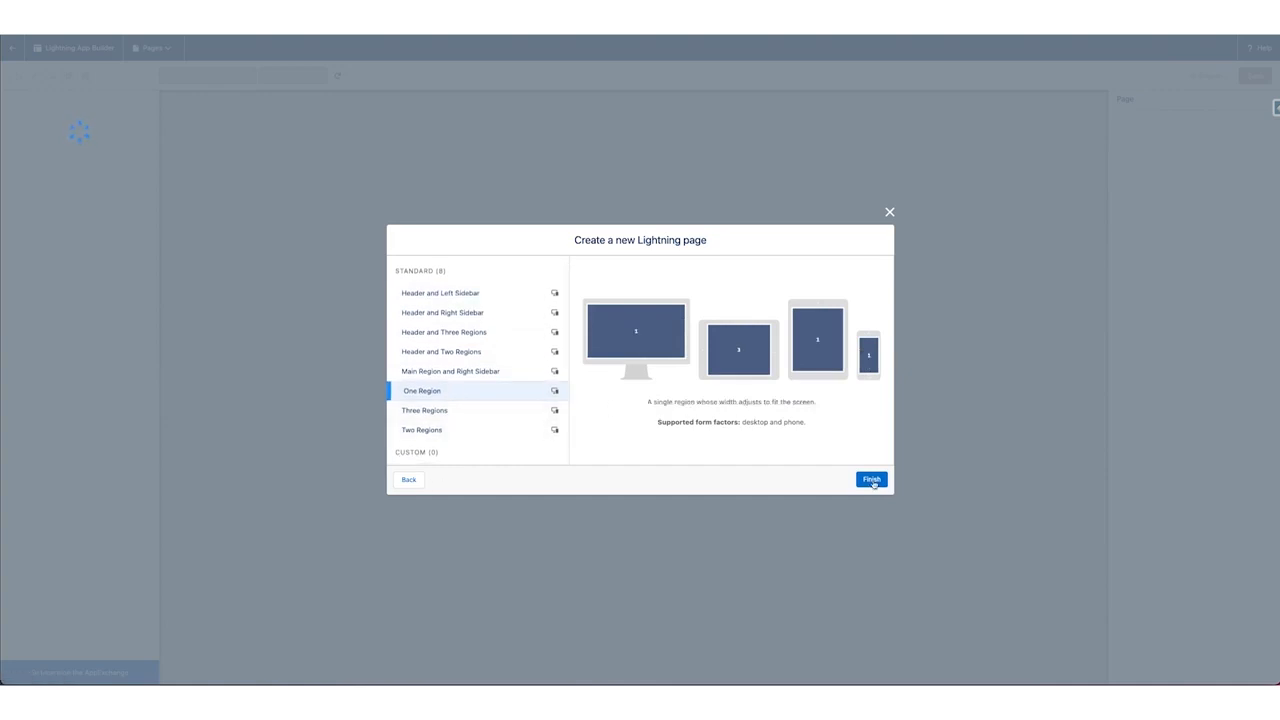
left_click(871, 479)
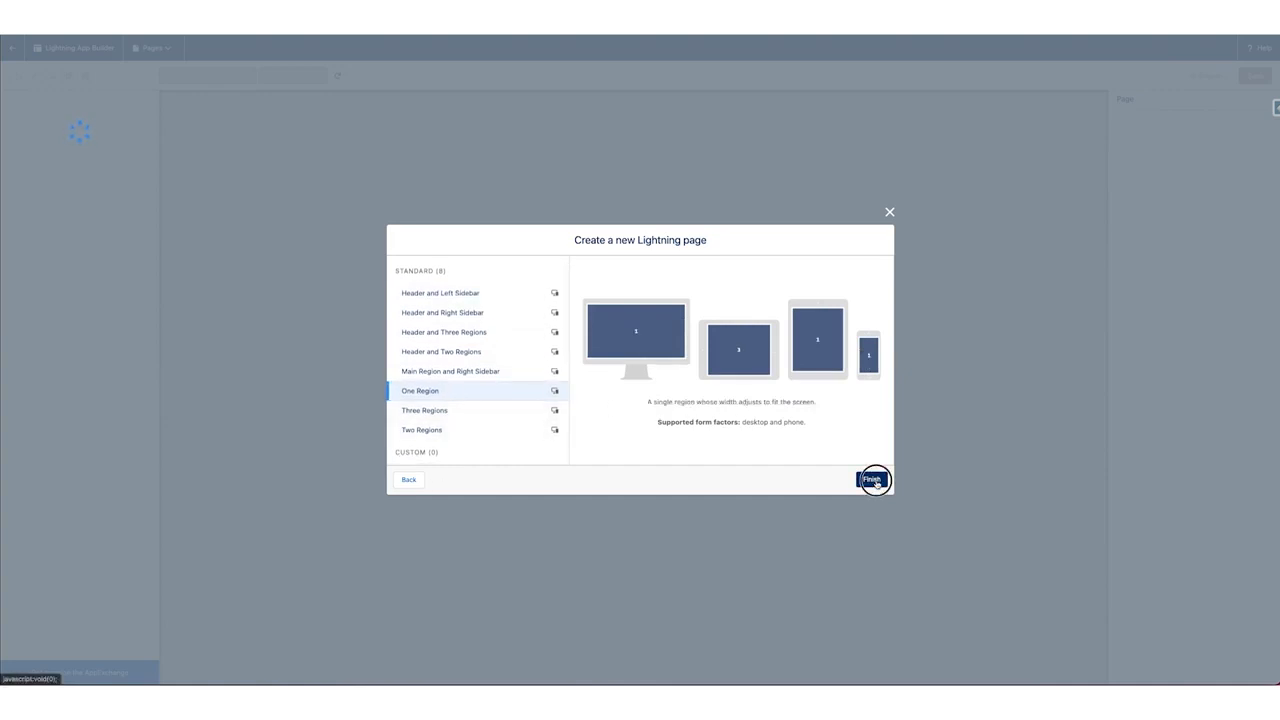
left_click(871, 479)
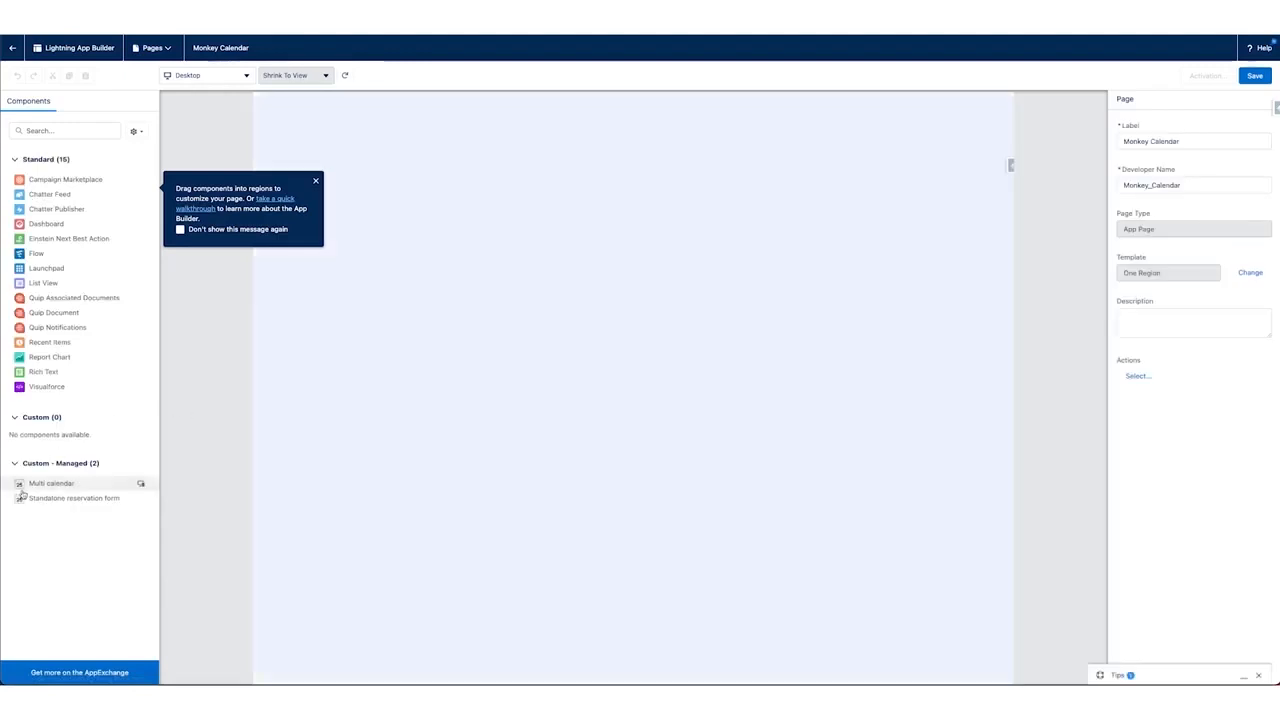
- Place a Multi calendar component set to the Monkeys calendar, then start activation
left_click(316, 181)
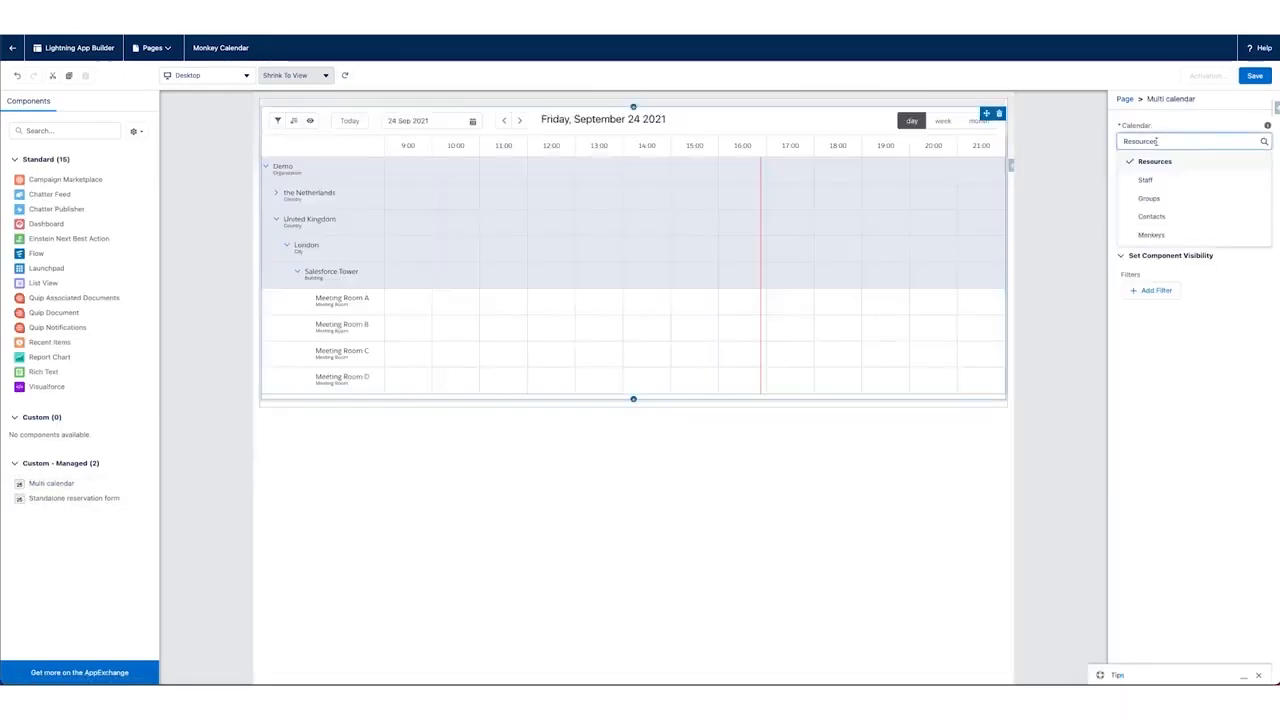
left_click(1151, 234)
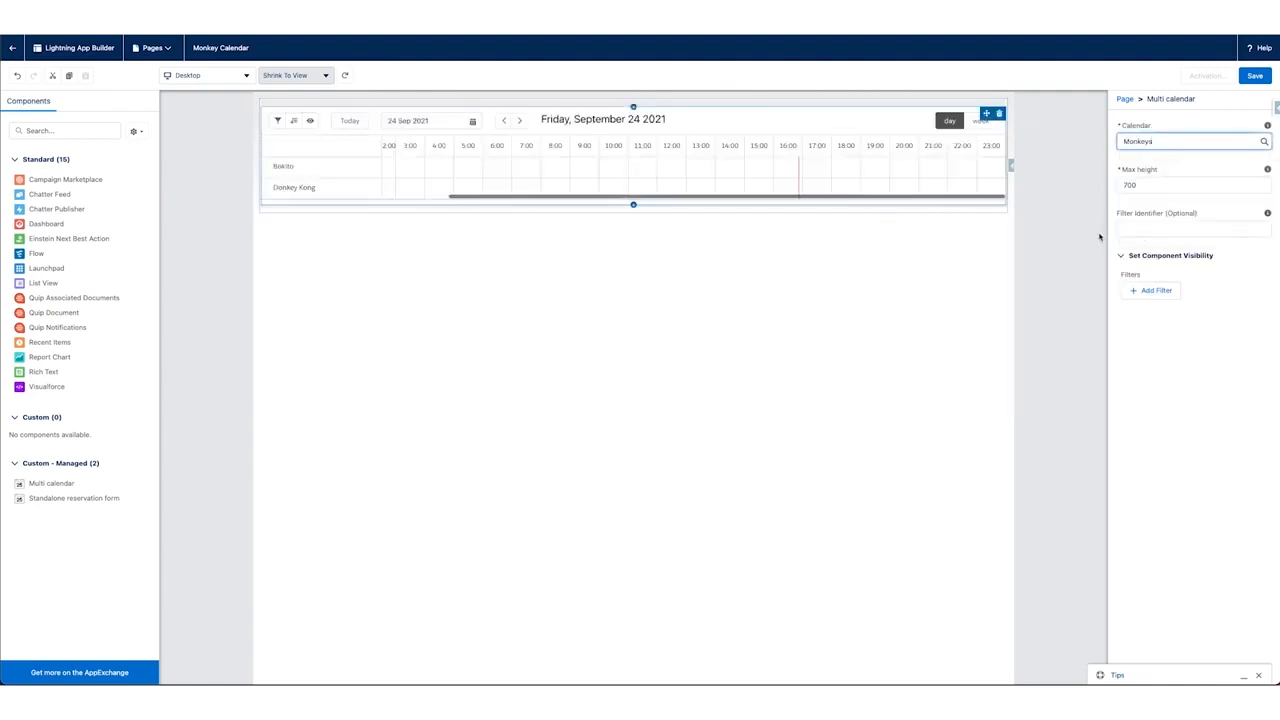
left_click(1193, 141)
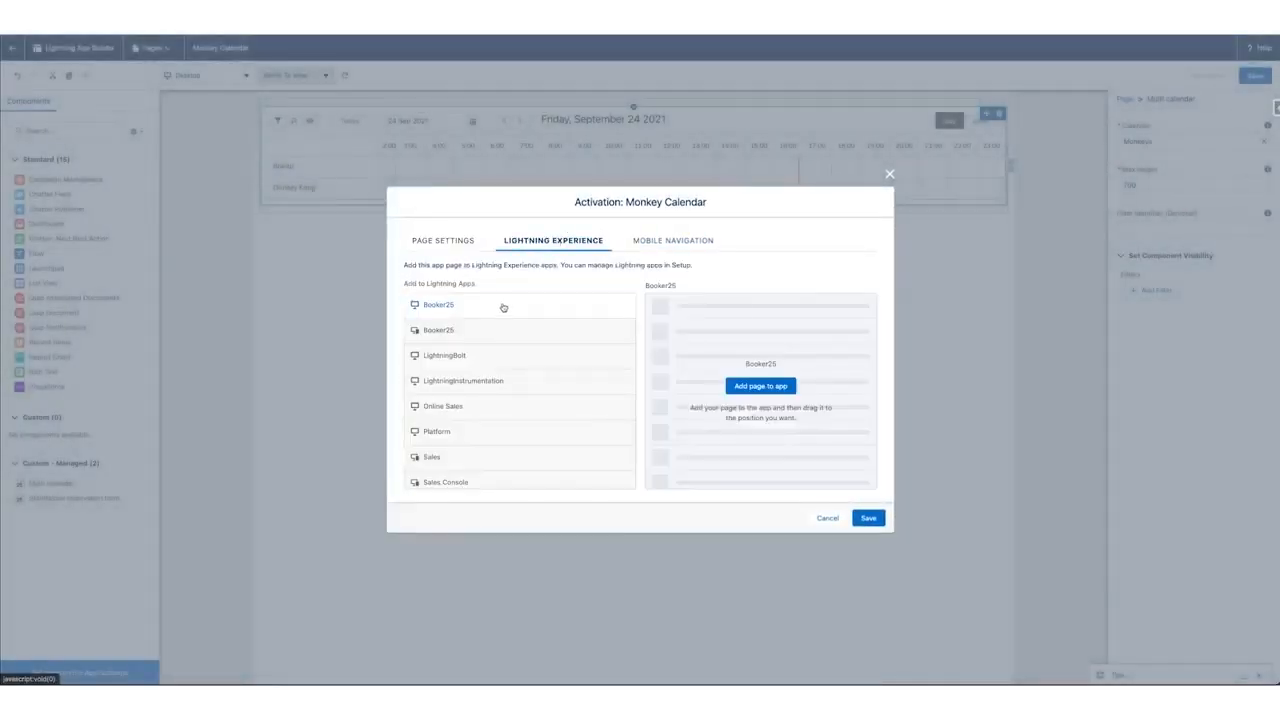
- Add the Monkey Calendar page to the Booker25 app and save activation
left_click(438, 305)
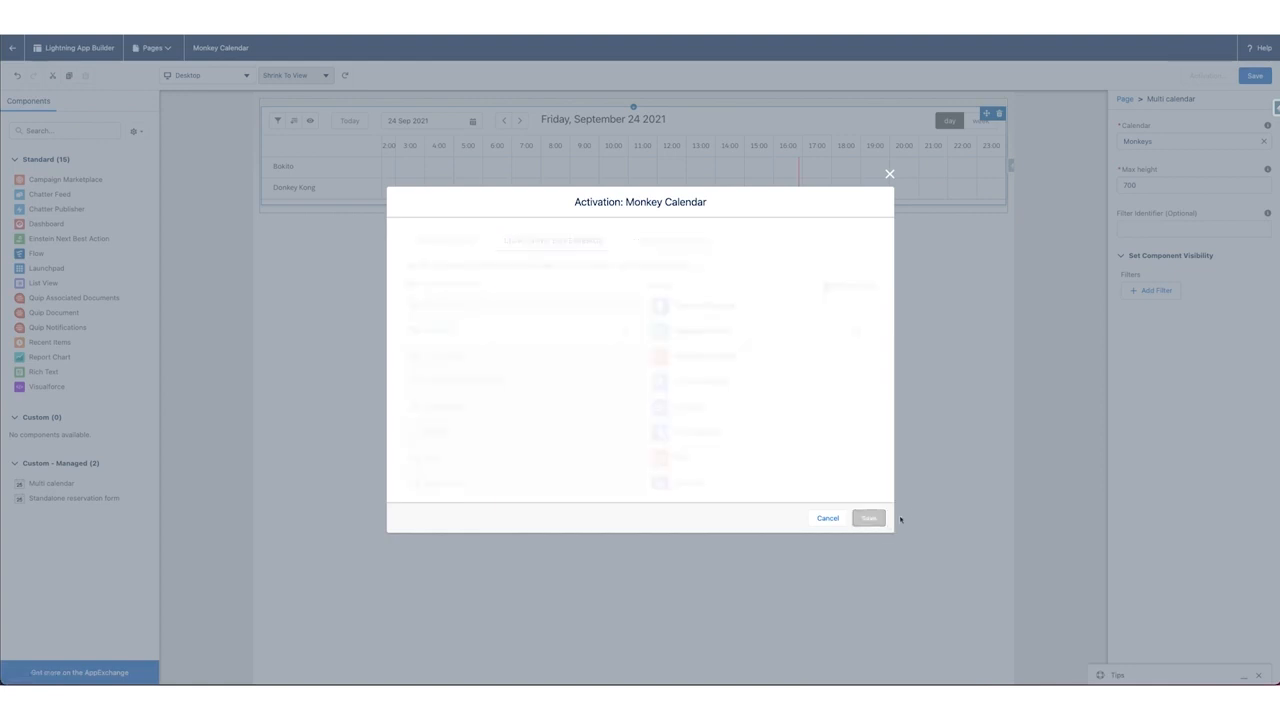
left_click(868, 518)
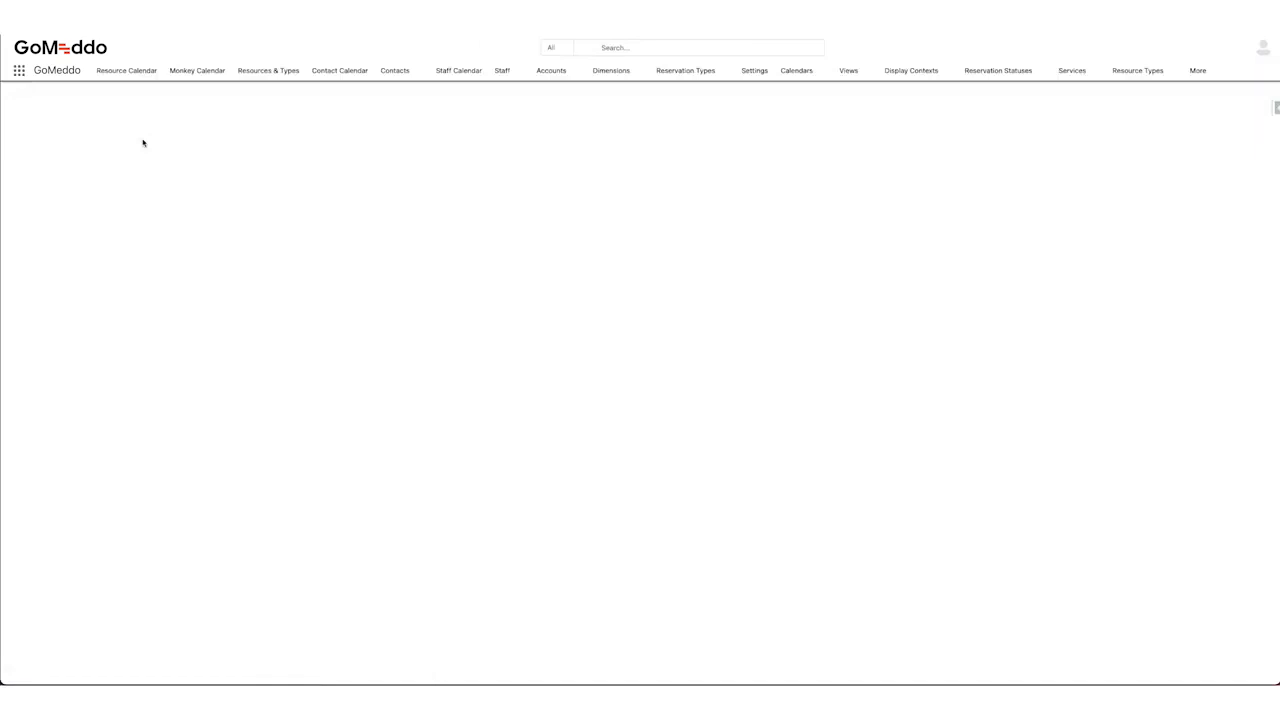
- View Bokito and Donkey Kong on the Monkey Calendar, discard the reservation, then show Resource Calendar
left_click(197, 70)
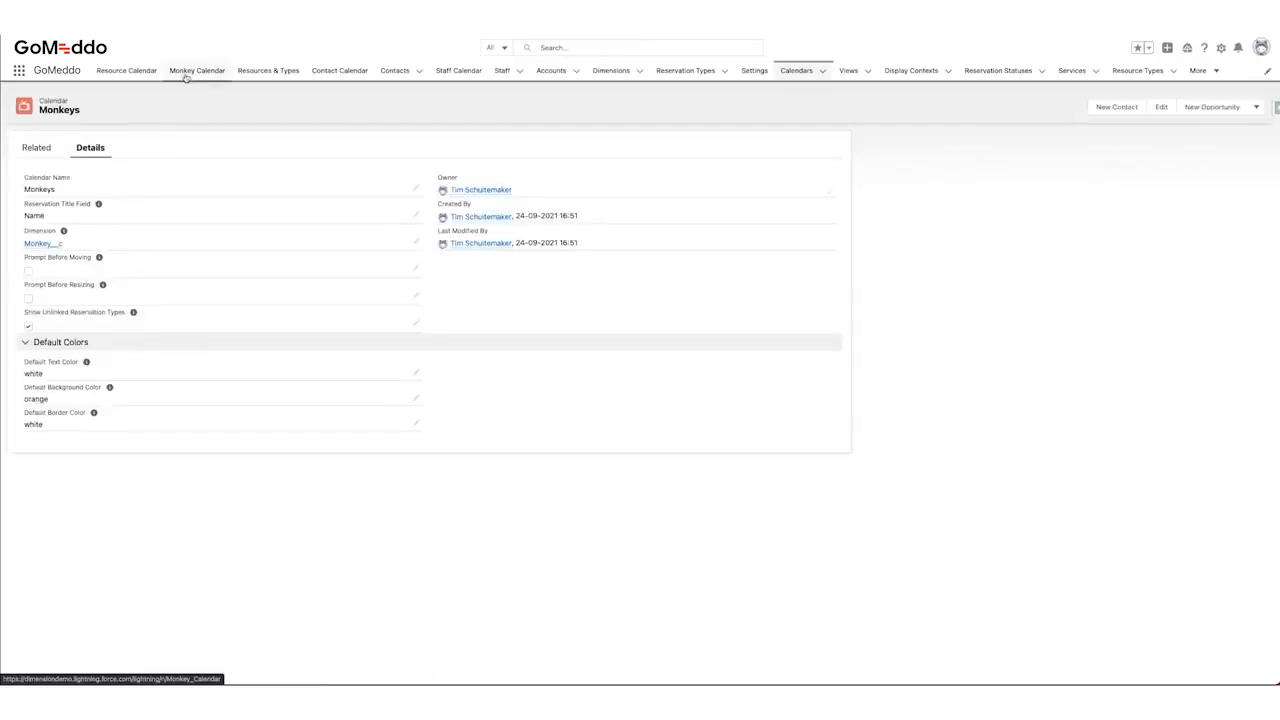
mouse_move(197, 70)
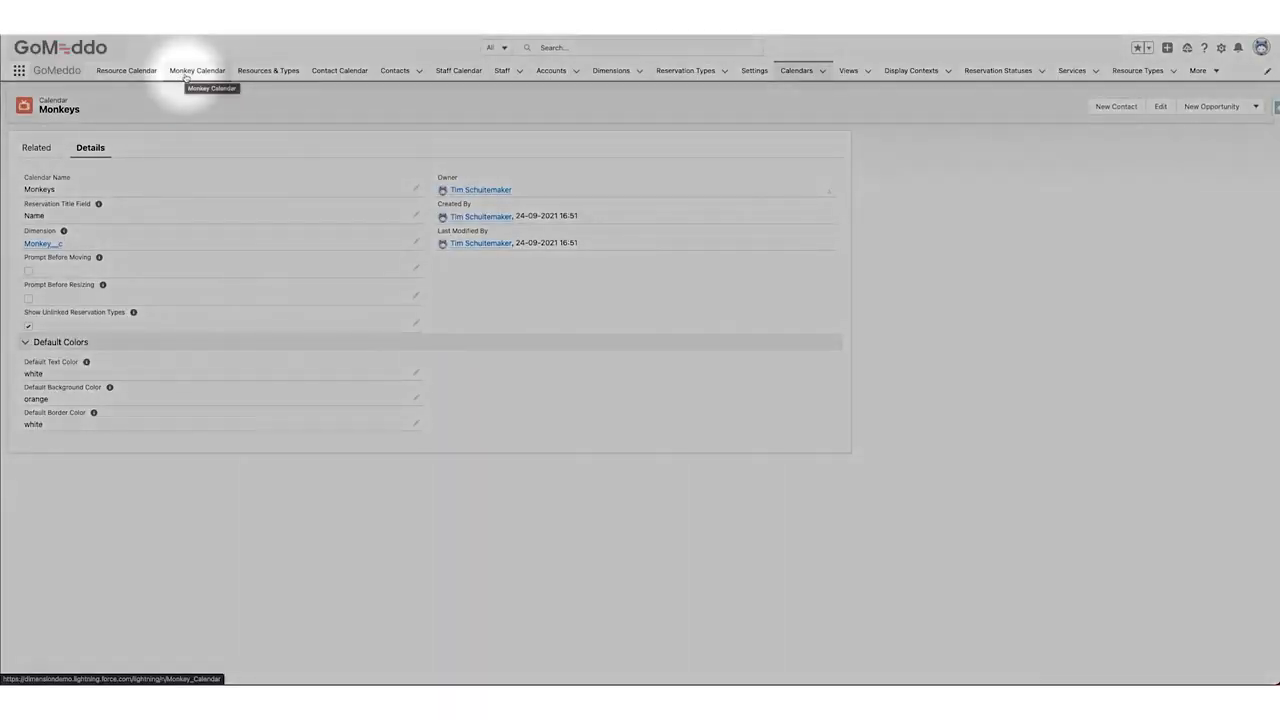
left_click(197, 70)
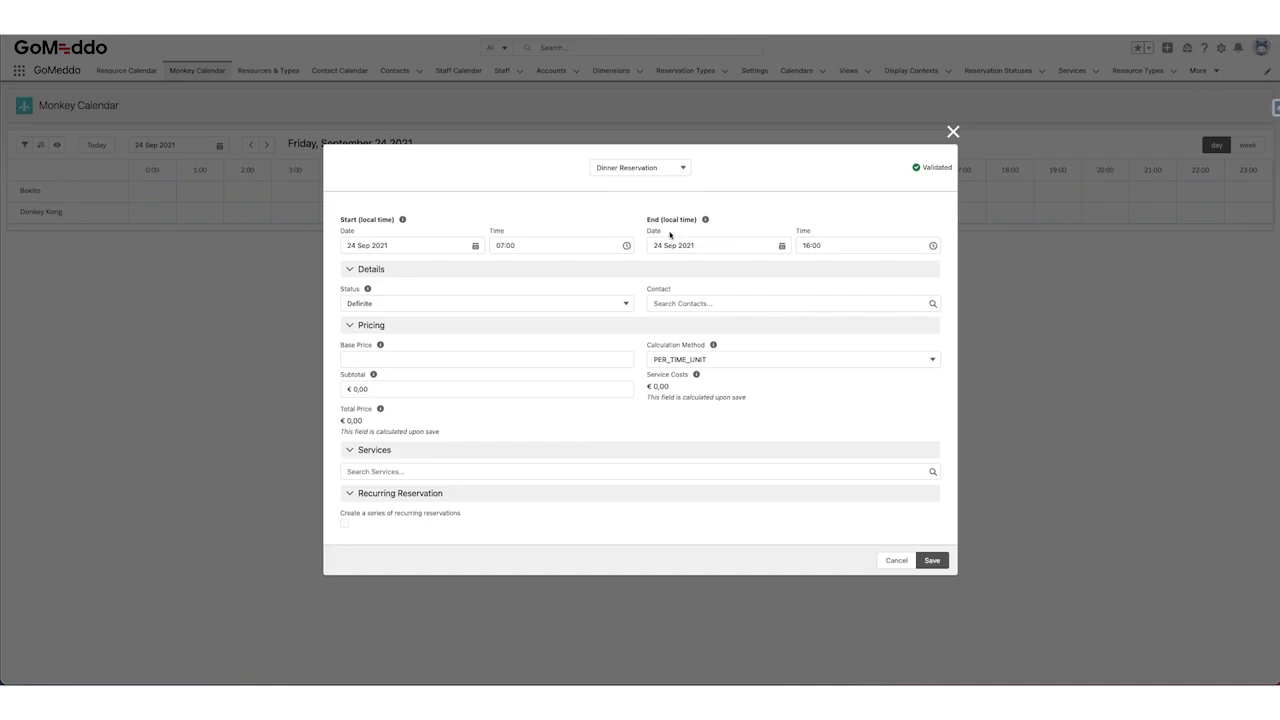
left_click(952, 131)
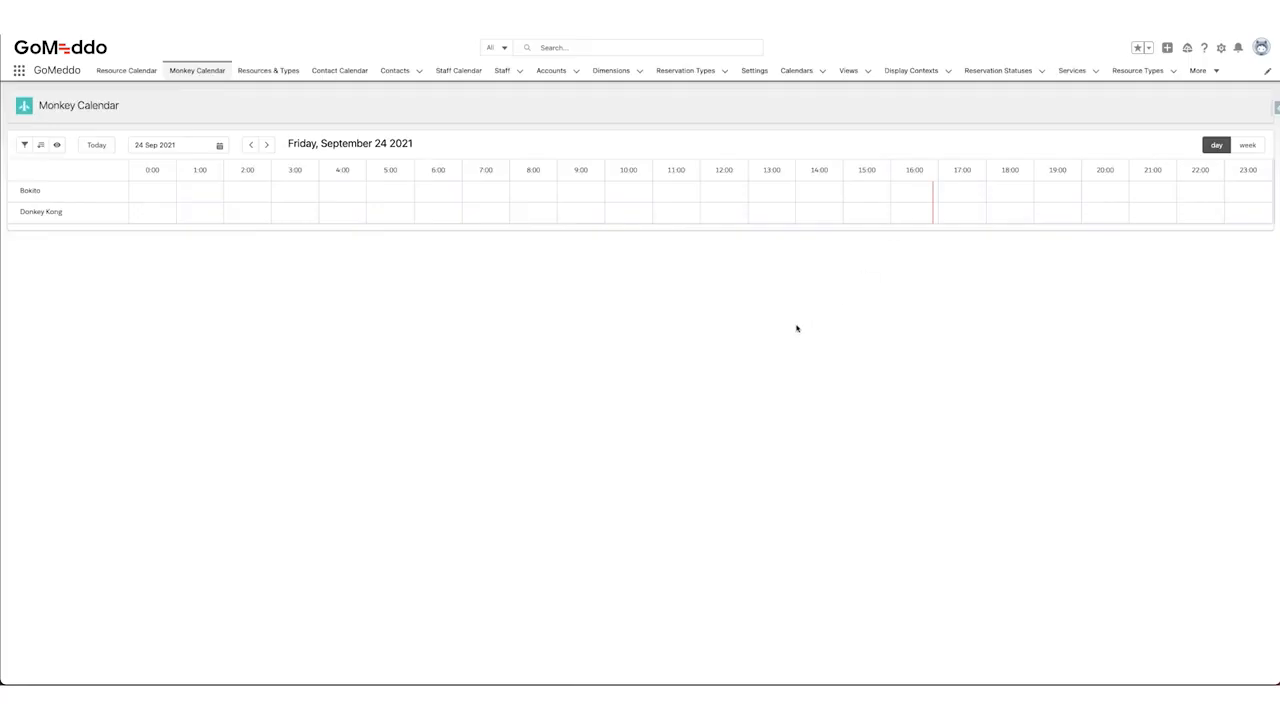
mouse_move(529, 383)
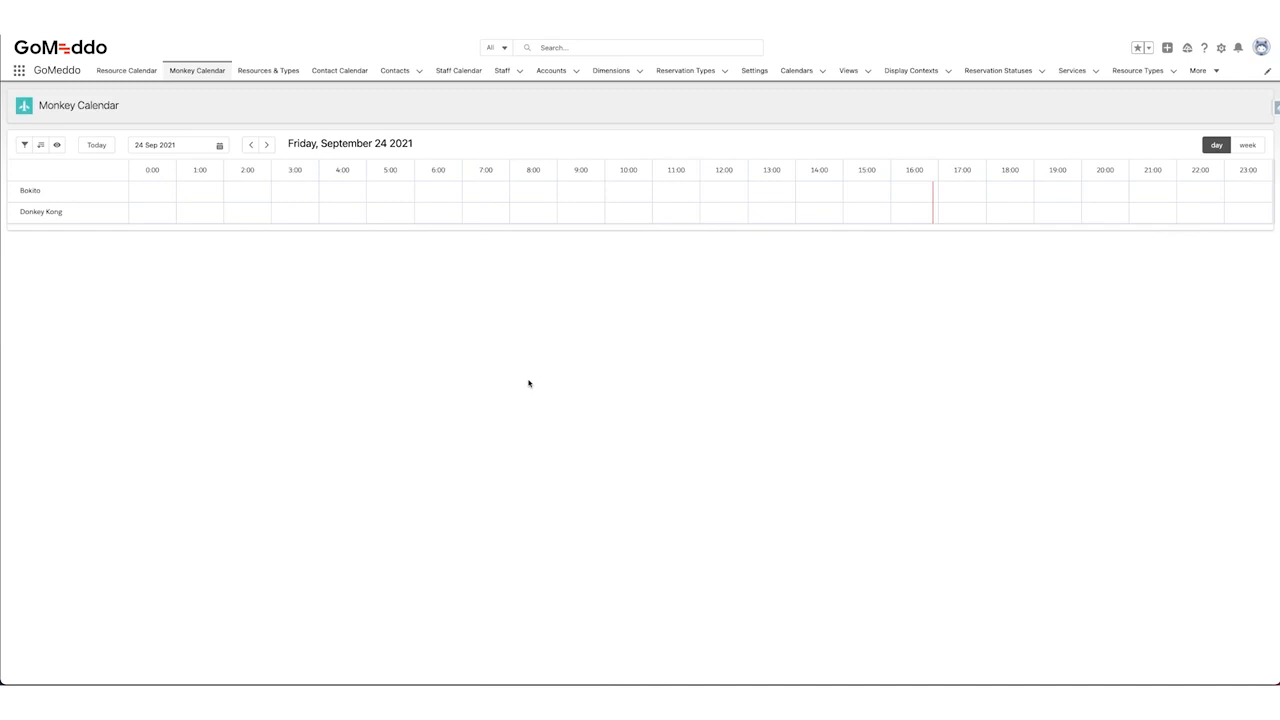
left_click(126, 70)
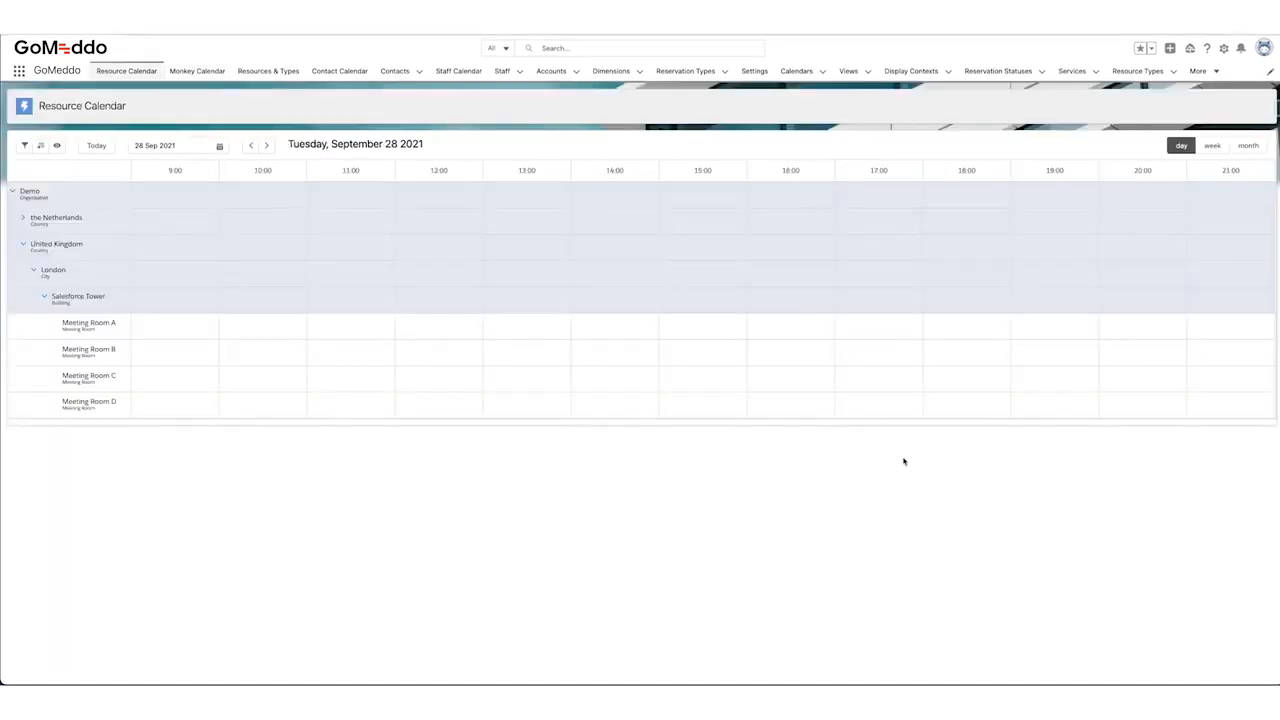
mouse_move(1230, 111)
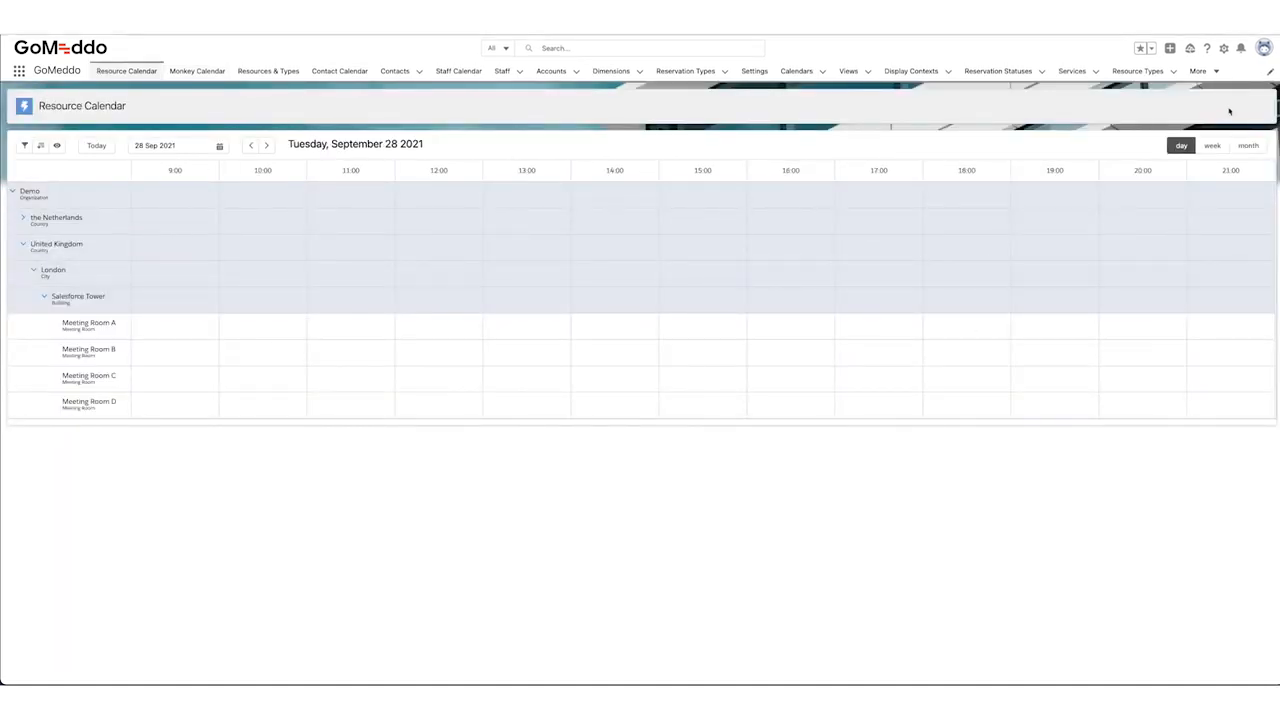
- Open the Setup area to reach the Availability object in Object Manager
left_click(1224, 48)
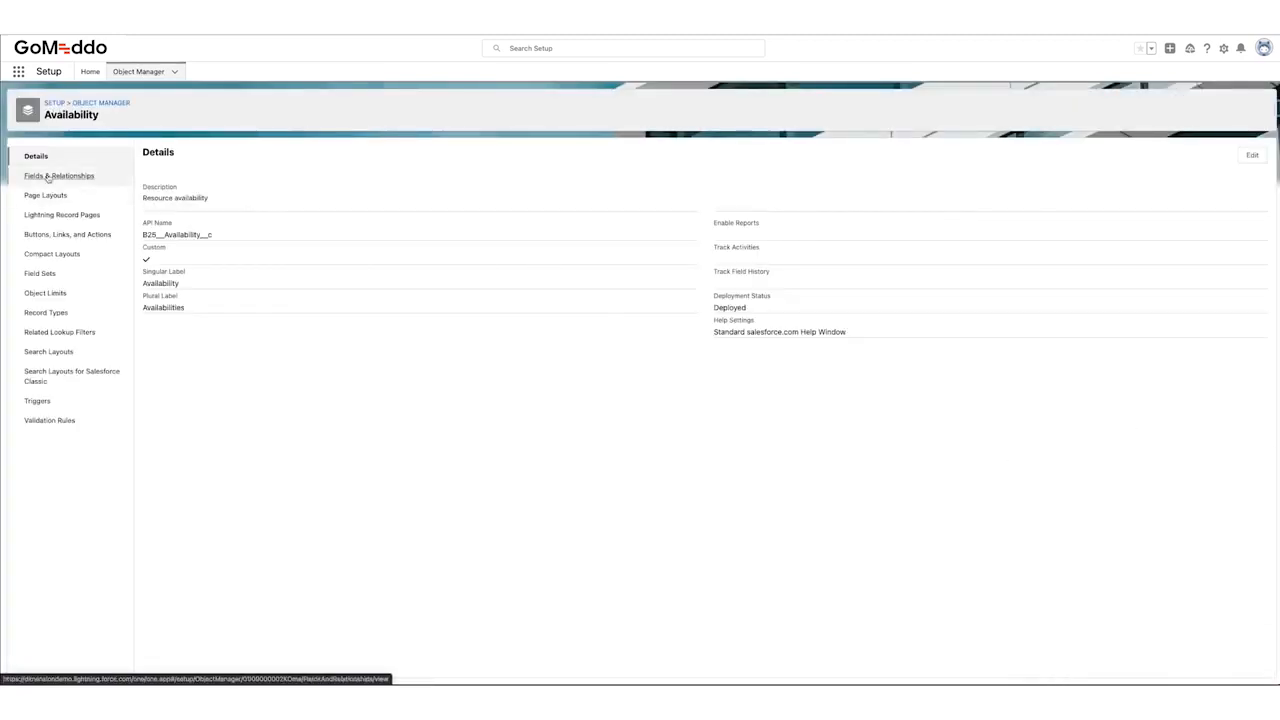
- Create a Monkey lookup relationship field on Availability, keeping default label, name and layout
left_click(58, 175)
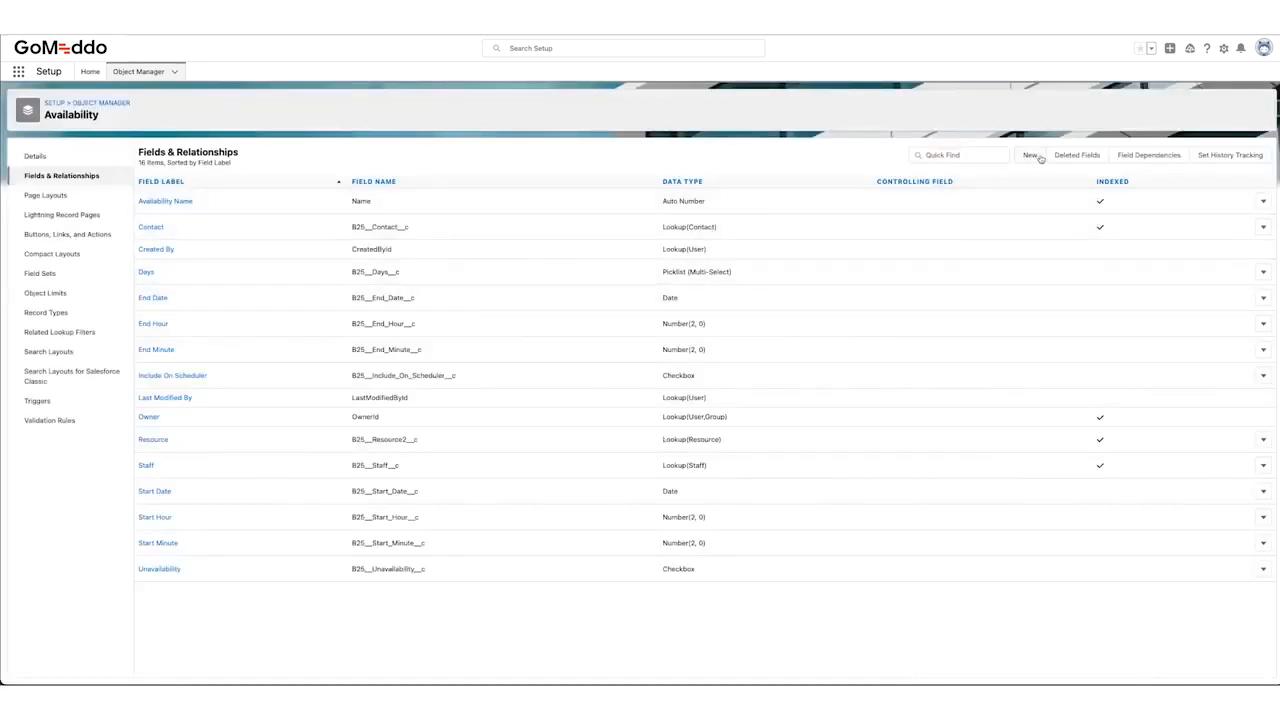
left_click(1030, 155)
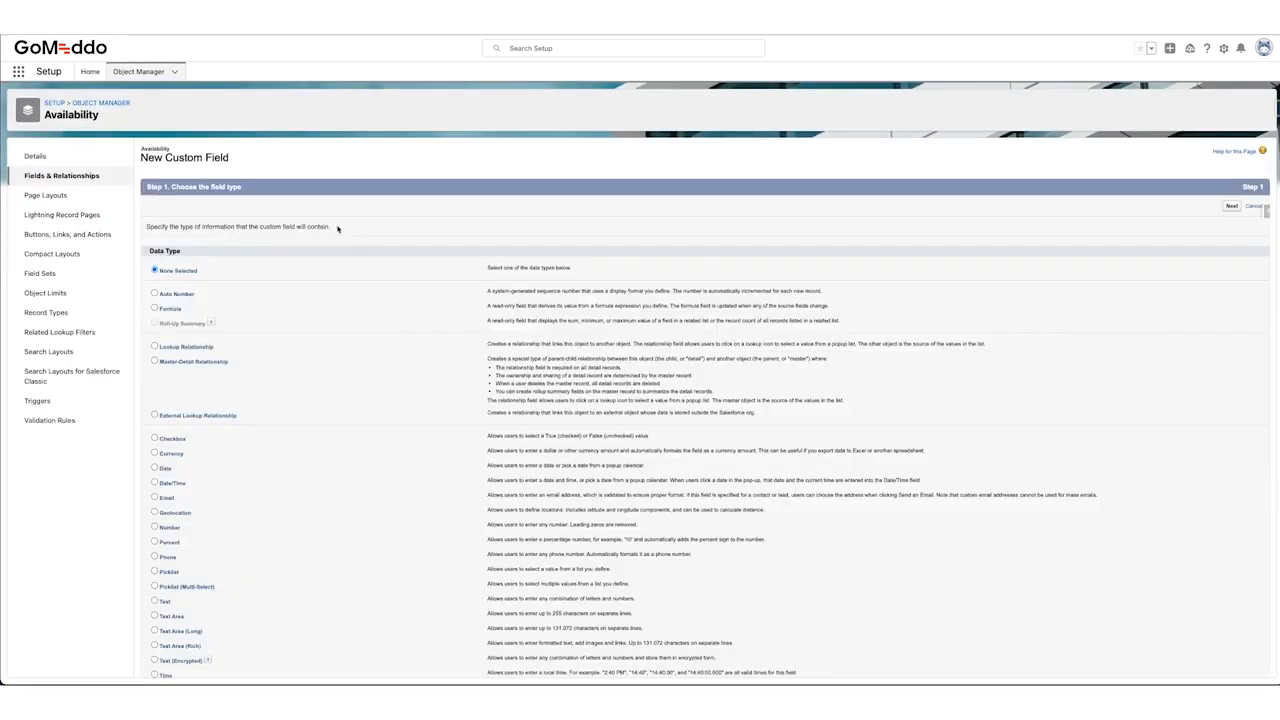
left_click(154, 346)
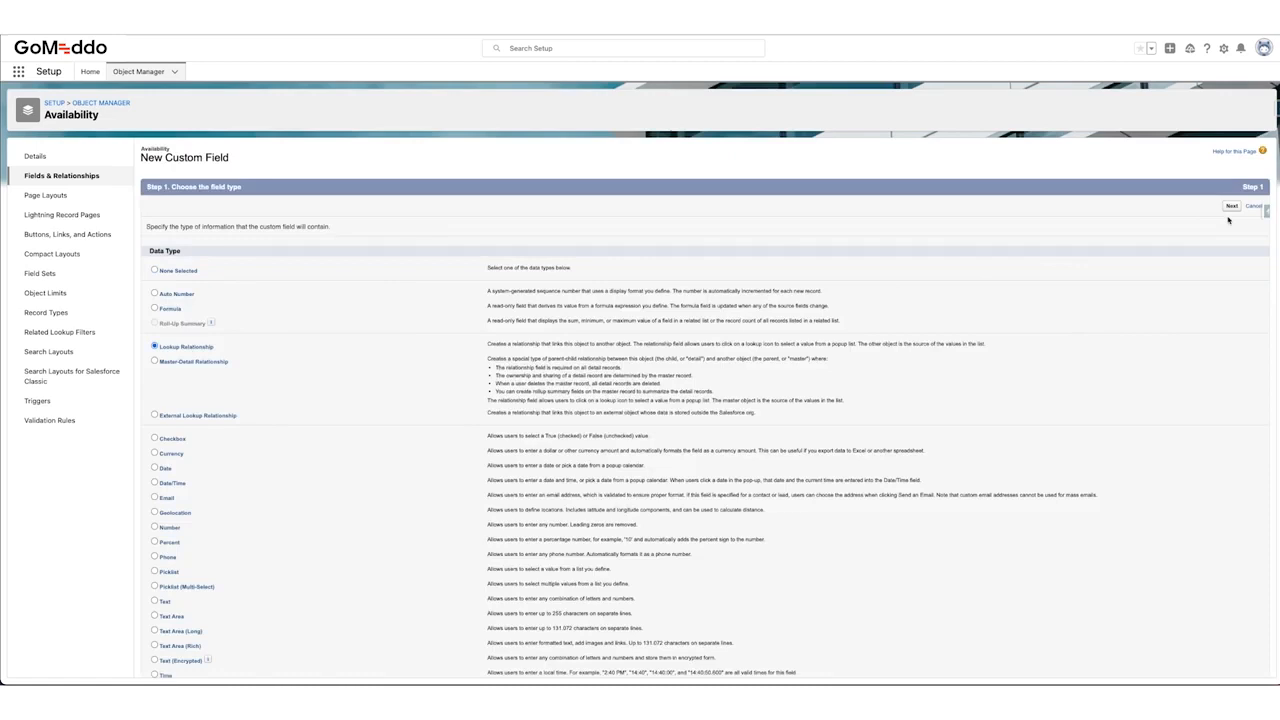
left_click(1231, 206)
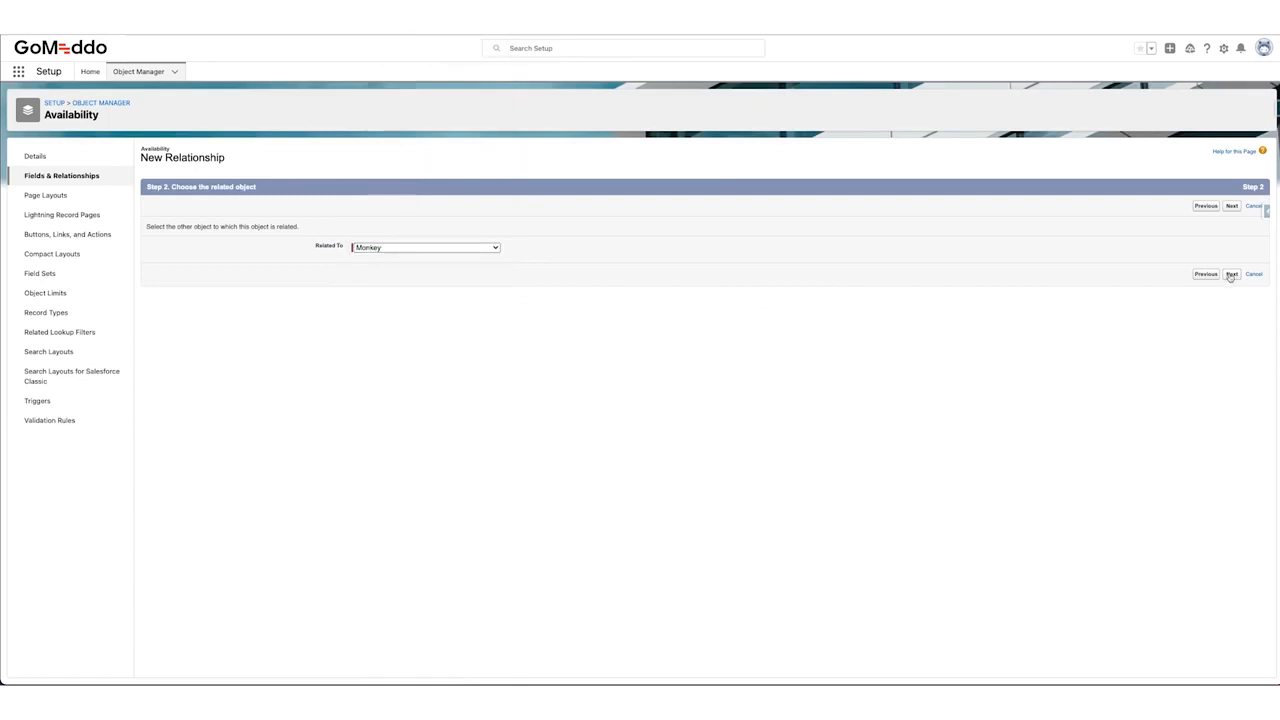
left_click(1231, 206)
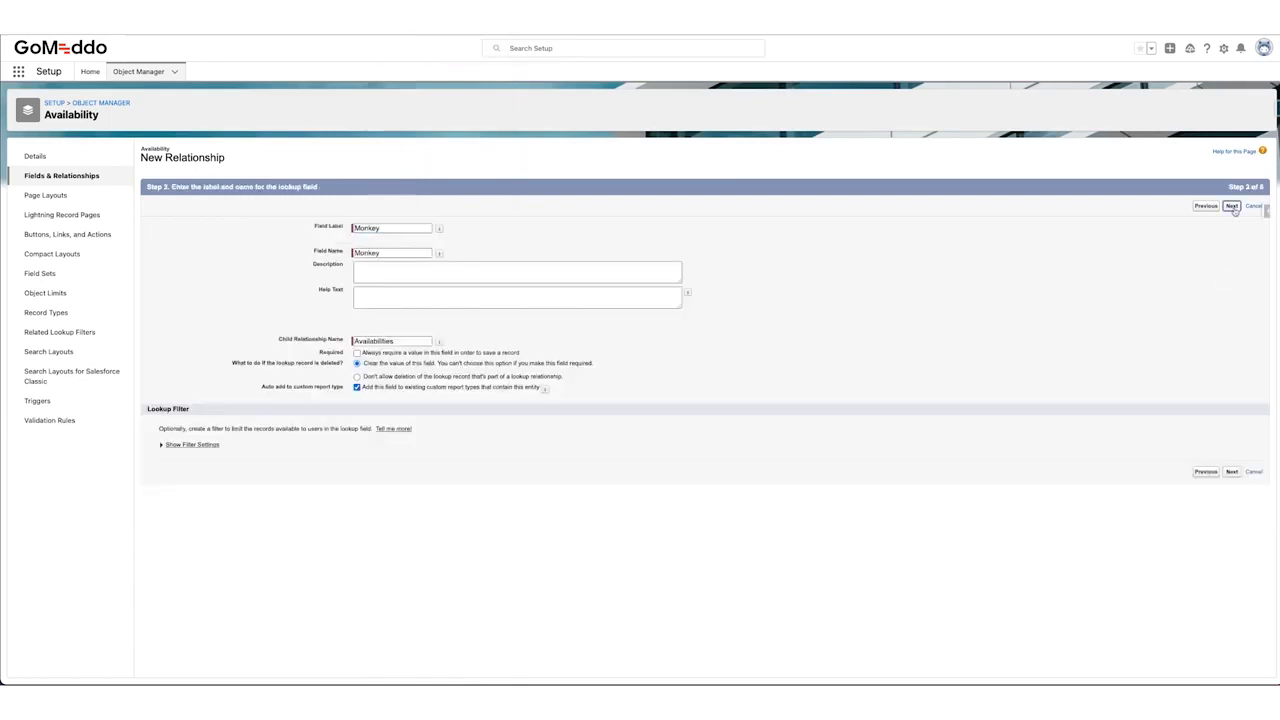
left_click(1232, 206)
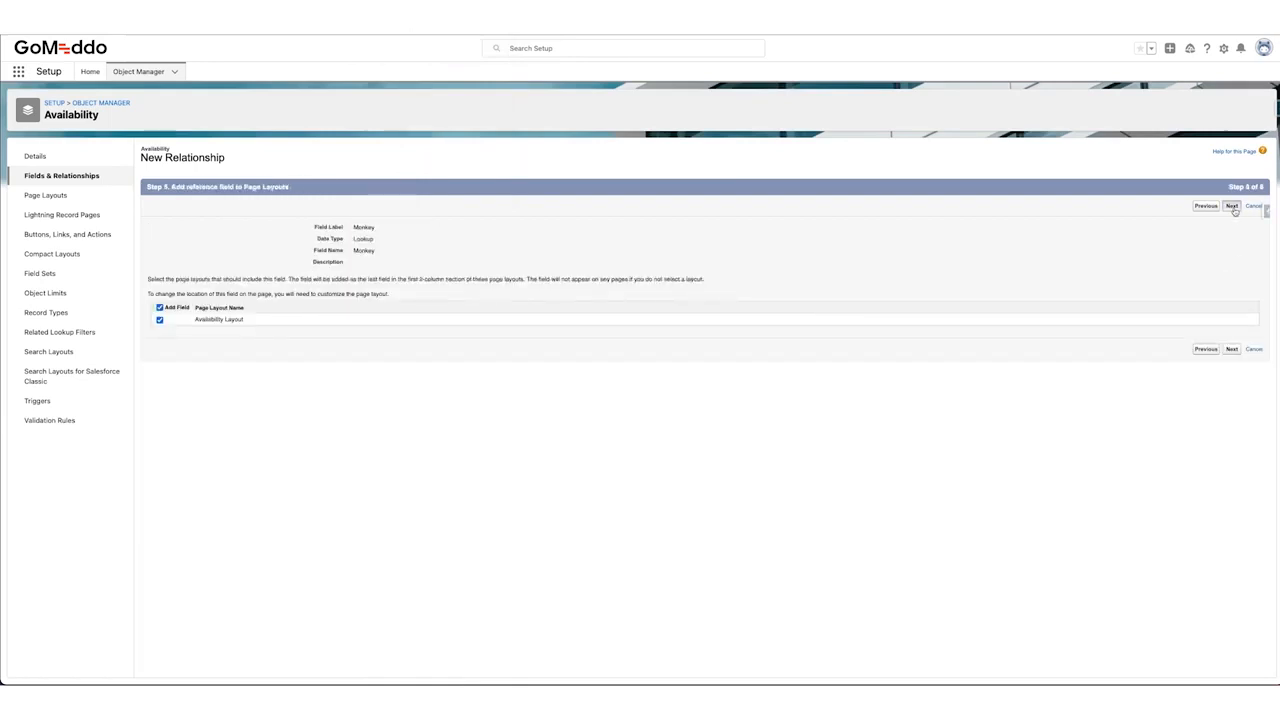
left_click(1231, 206)
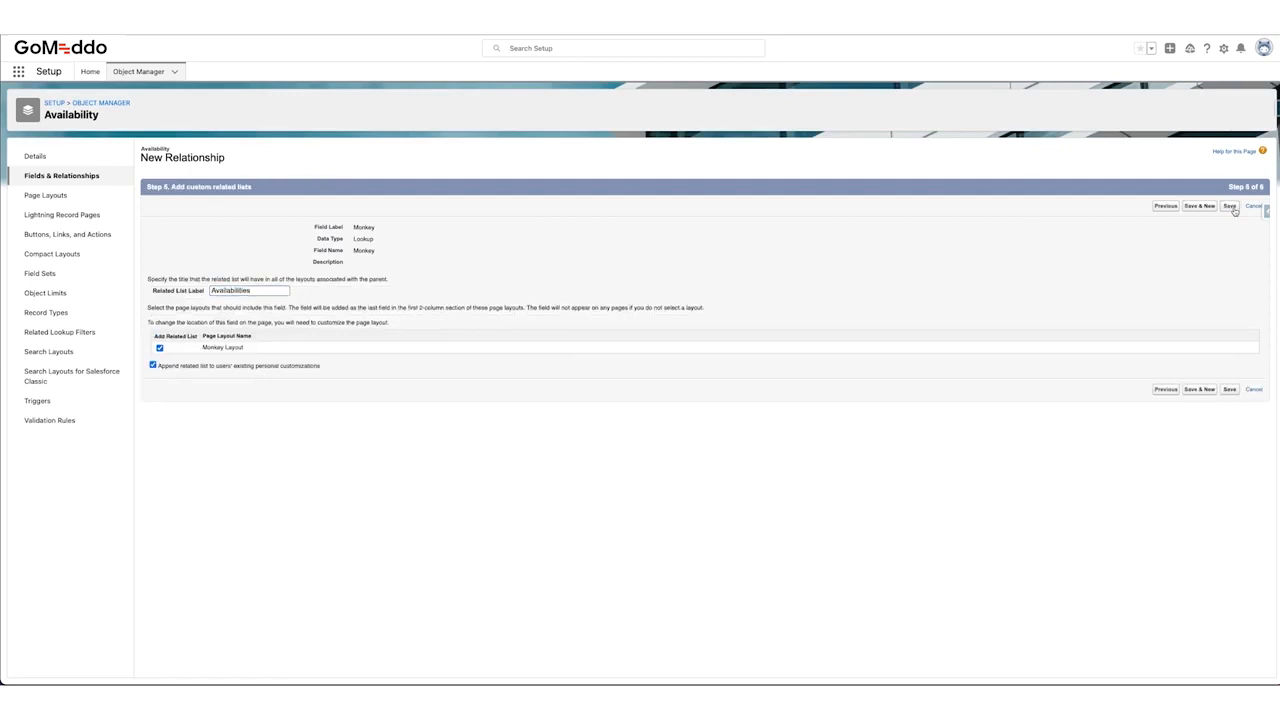
left_click(1230, 206)
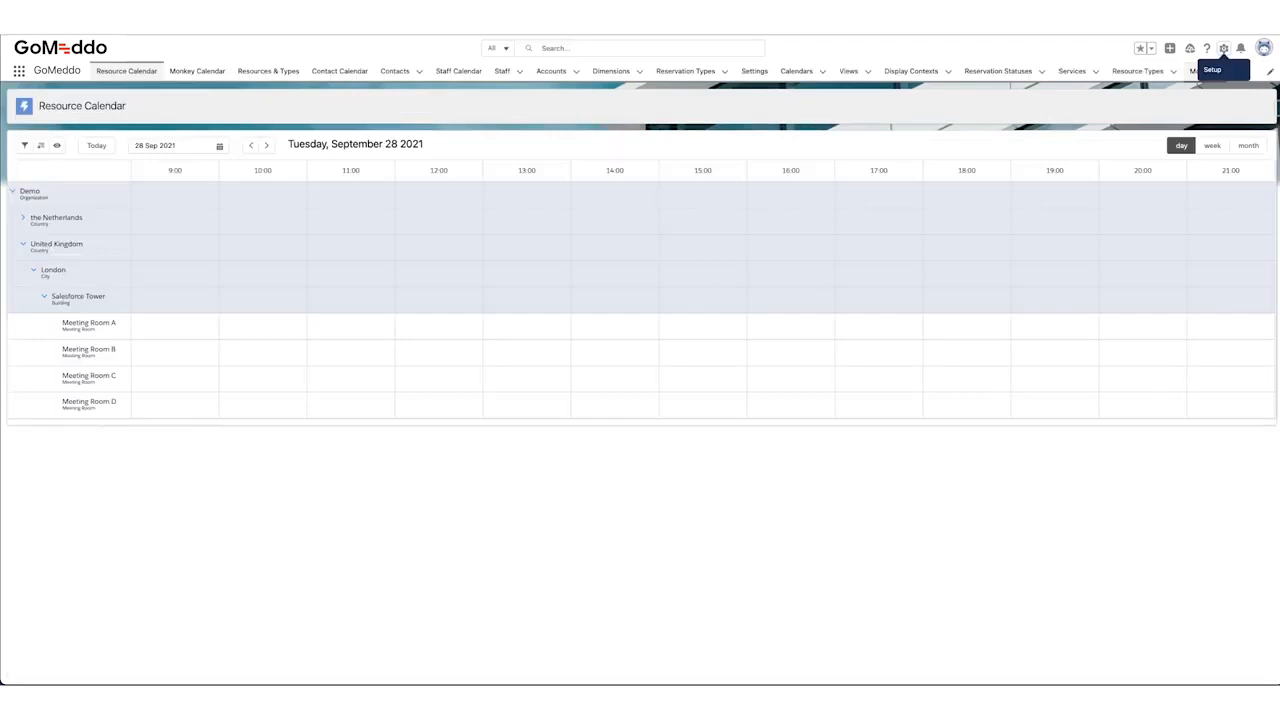
- Save Monkey__c as the Availability Lookup on the Monkey__c dimension record
left_click(611, 71)
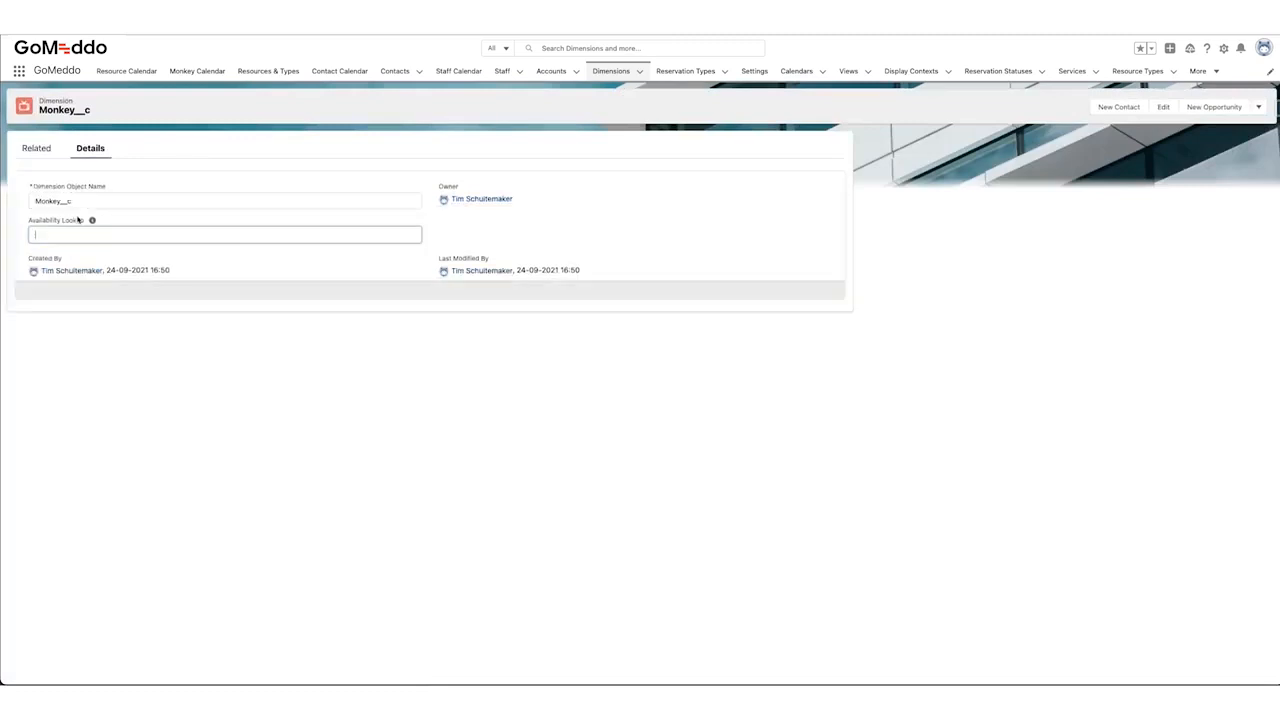
type("Monkel")
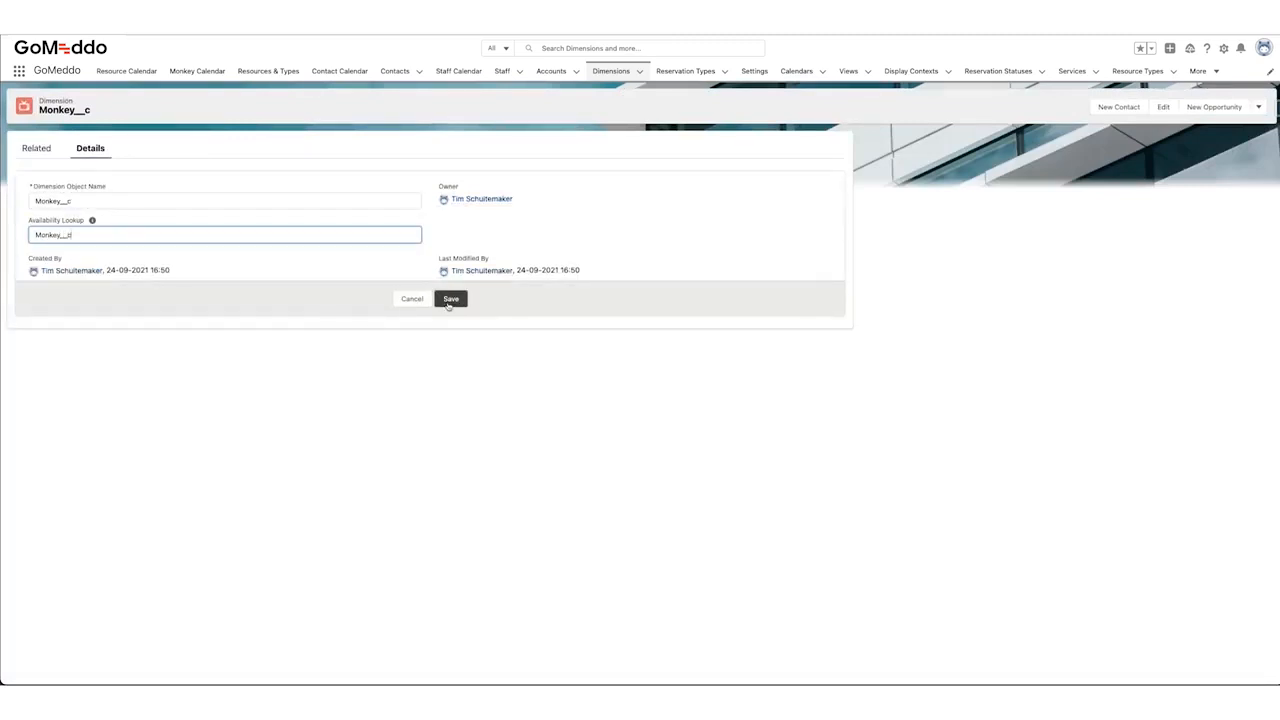
left_click(450, 298)
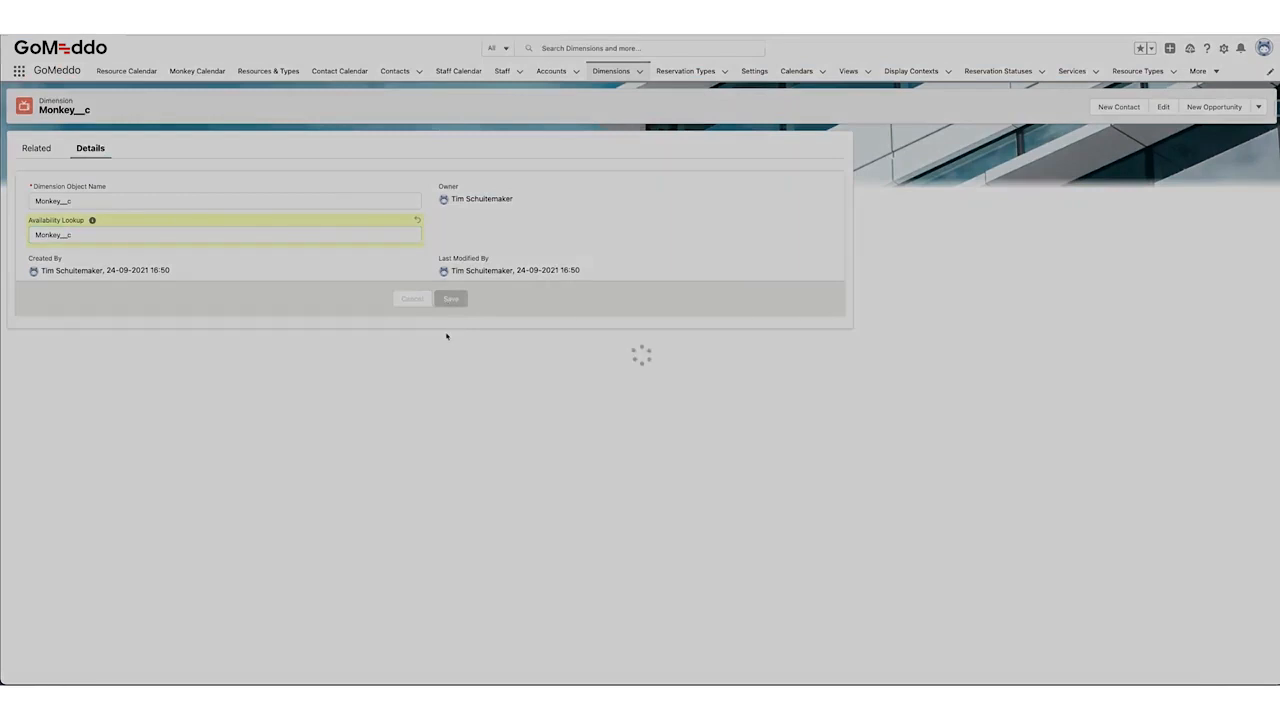
left_click(450, 298)
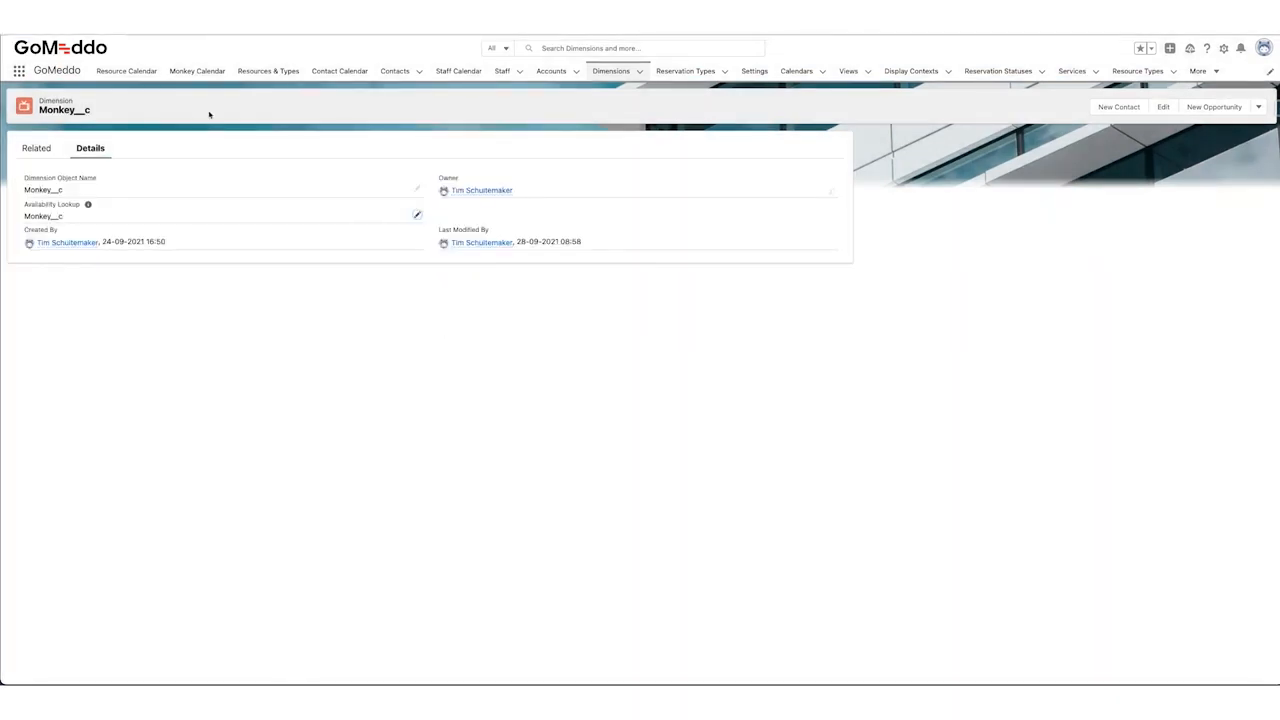
left_click(197, 71)
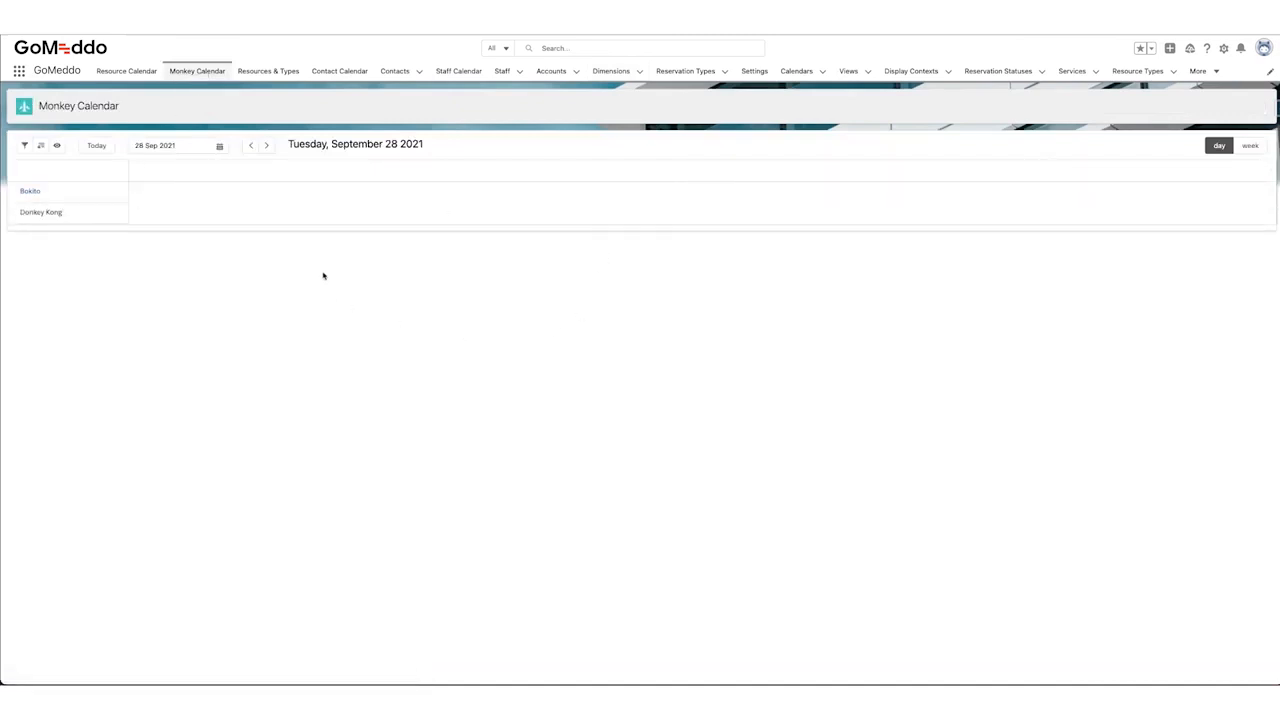
mouse_move(147, 238)
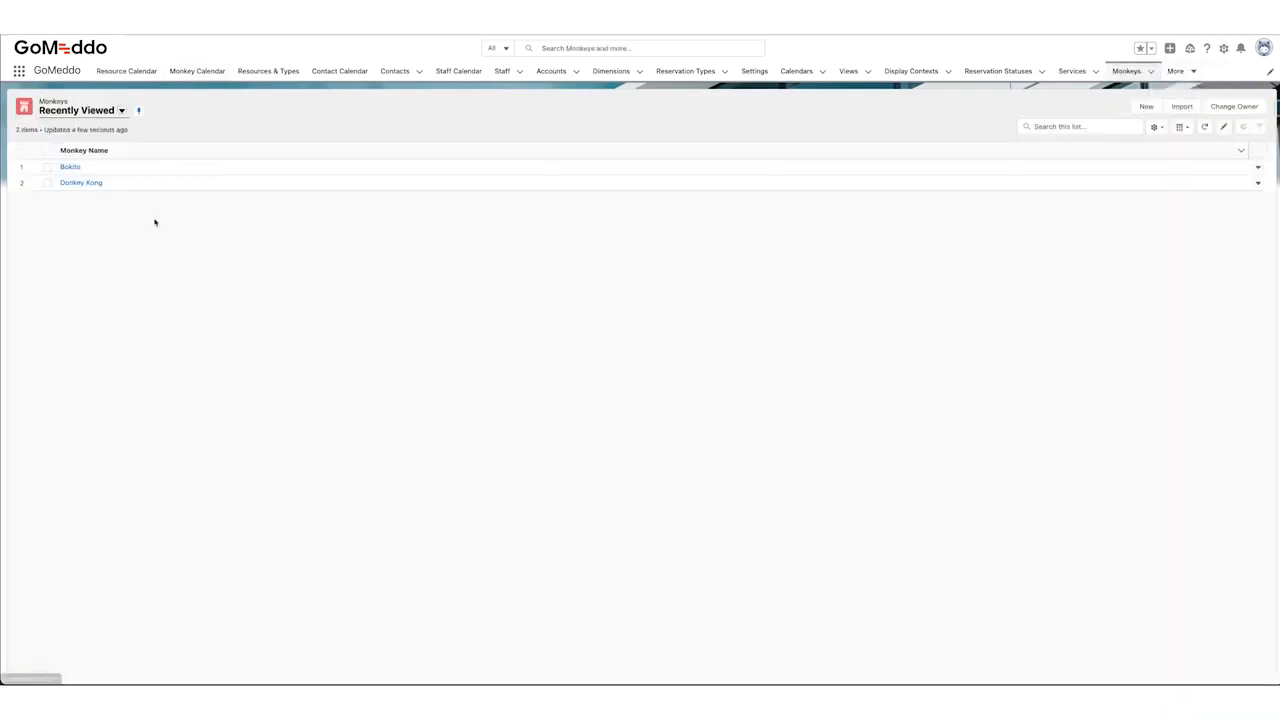
- Start a new Availability from Bokito's related records and select Monday as its day
left_click(70, 167)
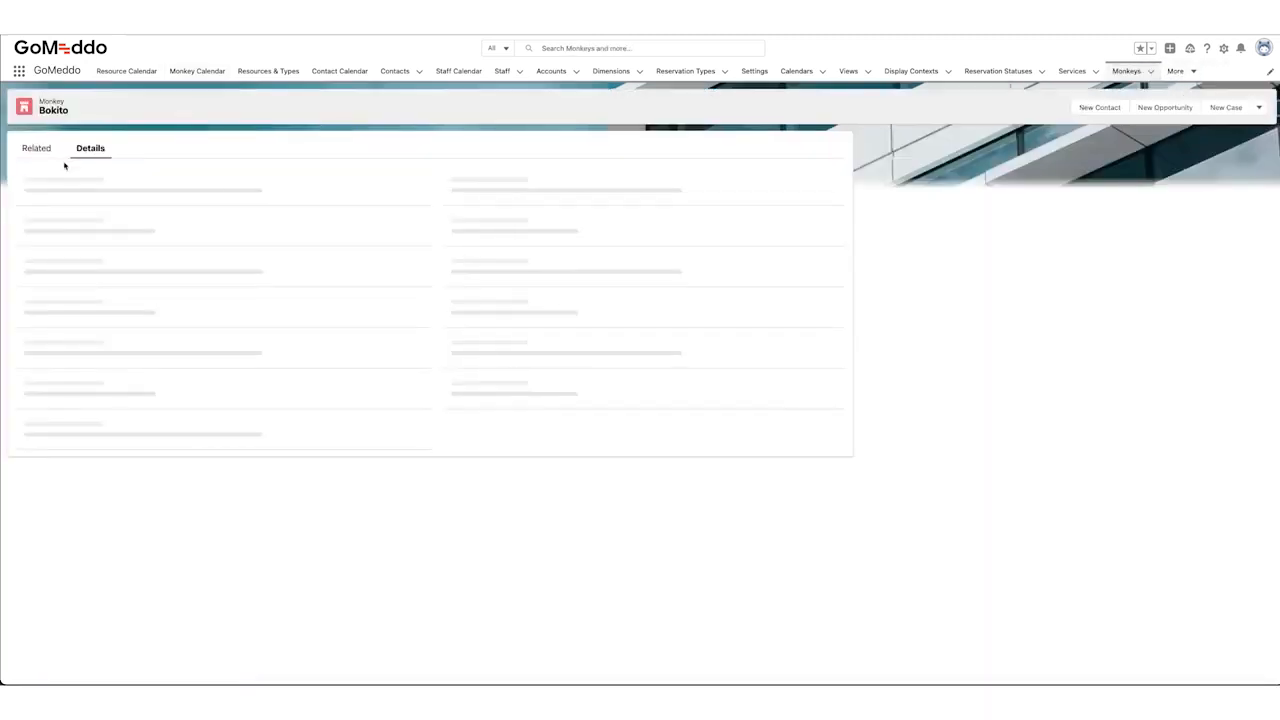
left_click(37, 148)
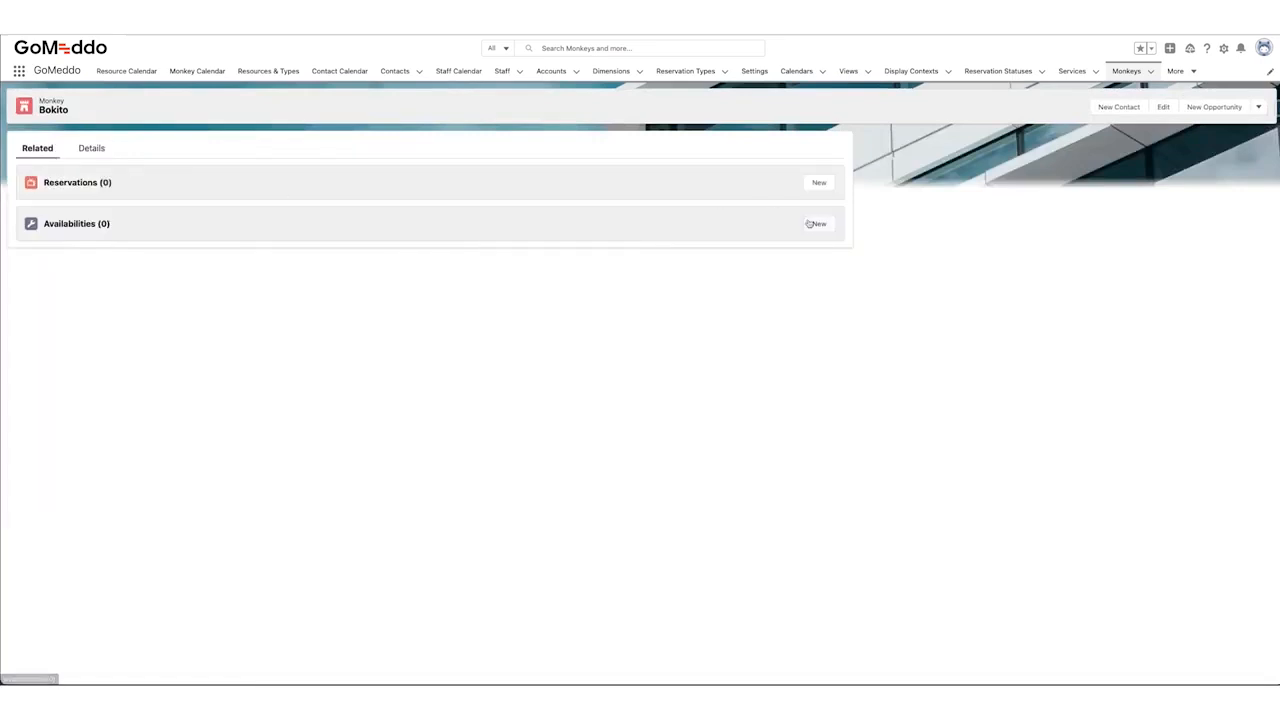
left_click(818, 223)
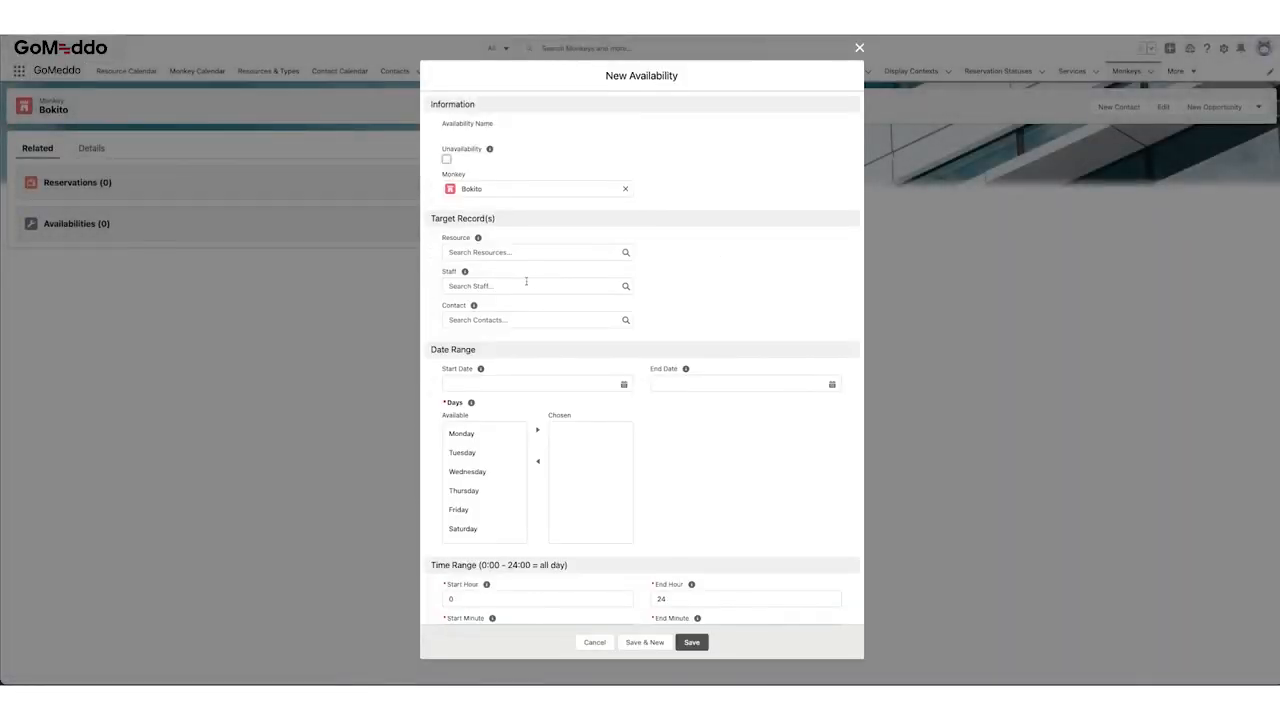
left_click(461, 433)
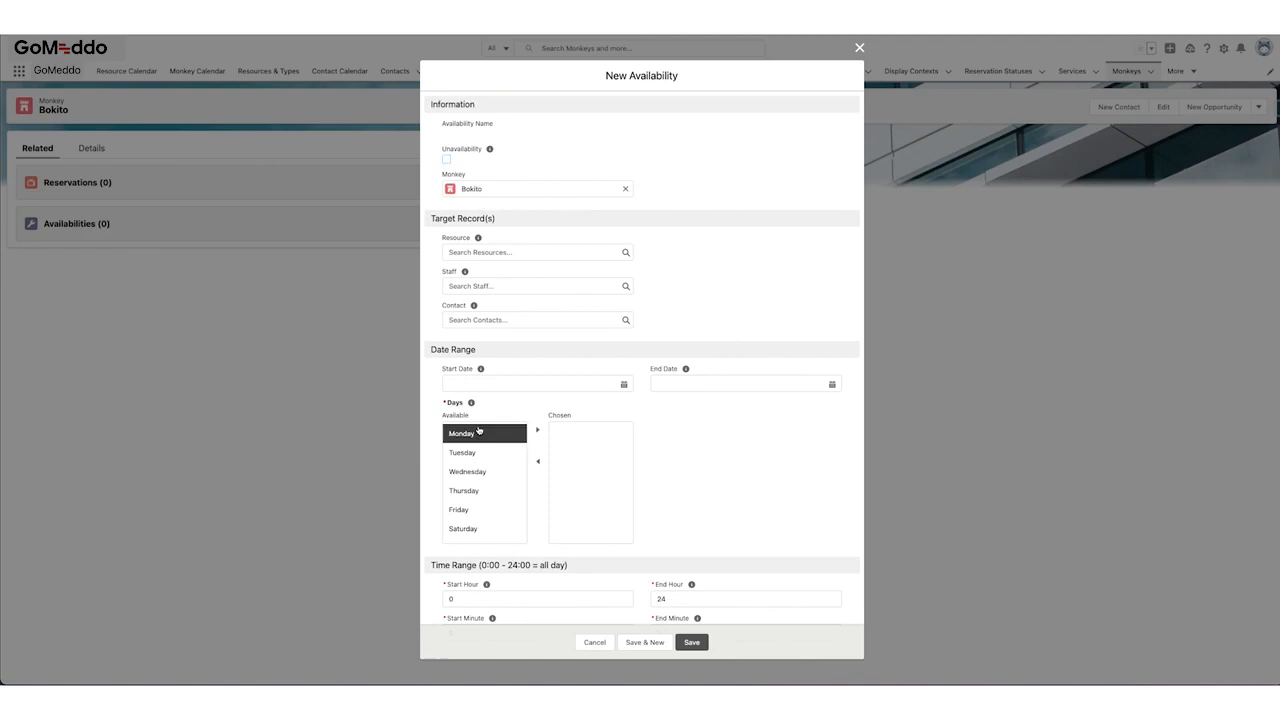